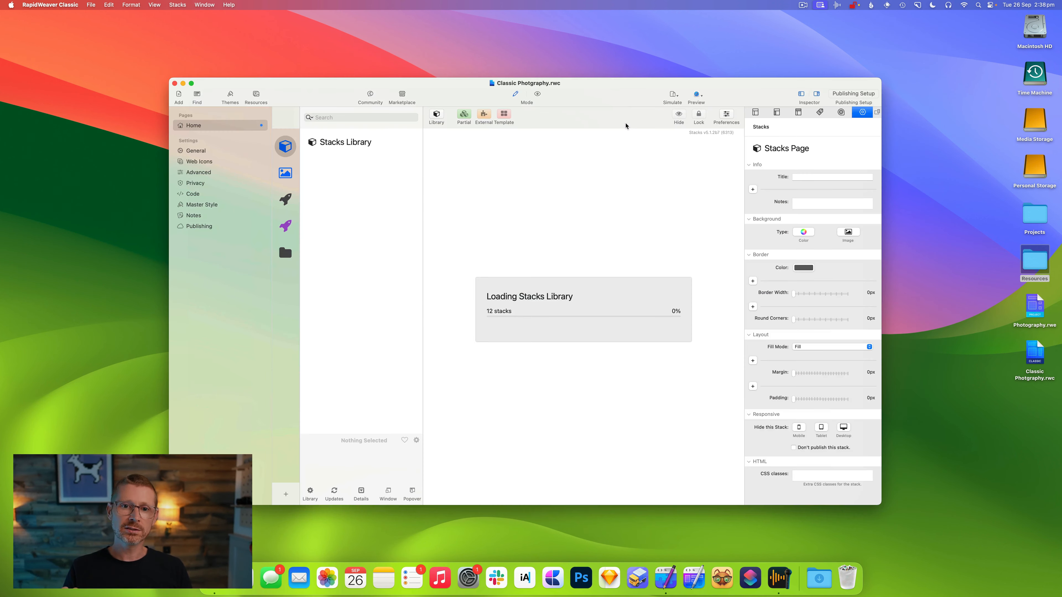
# - Preview the Home page, return to editing and filter the Stacks Library for 'photo'
pyautogui.click(537, 93)
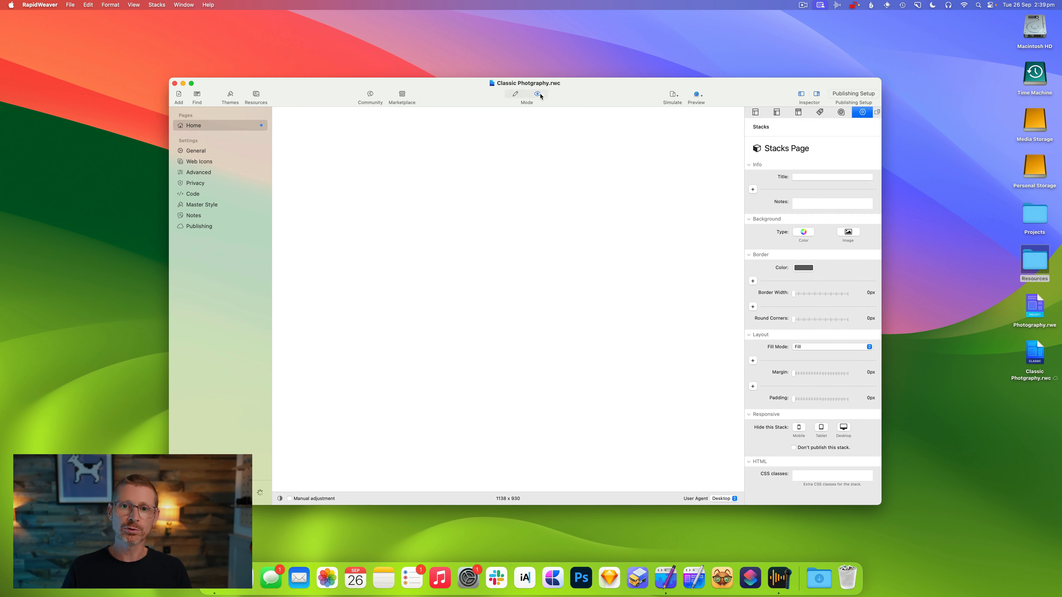
pyautogui.click(515, 94)
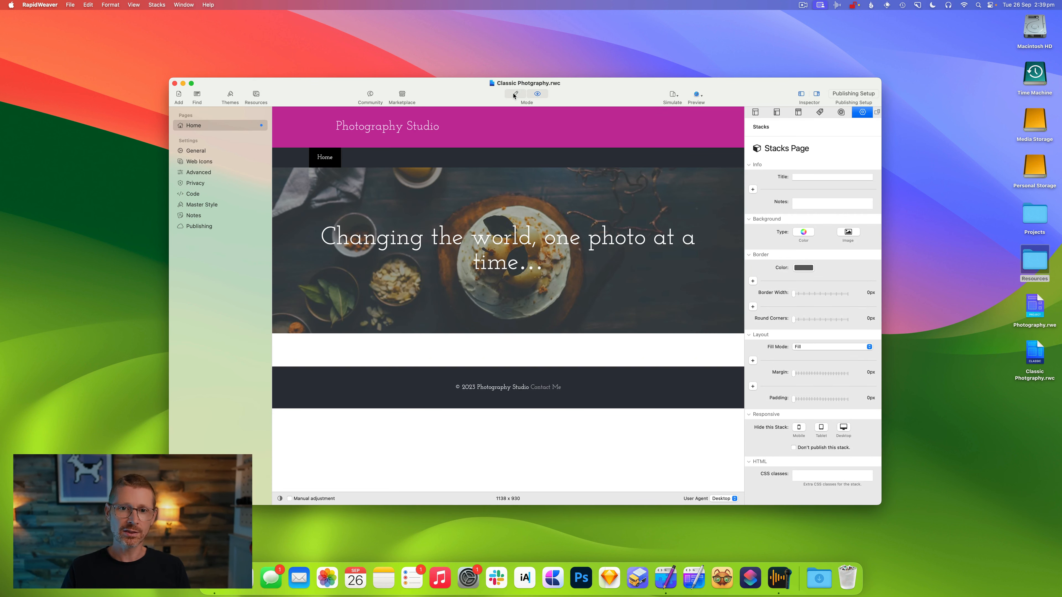
pyautogui.click(514, 94)
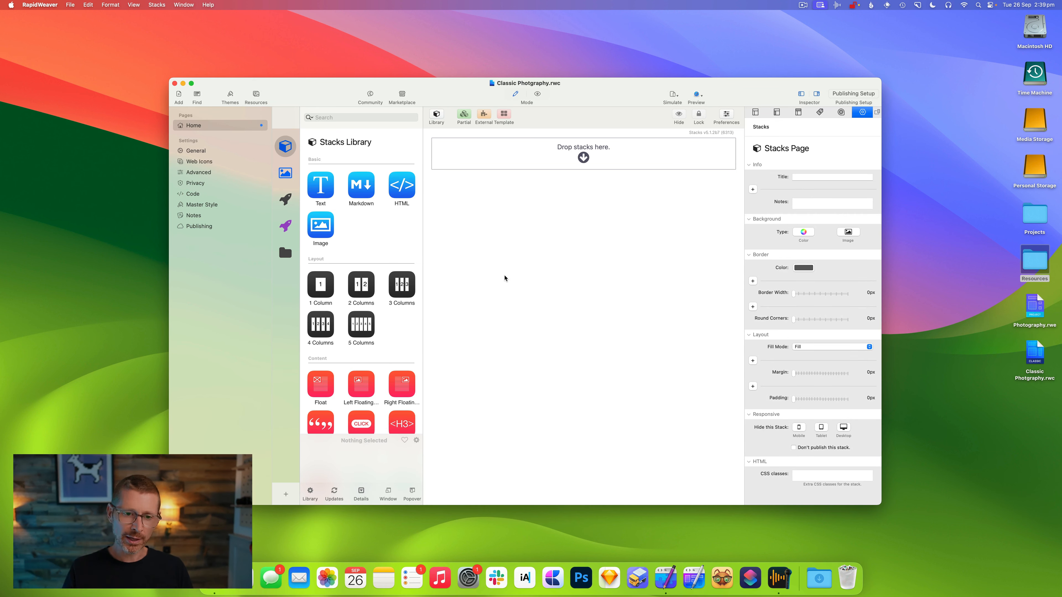
pyautogui.click(360, 118)
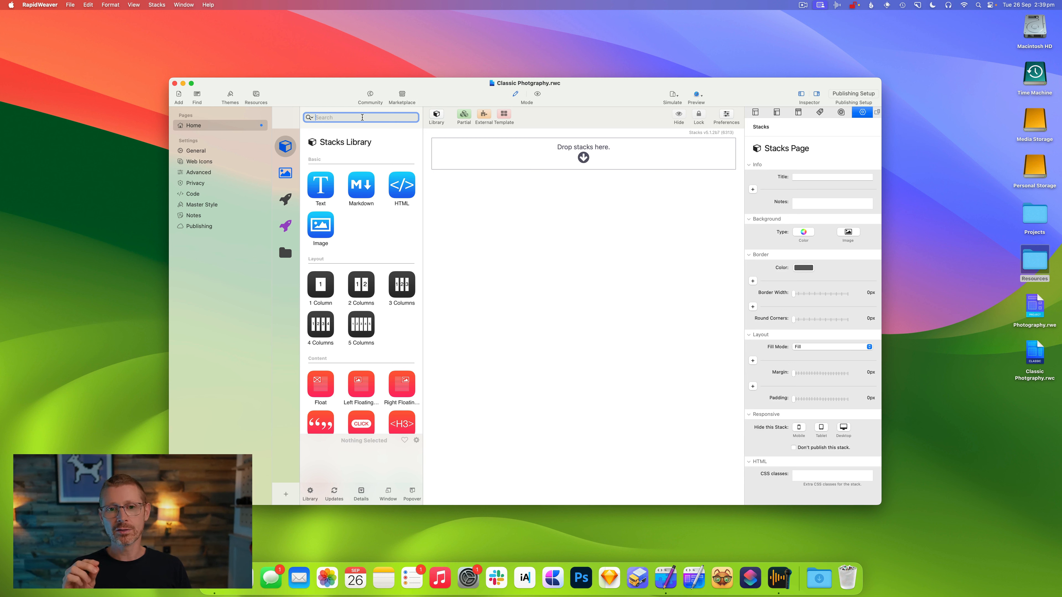
pyautogui.write('photo')
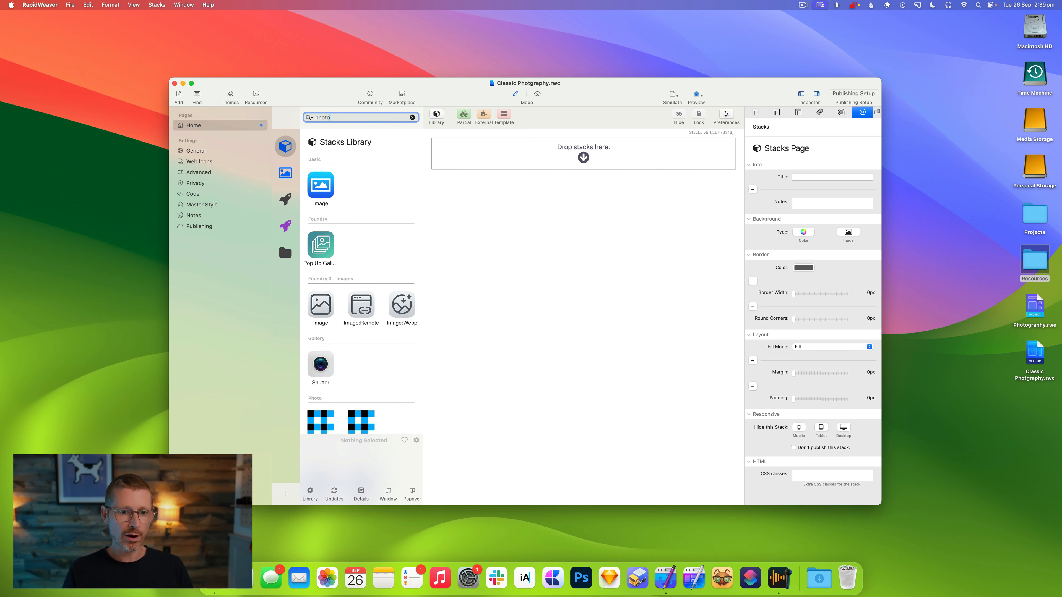
pyautogui.scroll(-3)
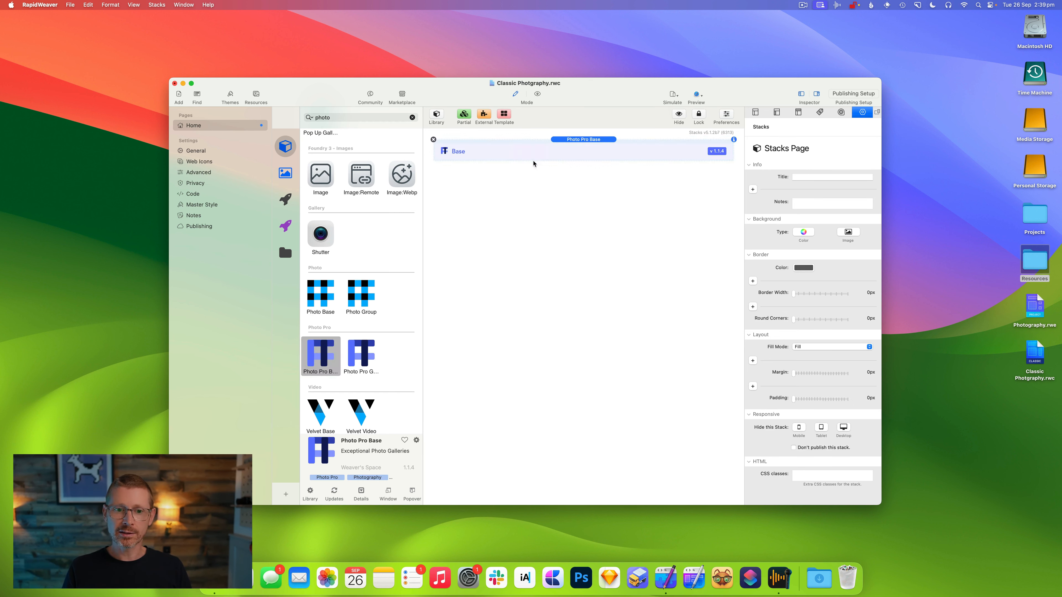
# - Place a Photo Pro Base and a Photo Pro Group album on the page and review their settings
pyautogui.click(458, 151)
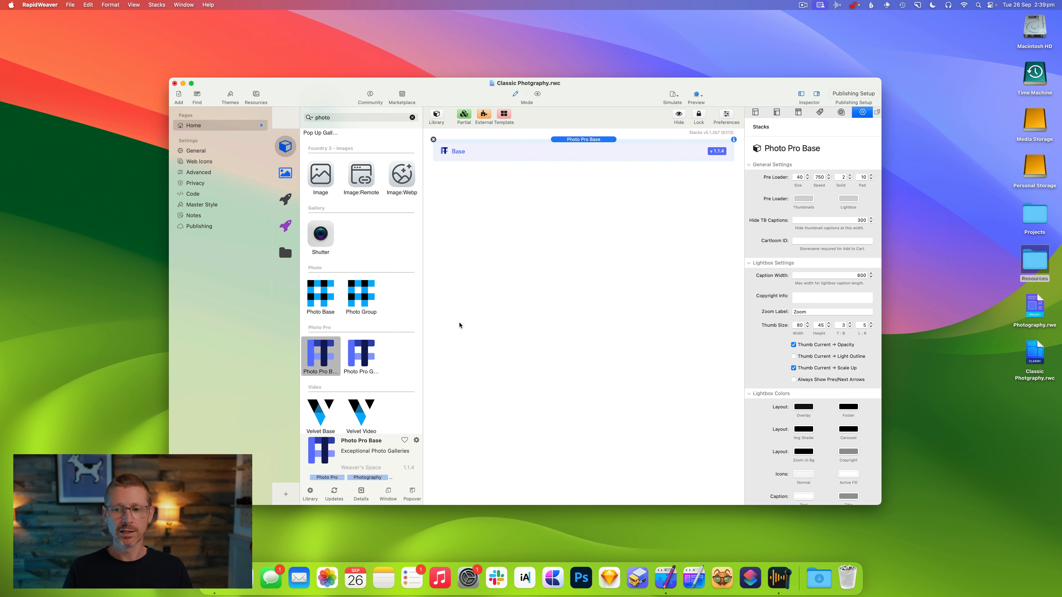
pyautogui.doubleClick(362, 355)
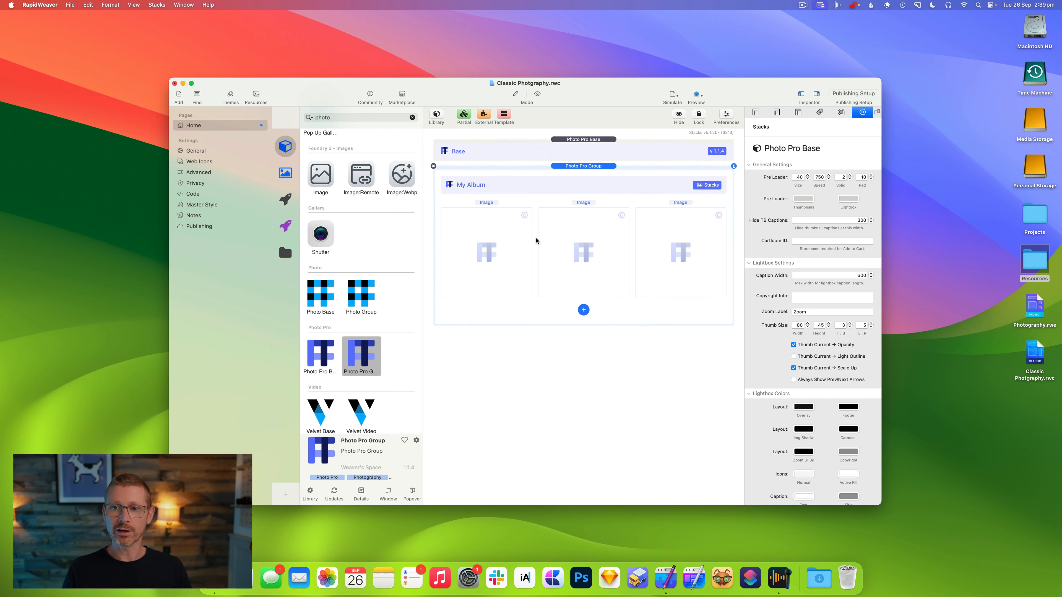
pyautogui.click(582, 166)
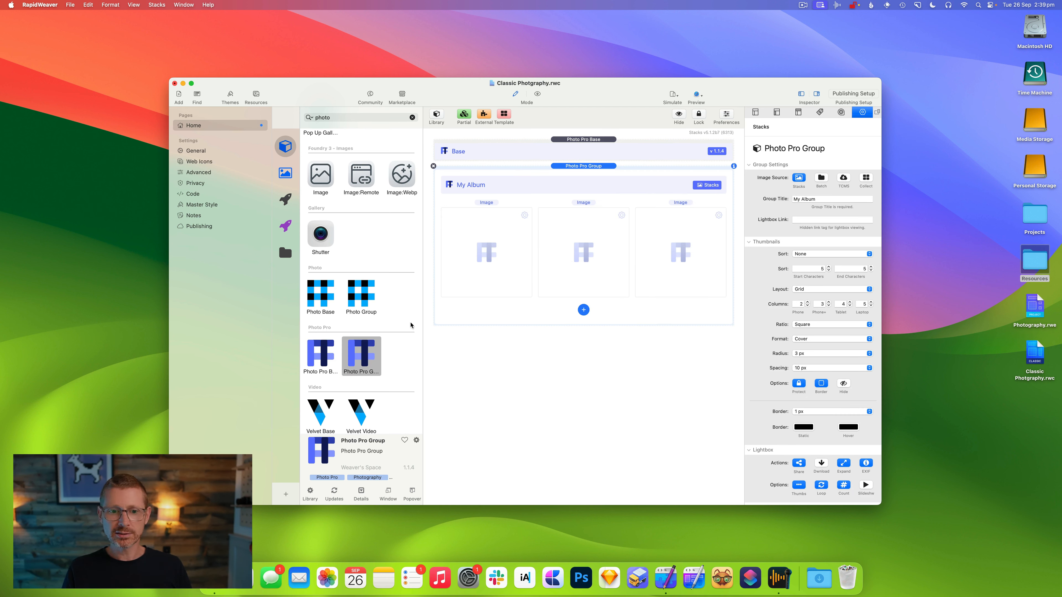
pyautogui.click(458, 151)
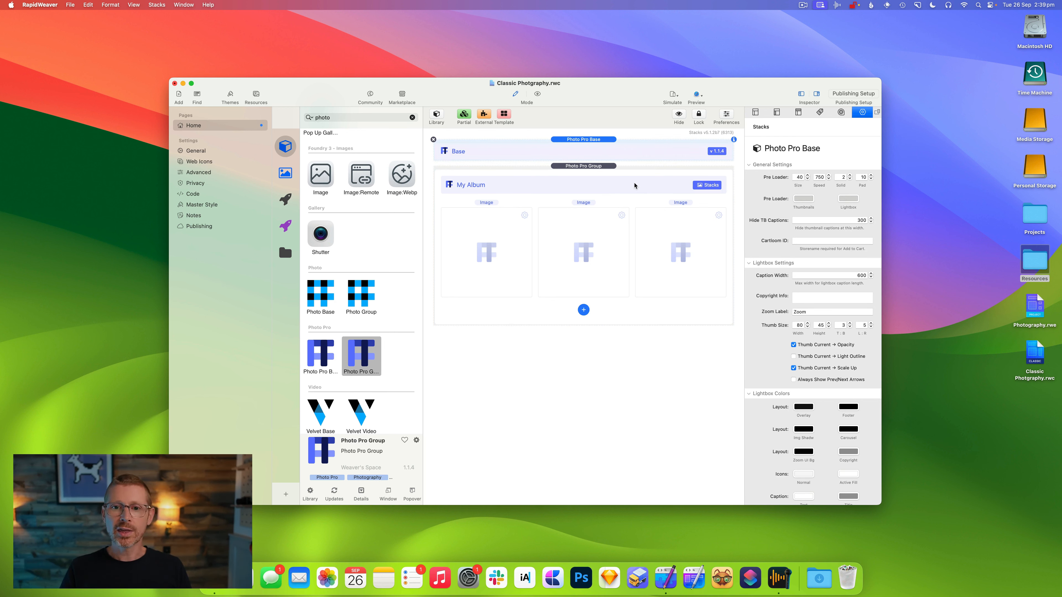
pyautogui.click(583, 166)
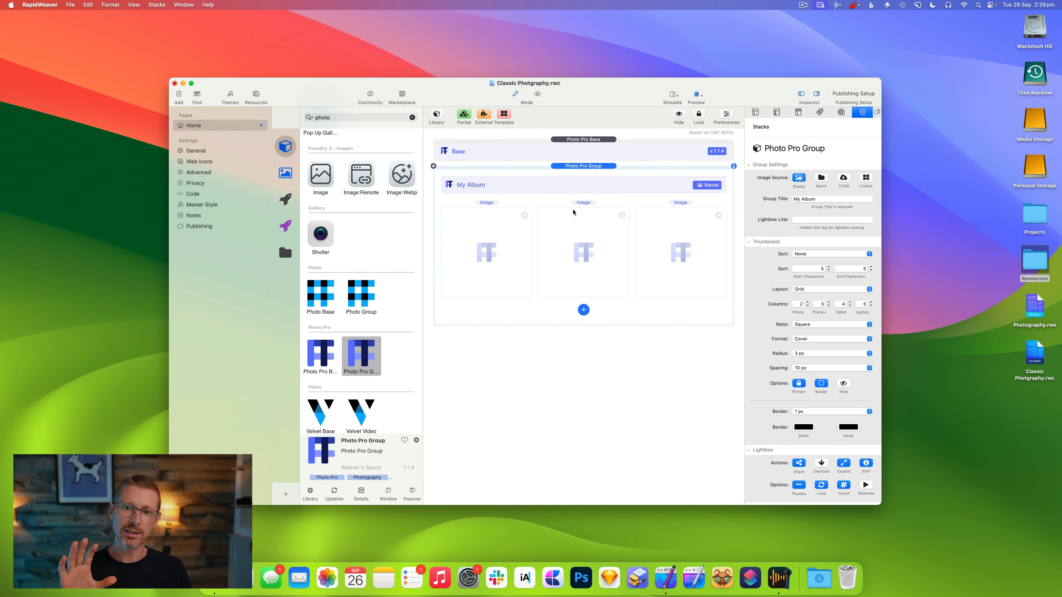
# - Add image slots to My Album and fill them with landscape and city photos
pyautogui.click(583, 309)
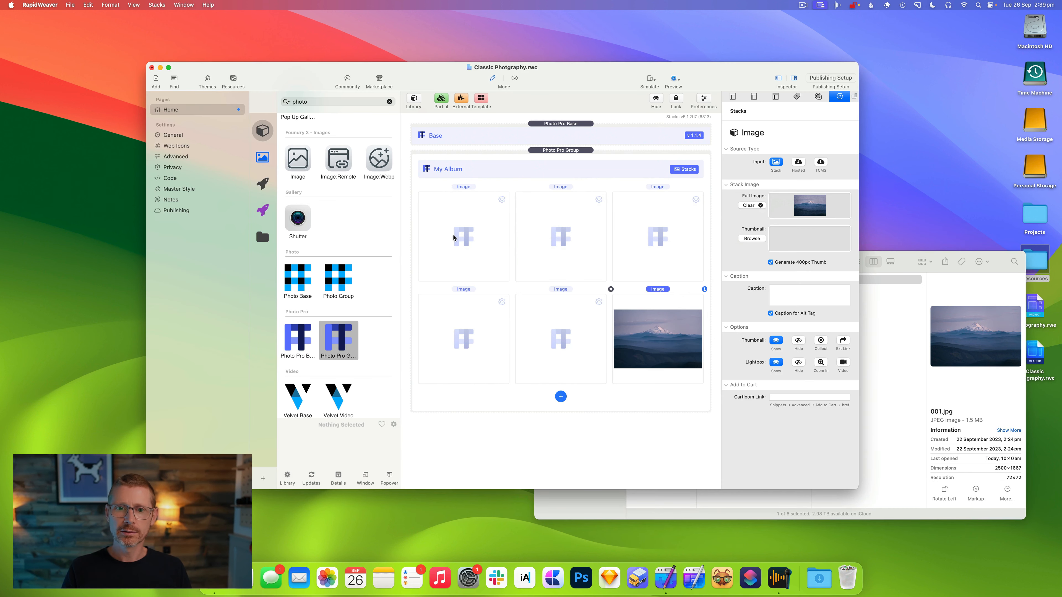
pyautogui.click(751, 205)
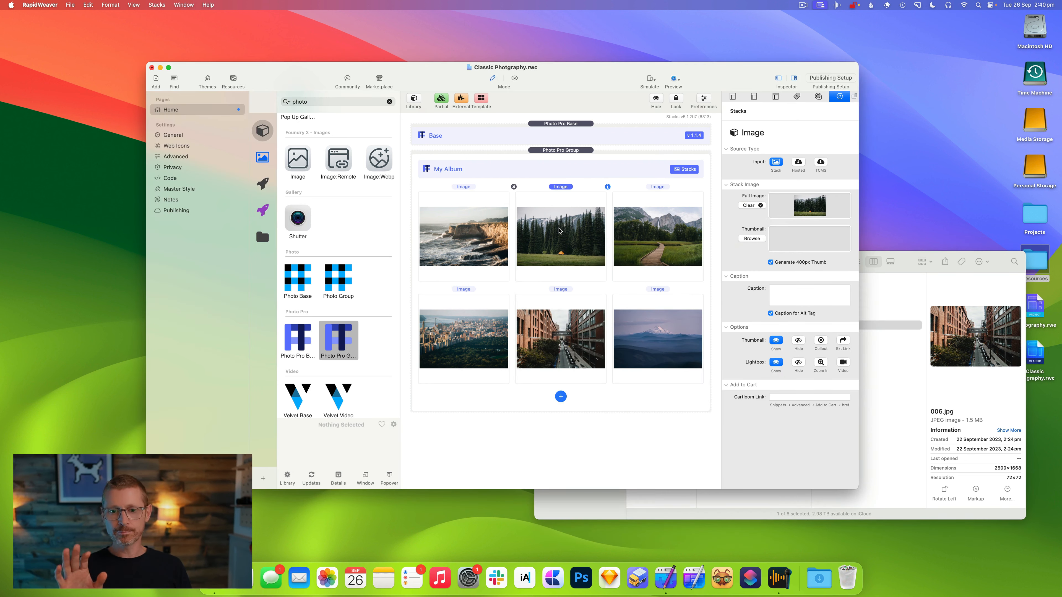
pyautogui.moveTo(525, 97)
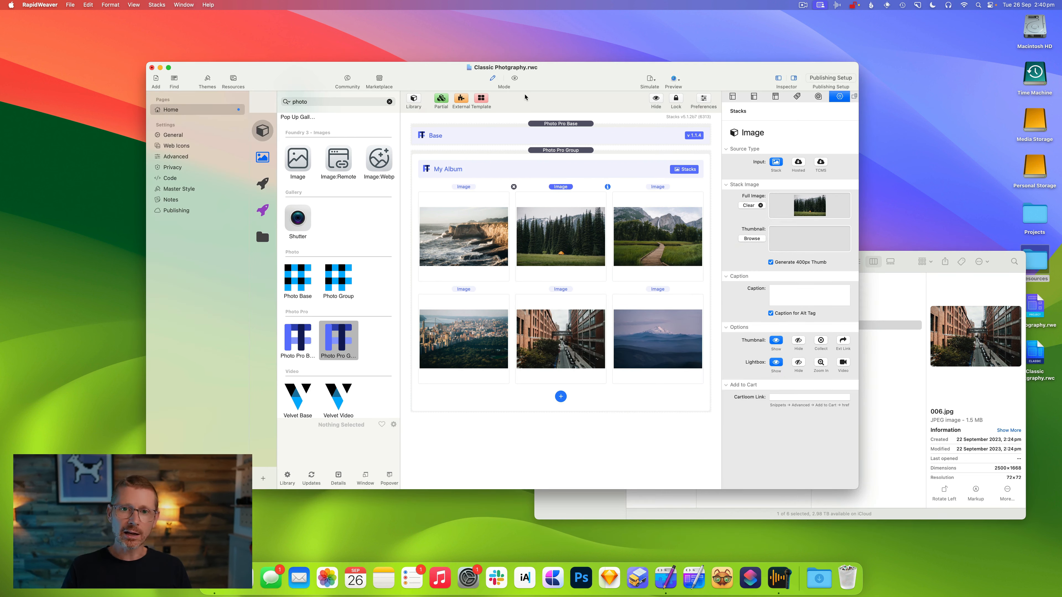
pyautogui.click(673, 79)
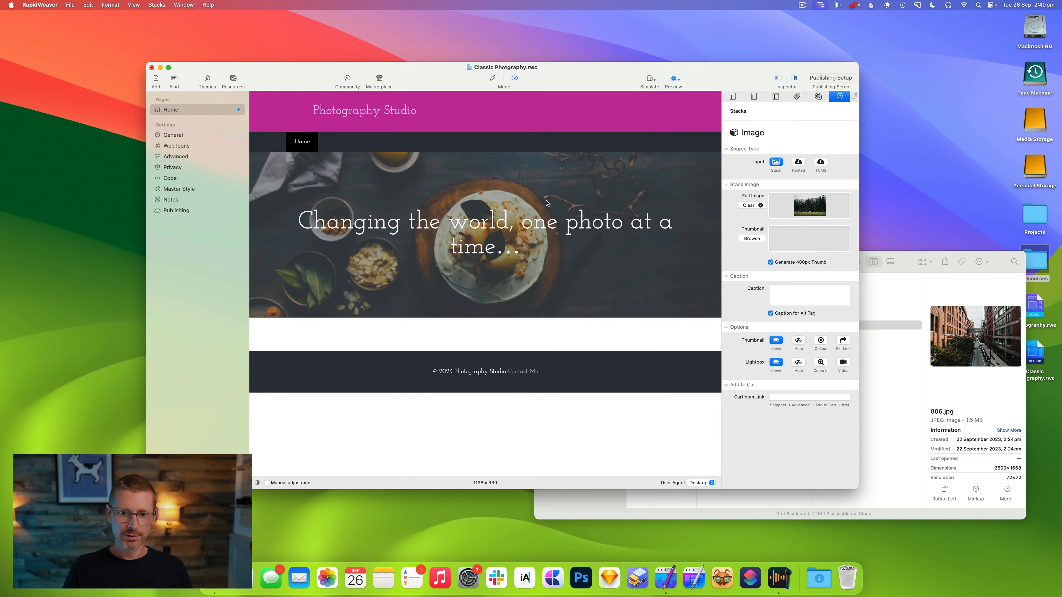
pyautogui.scroll(-3)
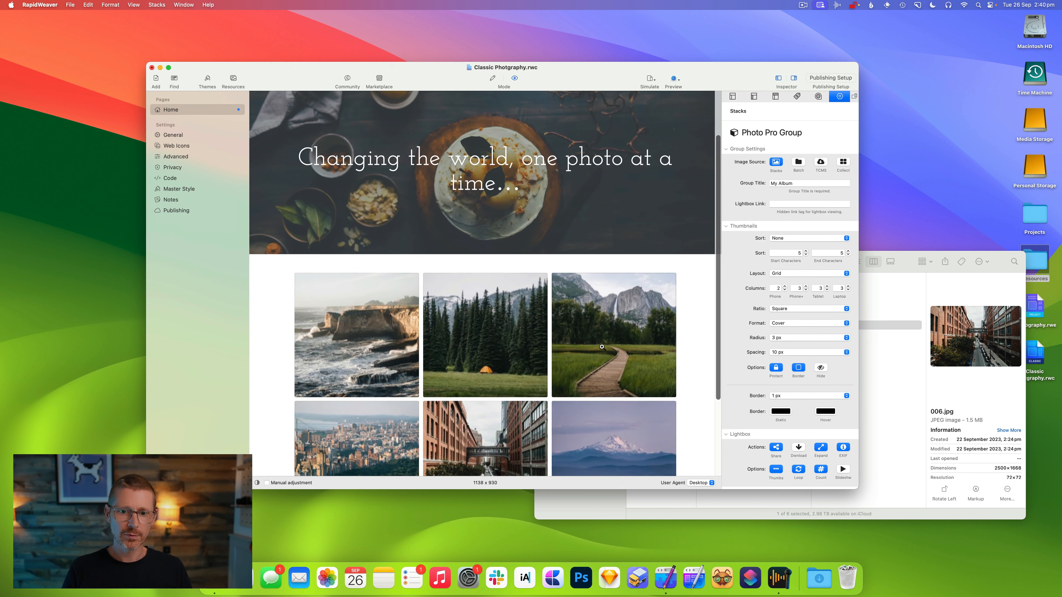
pyautogui.scroll(-3)
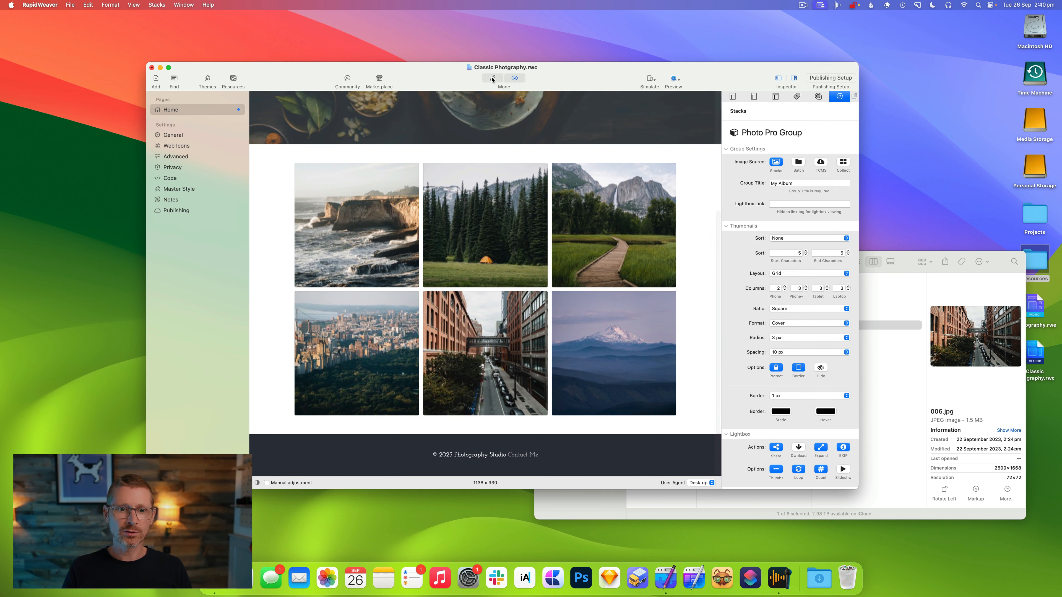
pyautogui.click(492, 79)
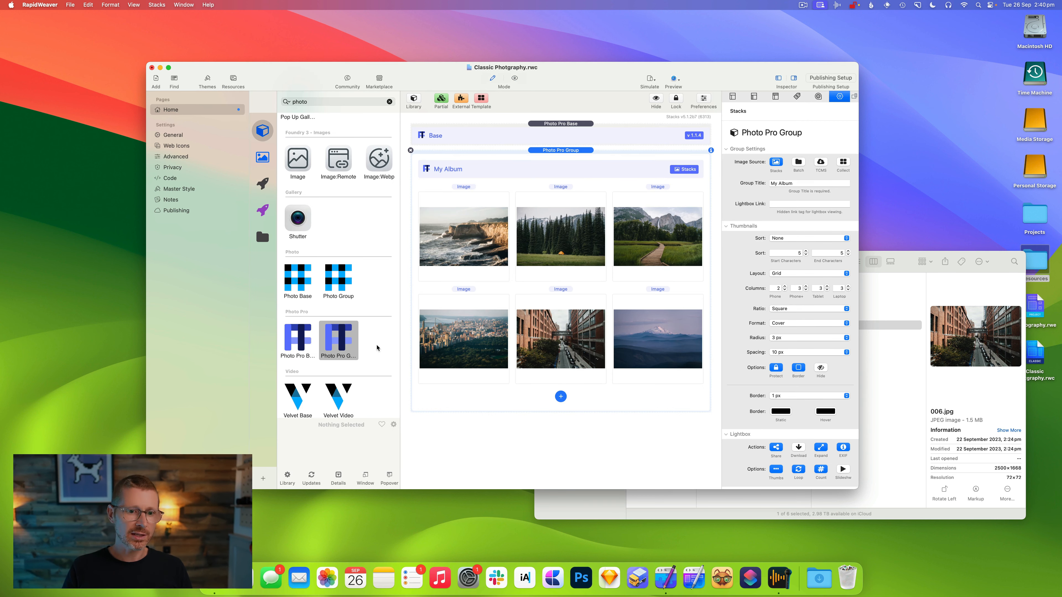
pyautogui.moveTo(478, 376)
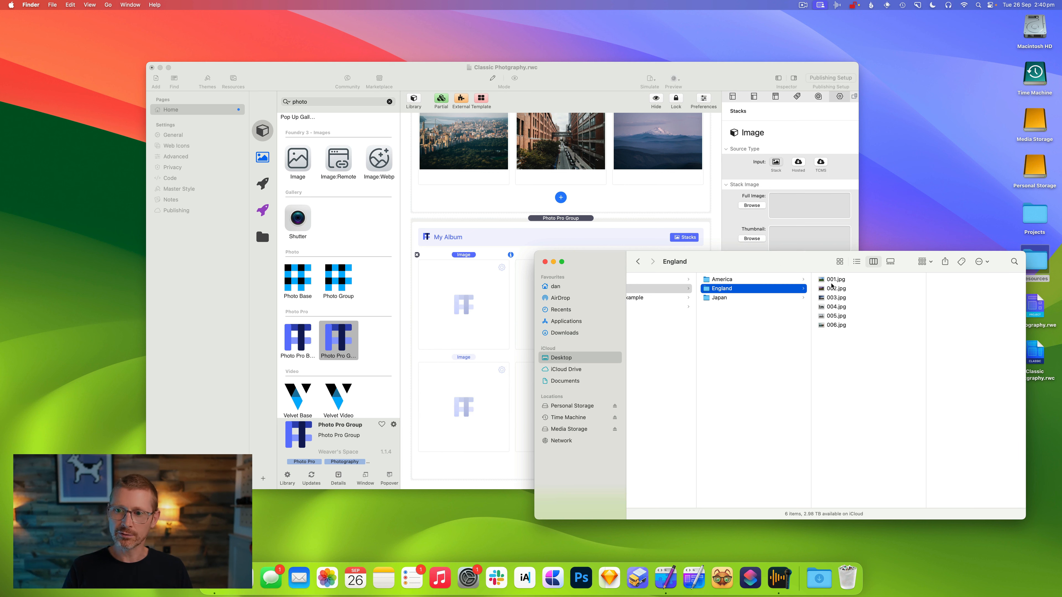
pyautogui.moveTo(834, 287)
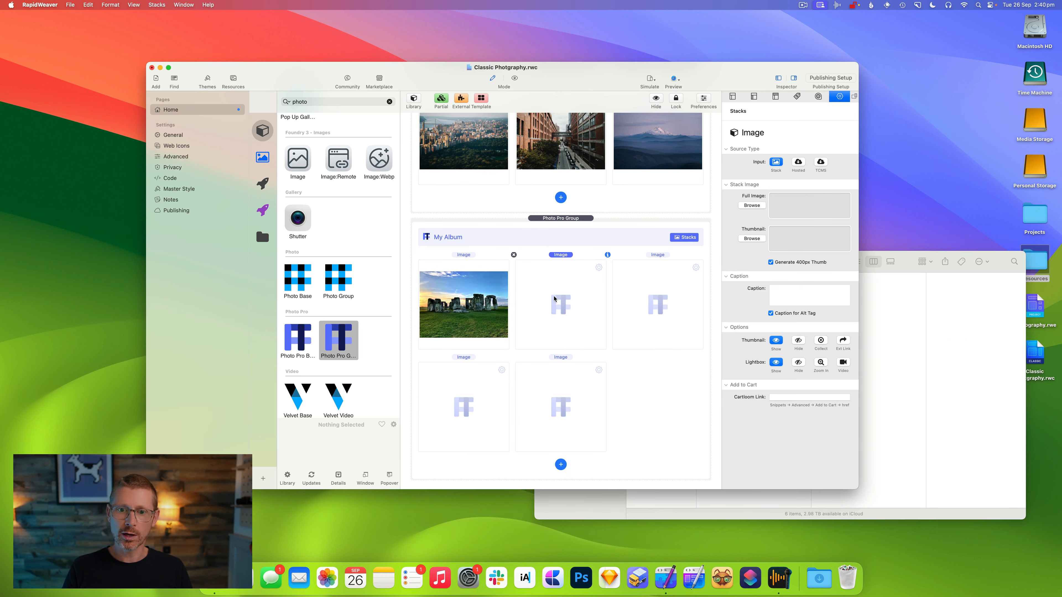
# - Fill the second My Album group's slots with England photos such as 003.jpg
pyautogui.click(560, 218)
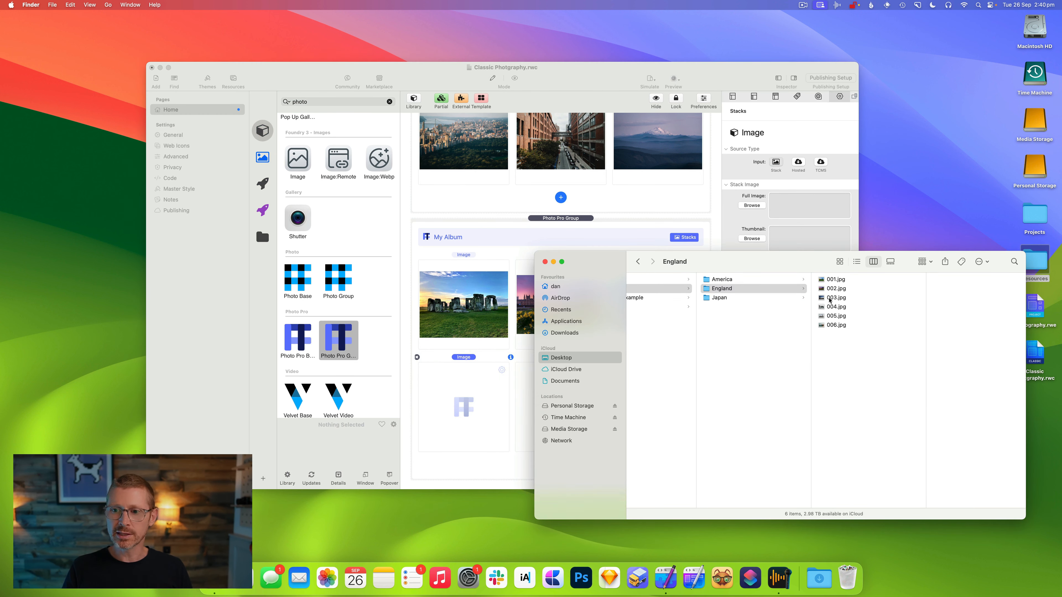
pyautogui.click(721, 287)
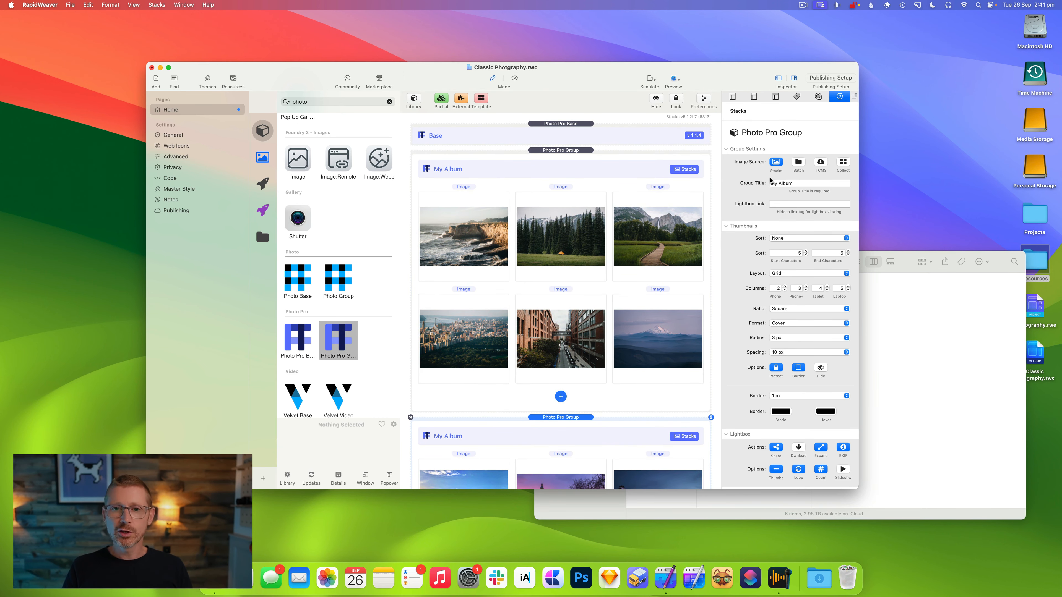
# - Switch the first album's Image Source to Batch, then to Total CMS
pyautogui.click(798, 163)
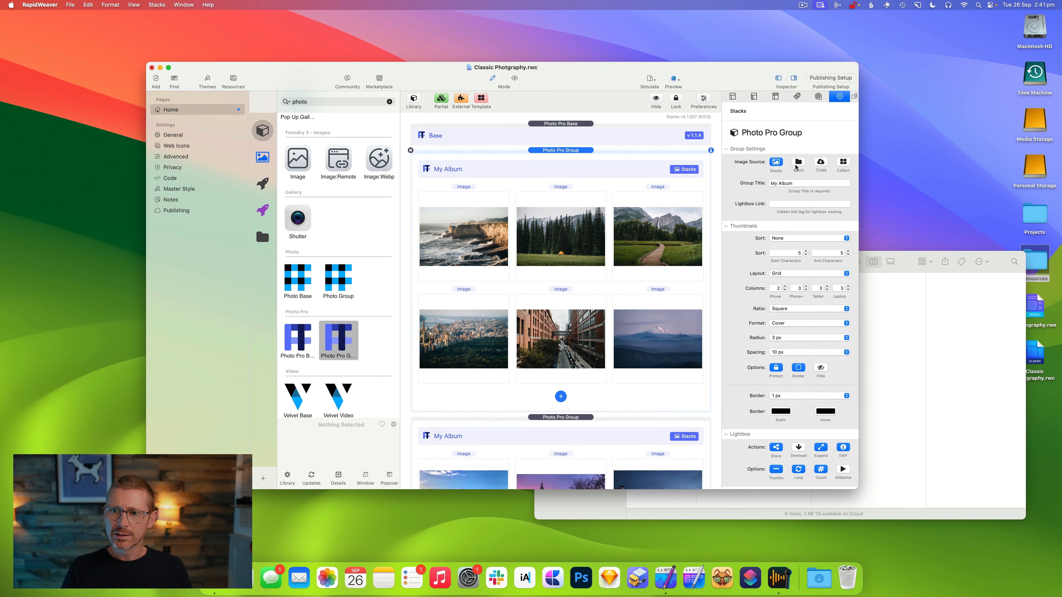
pyautogui.click(797, 163)
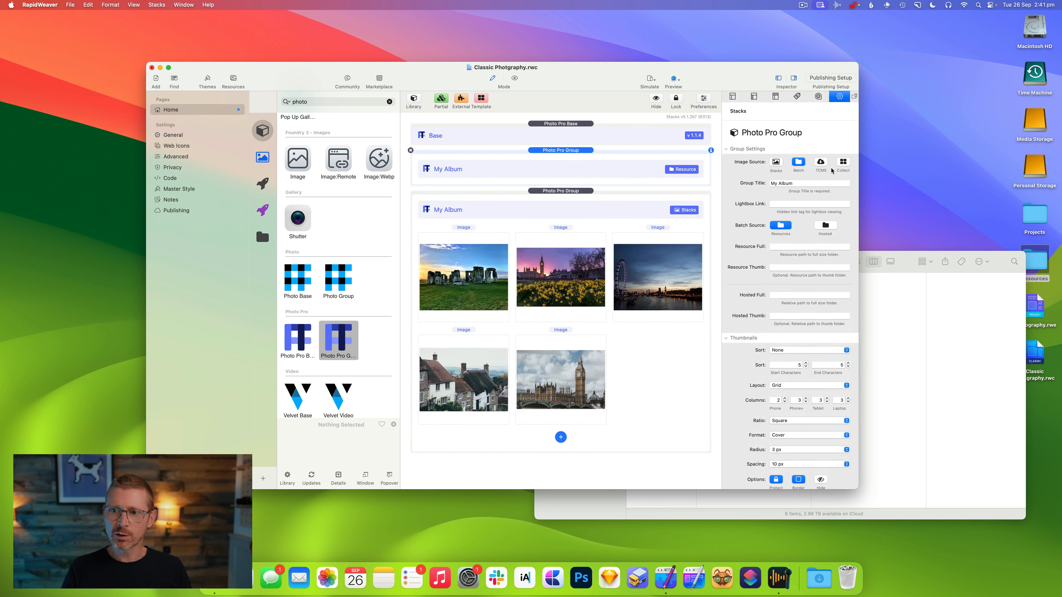
pyautogui.click(820, 162)
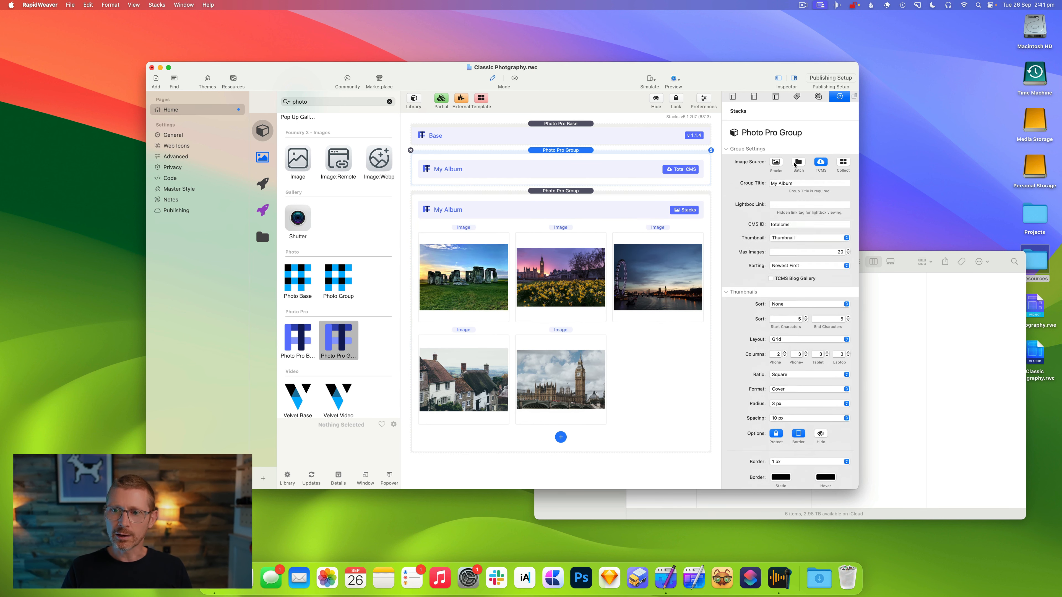
# - Set the first album's Image Source back to Stacks and preview the page
pyautogui.click(797, 163)
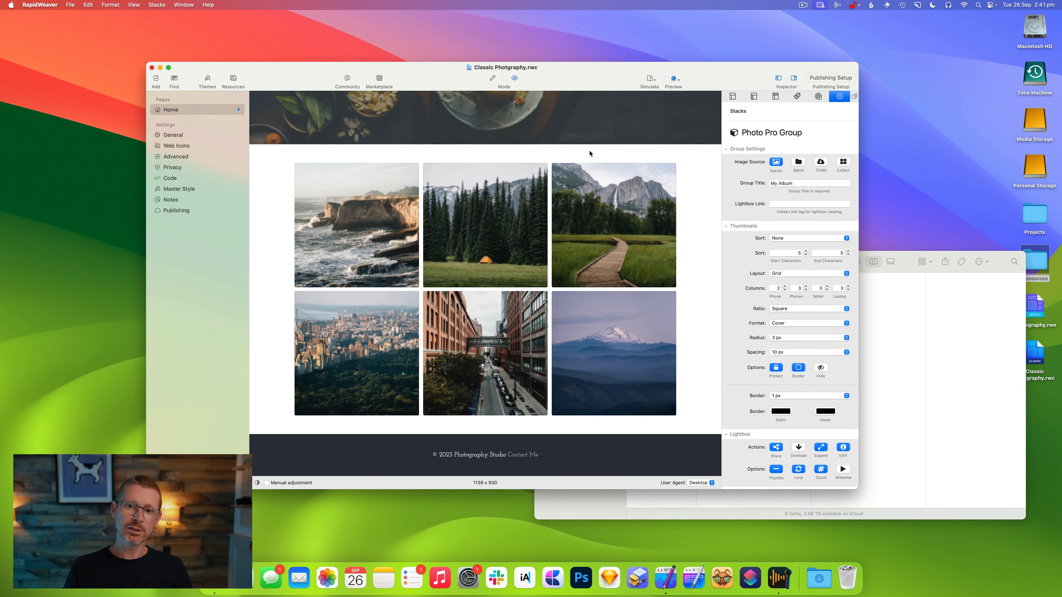
pyautogui.scroll(-3)
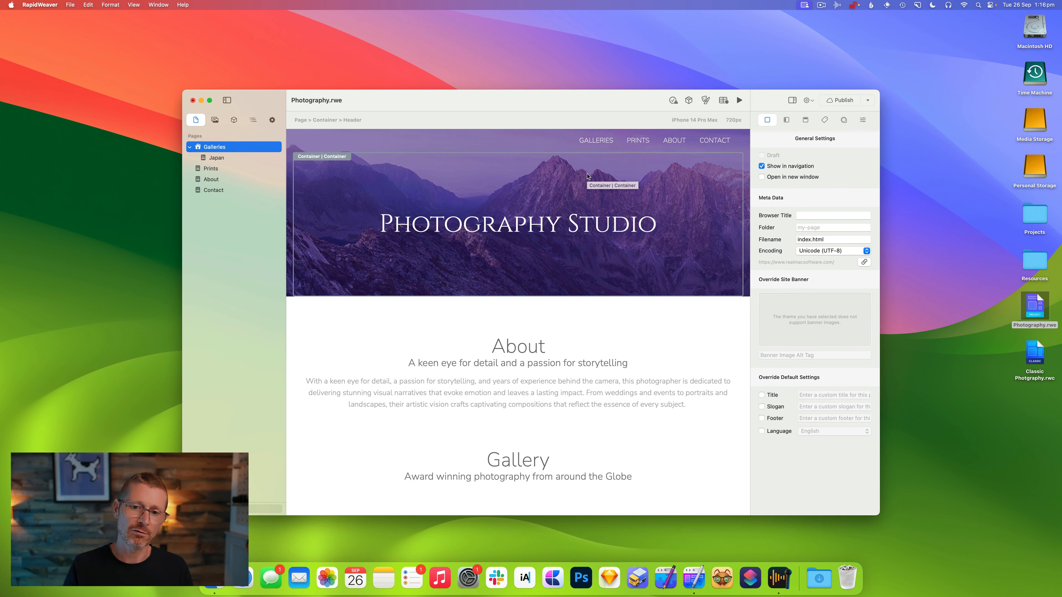
# - Show the project's Resources with the Photography folder expanded
pyautogui.scroll(-3)
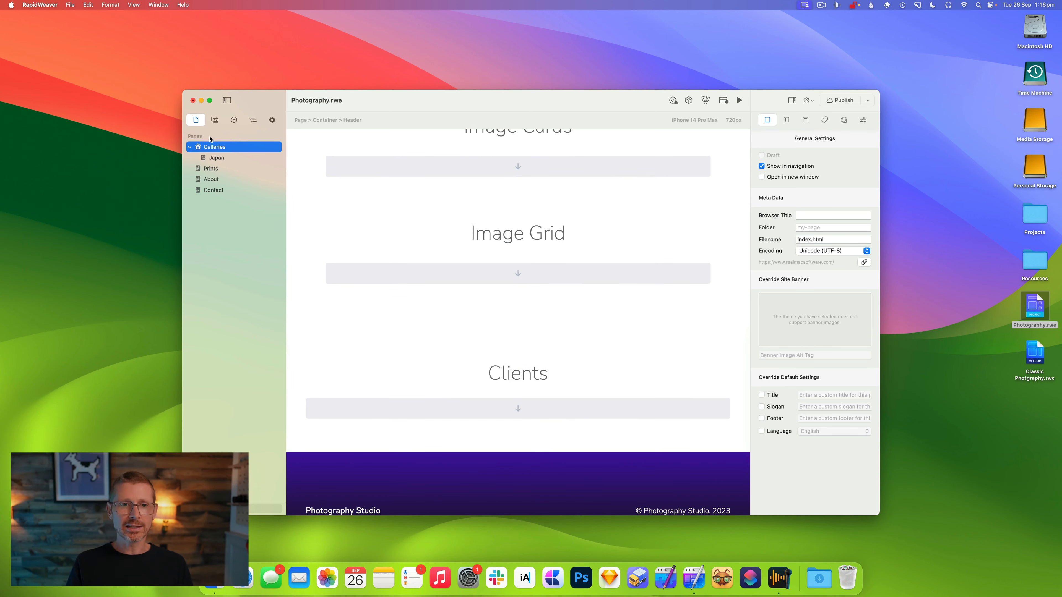
pyautogui.click(215, 120)
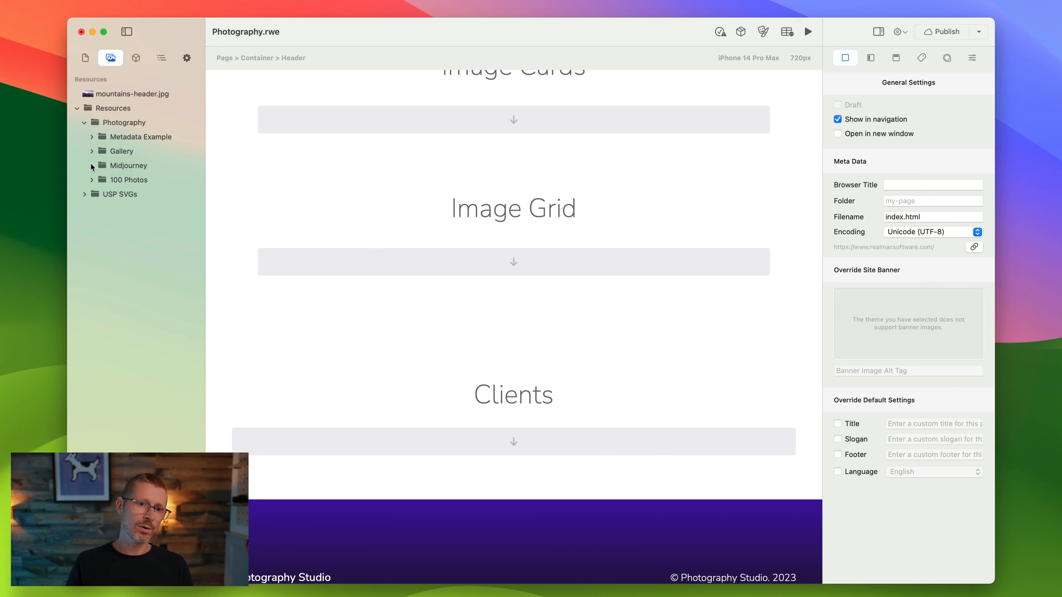
pyautogui.click(93, 151)
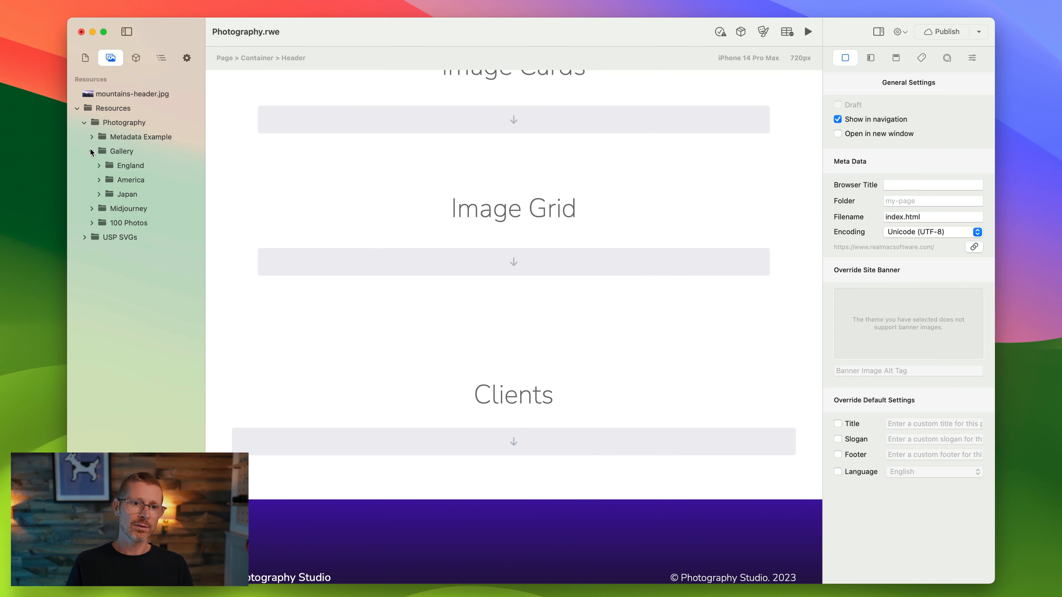
pyautogui.click(91, 151)
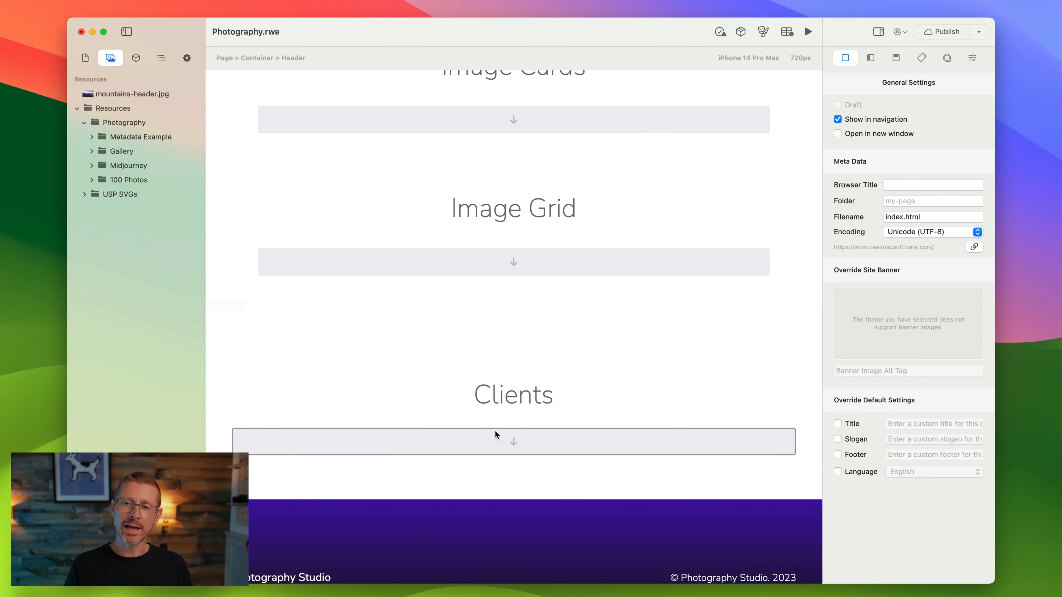
pyautogui.moveTo(495, 435)
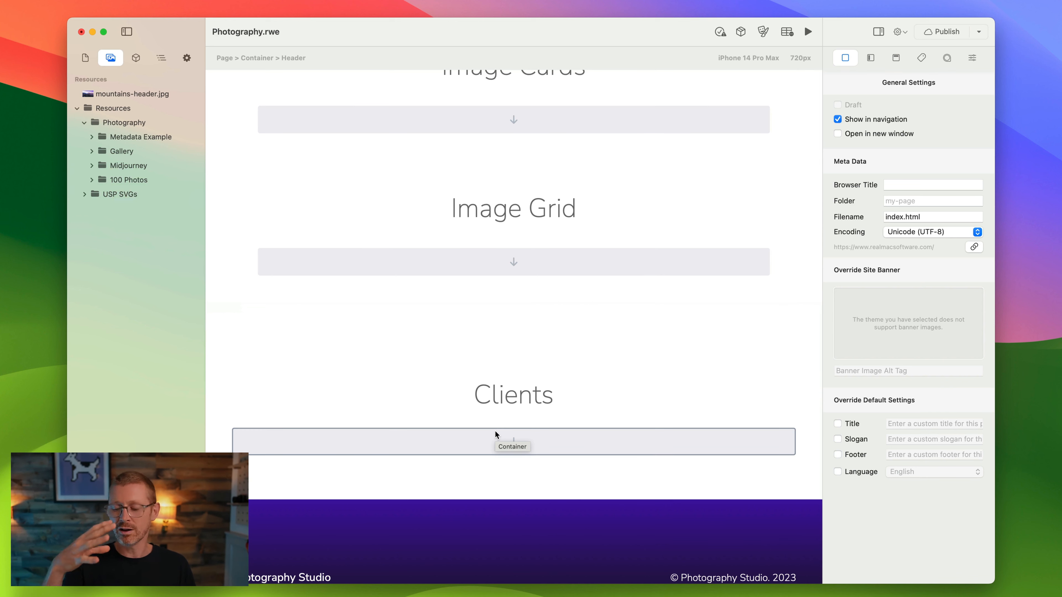
pyautogui.moveTo(132, 53)
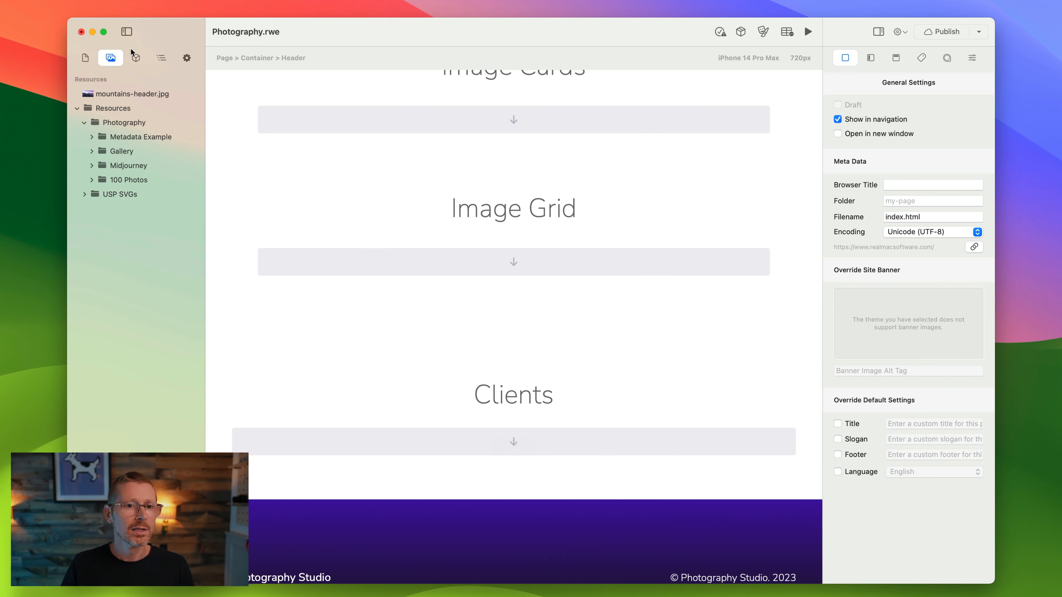
# - Add an Image Grid element into the container under the Clients heading
pyautogui.click(135, 58)
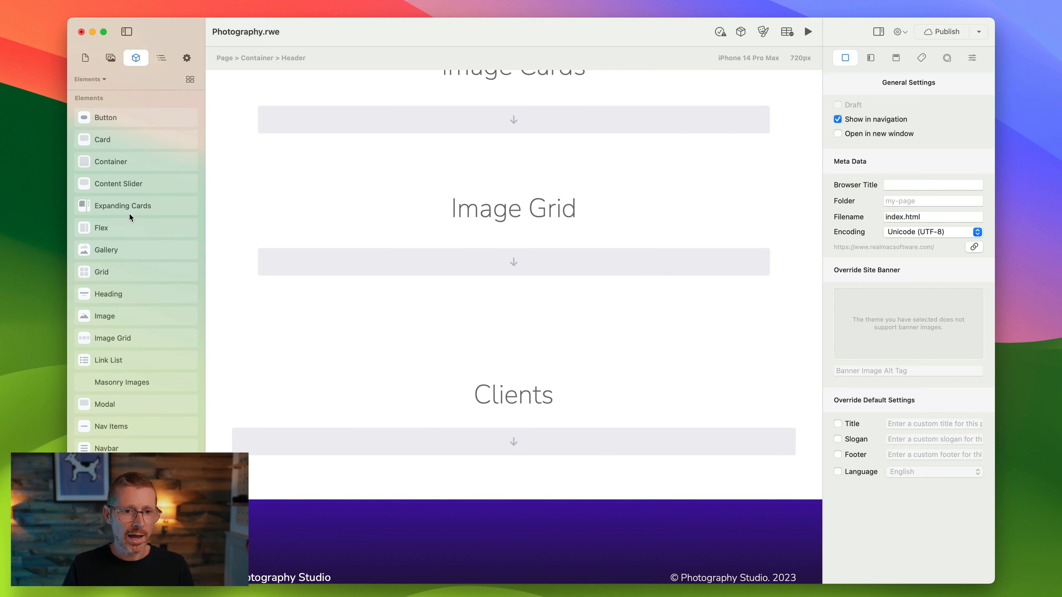
pyautogui.moveTo(114, 344)
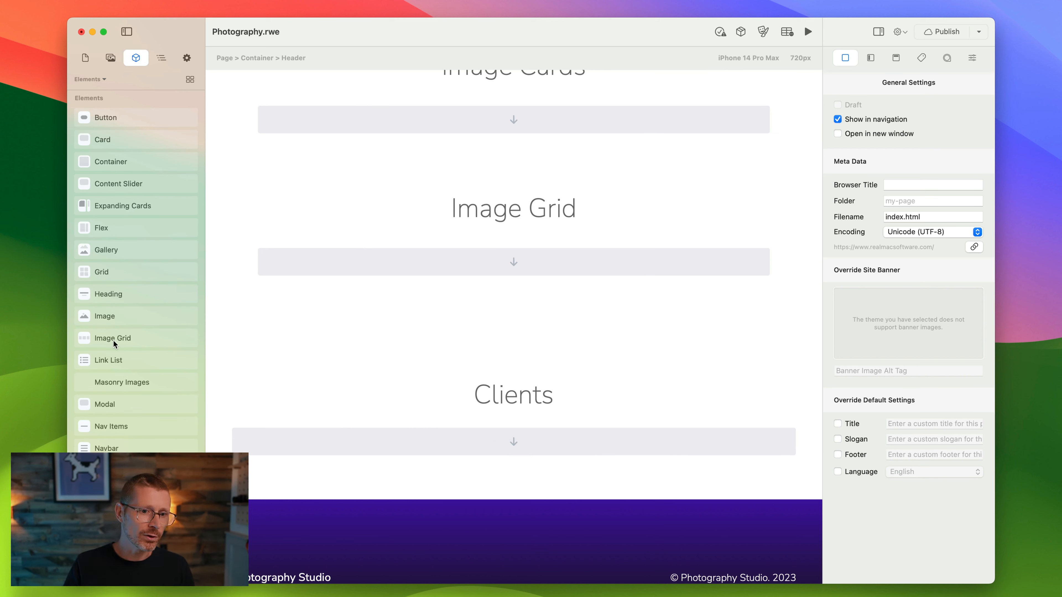
pyautogui.click(513, 395)
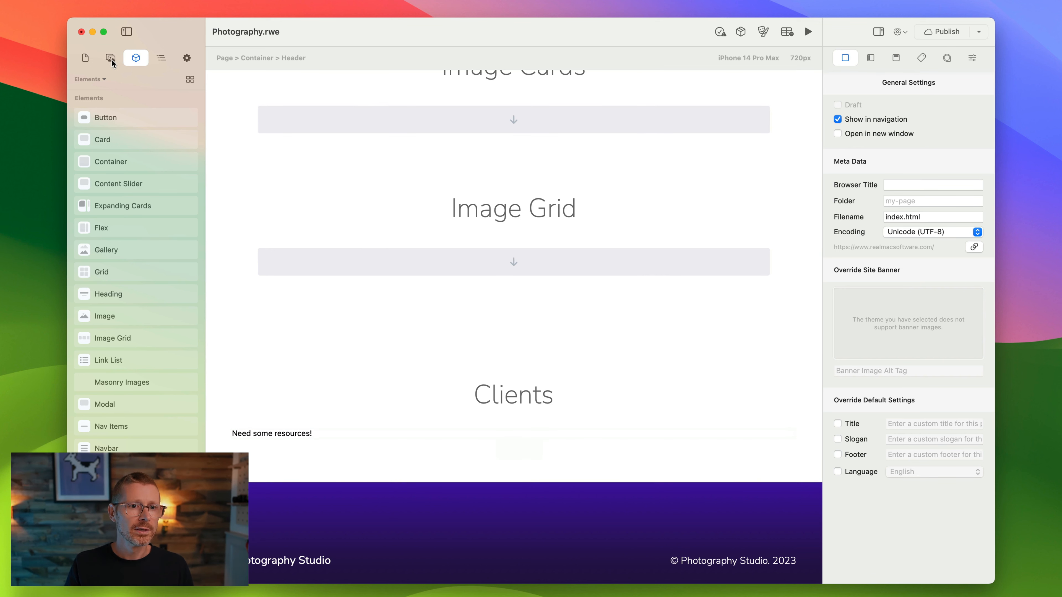
# - Load the USP SVGs logos into the Image Grid as a centred horizontal row with wider spacing
pyautogui.click(111, 58)
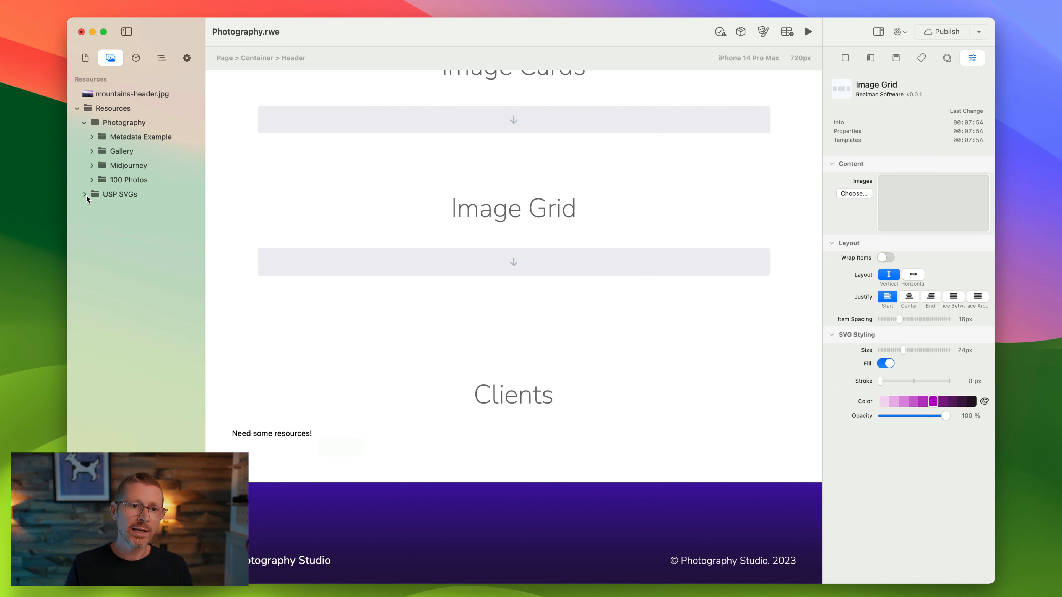
pyautogui.click(118, 194)
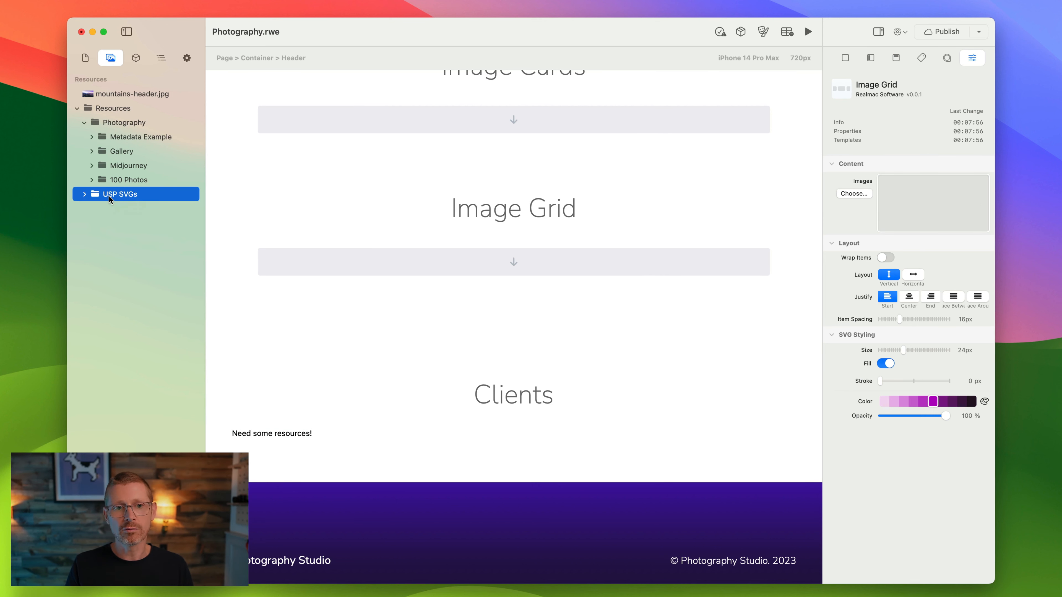
pyautogui.moveTo(118, 198); pyautogui.dragTo(932, 203)
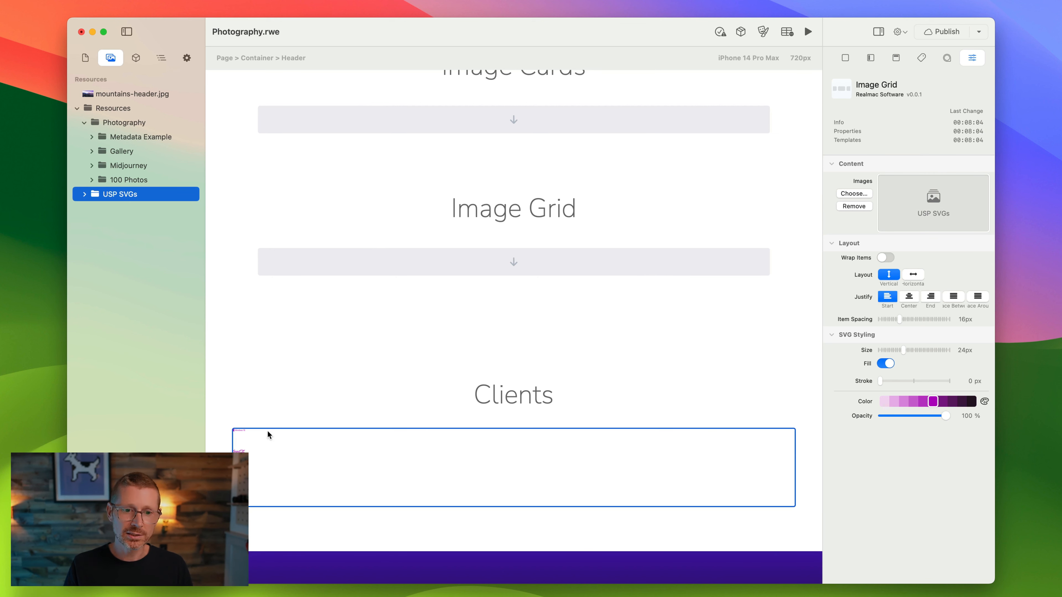
pyautogui.click(912, 274)
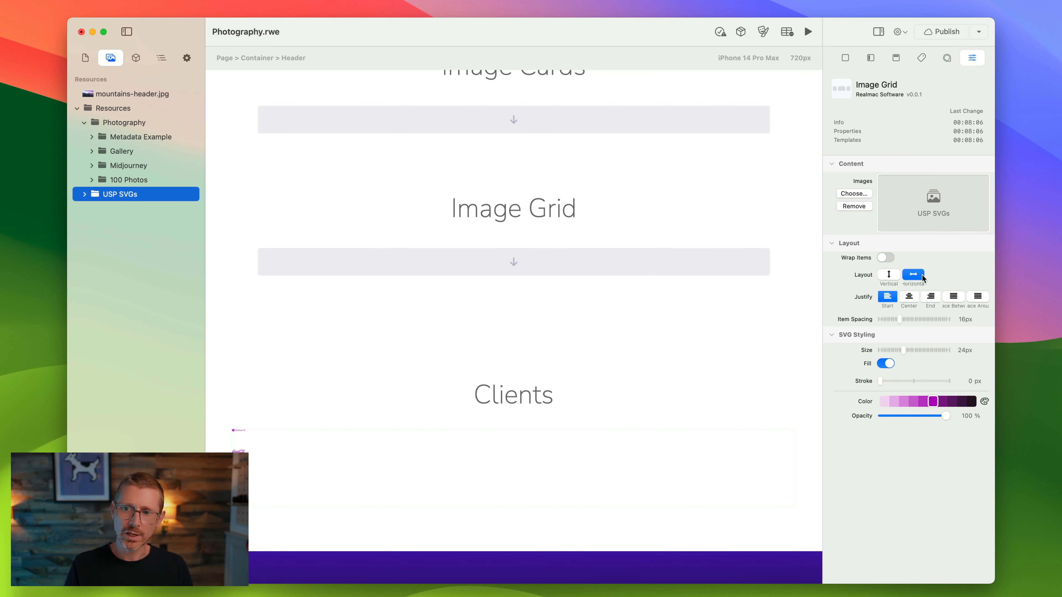
pyautogui.click(909, 296)
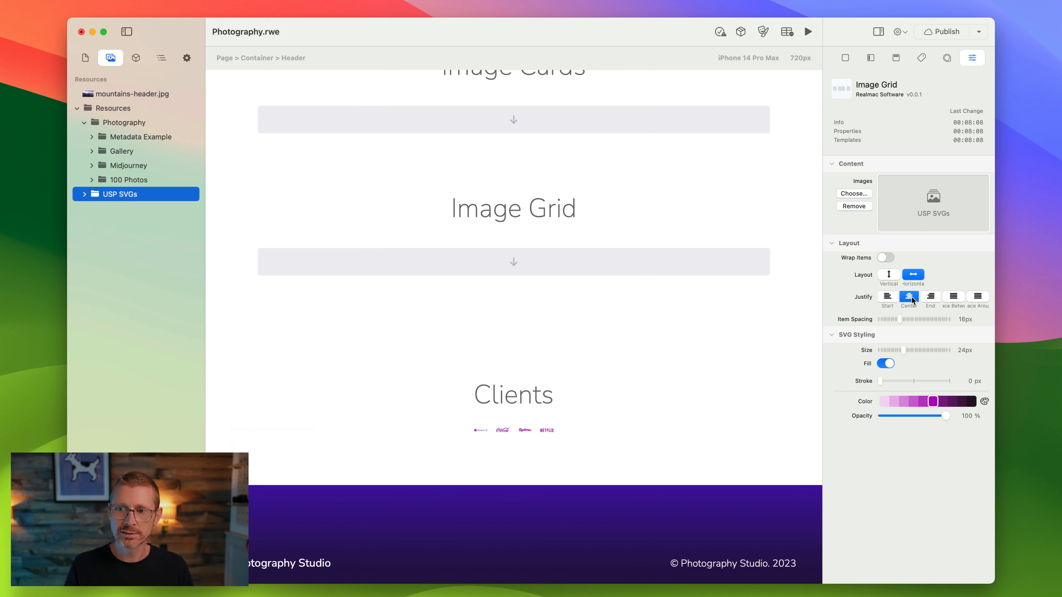
pyautogui.moveTo(901, 319); pyautogui.dragTo(911, 319)
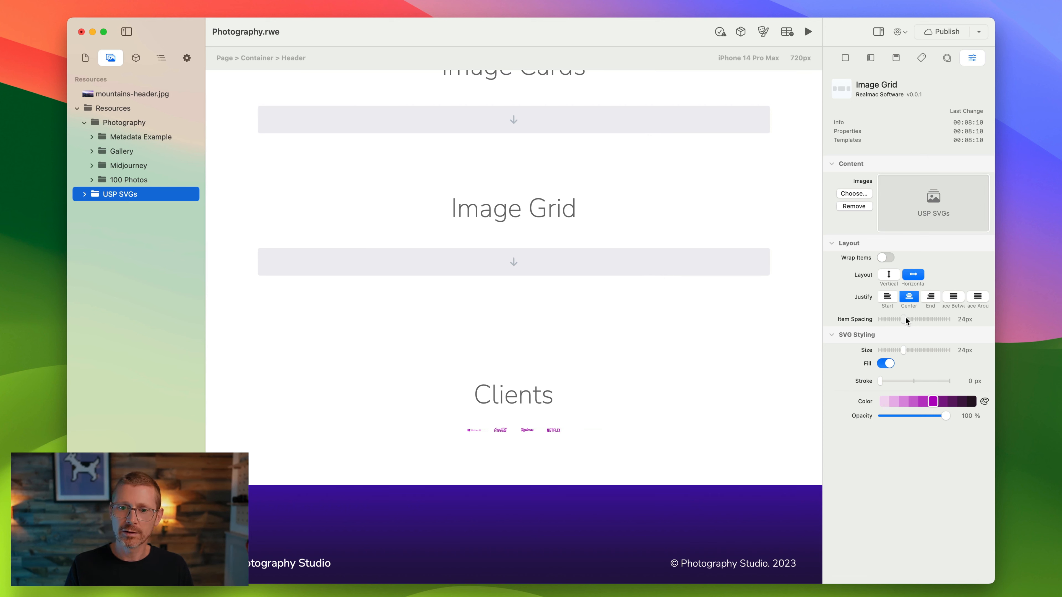
pyautogui.moveTo(887, 350); pyautogui.dragTo(931, 350)
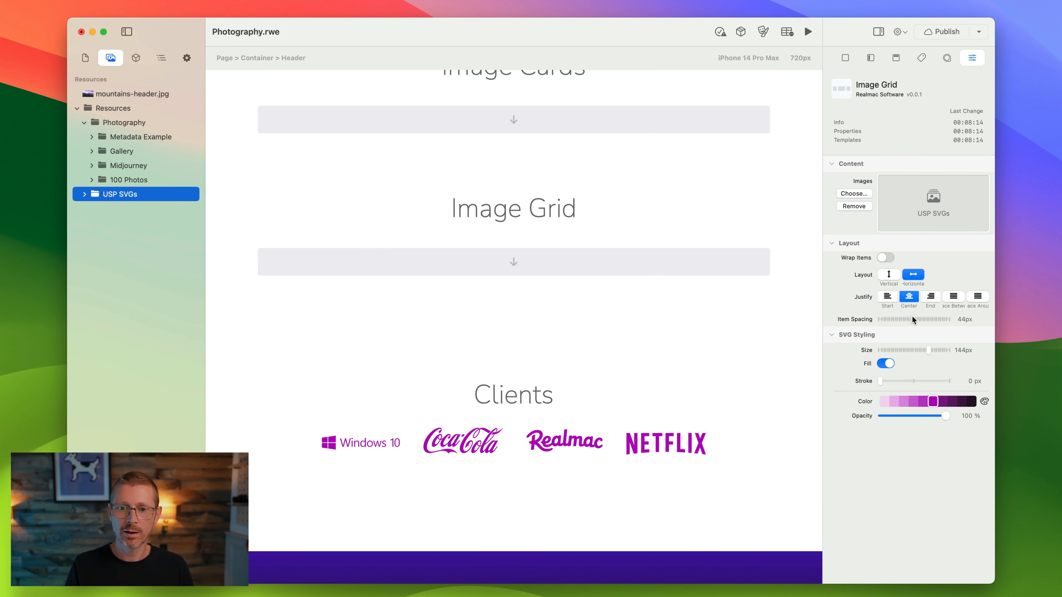
# - Style the logos dark grey at about 60% opacity, 160px size and spread further apart
pyautogui.moveTo(938, 350); pyautogui.dragTo(925, 350)
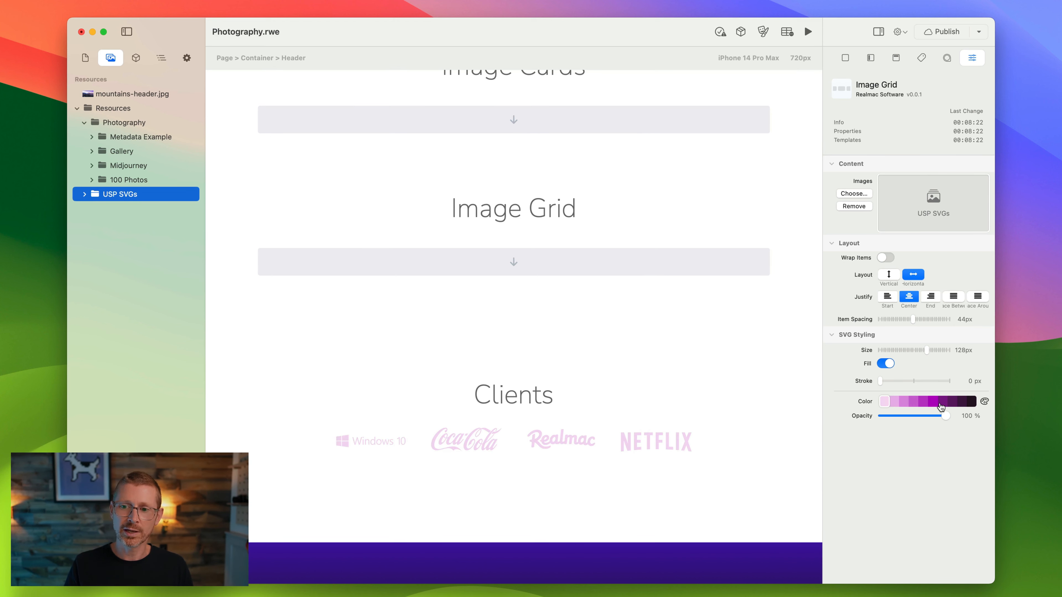
pyautogui.moveTo(938, 415); pyautogui.dragTo(906, 416)
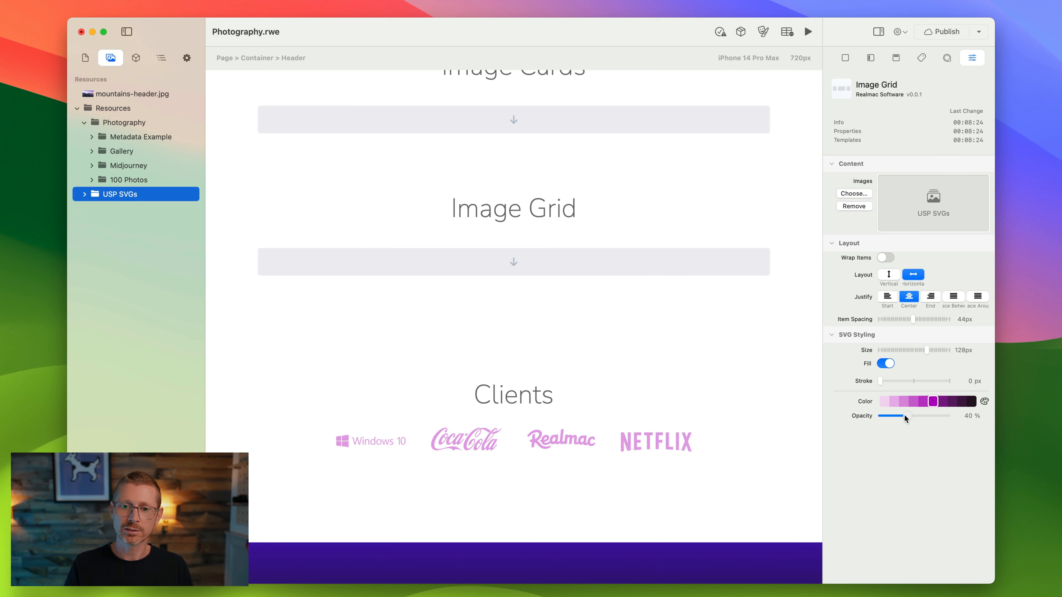
pyautogui.moveTo(906, 416); pyautogui.dragTo(948, 416)
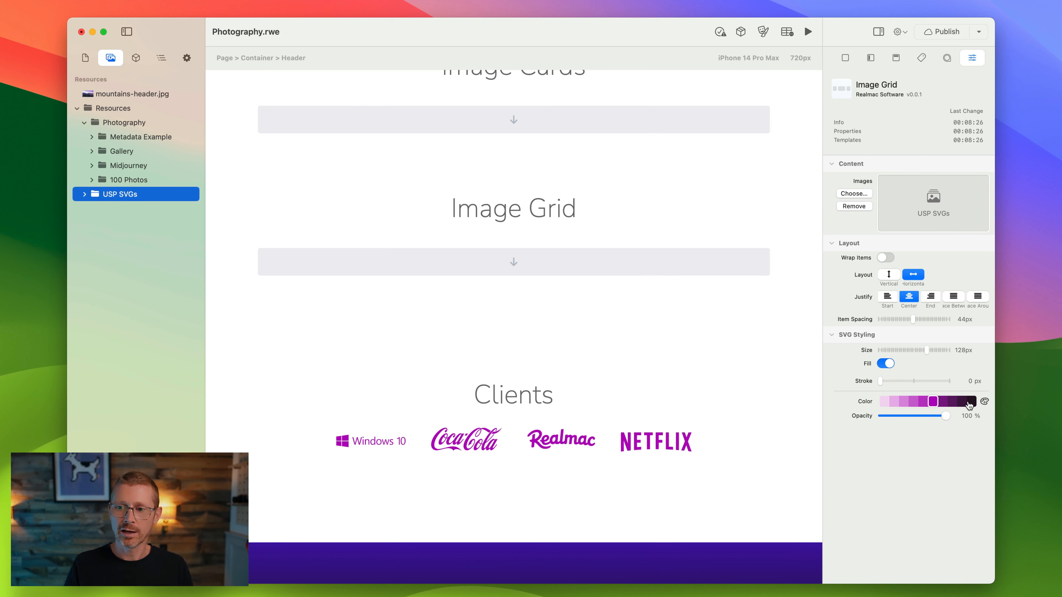
pyautogui.moveTo(951, 416); pyautogui.dragTo(922, 416)
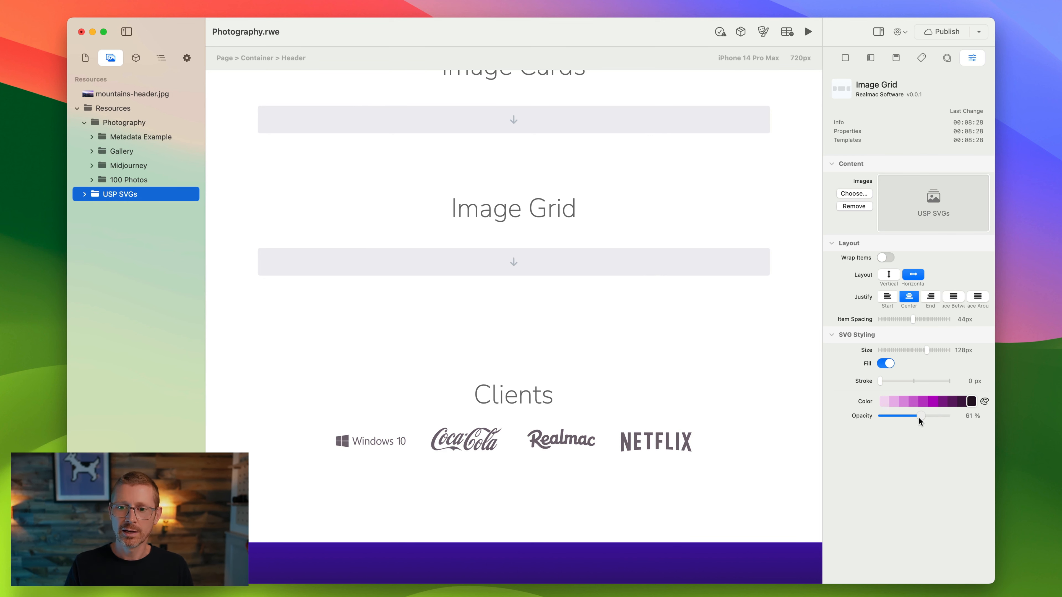
pyautogui.moveTo(926, 415); pyautogui.dragTo(921, 415)
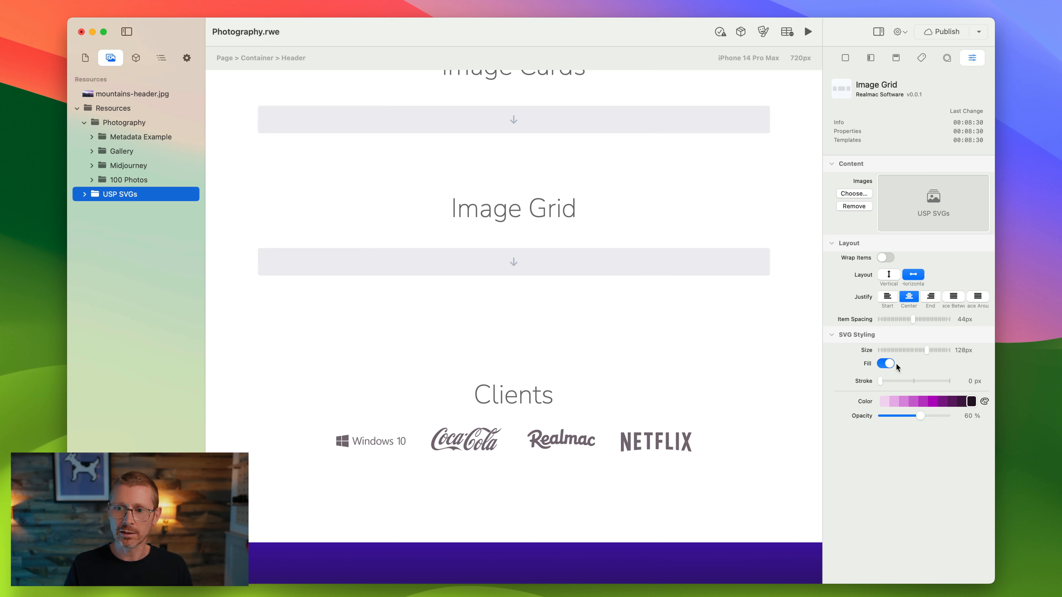
pyautogui.moveTo(917, 350); pyautogui.dragTo(938, 350)
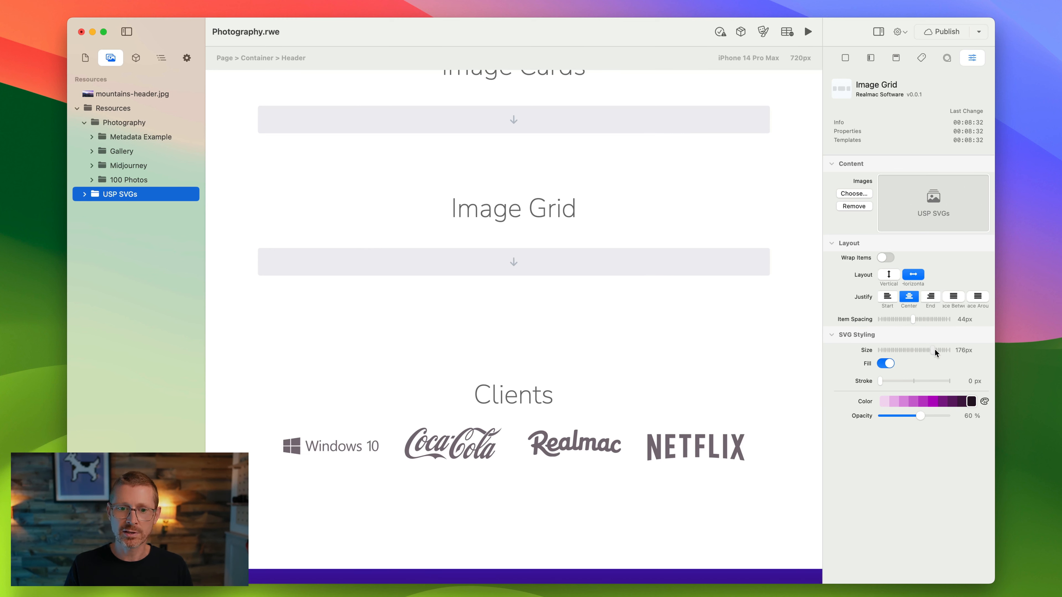
pyautogui.moveTo(941, 350); pyautogui.dragTo(931, 350)
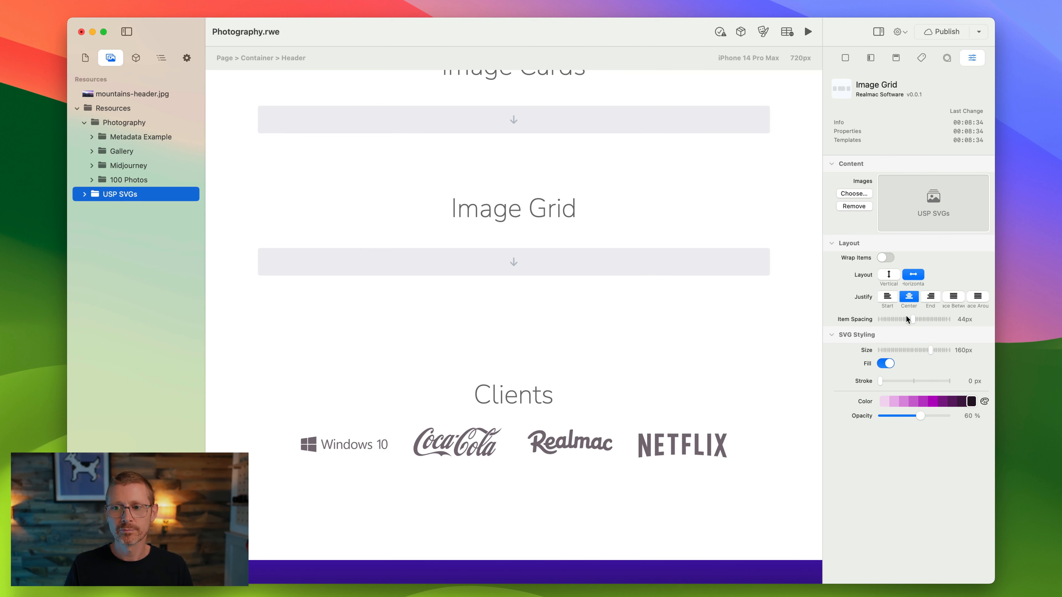
pyautogui.moveTo(909, 319); pyautogui.dragTo(948, 319)
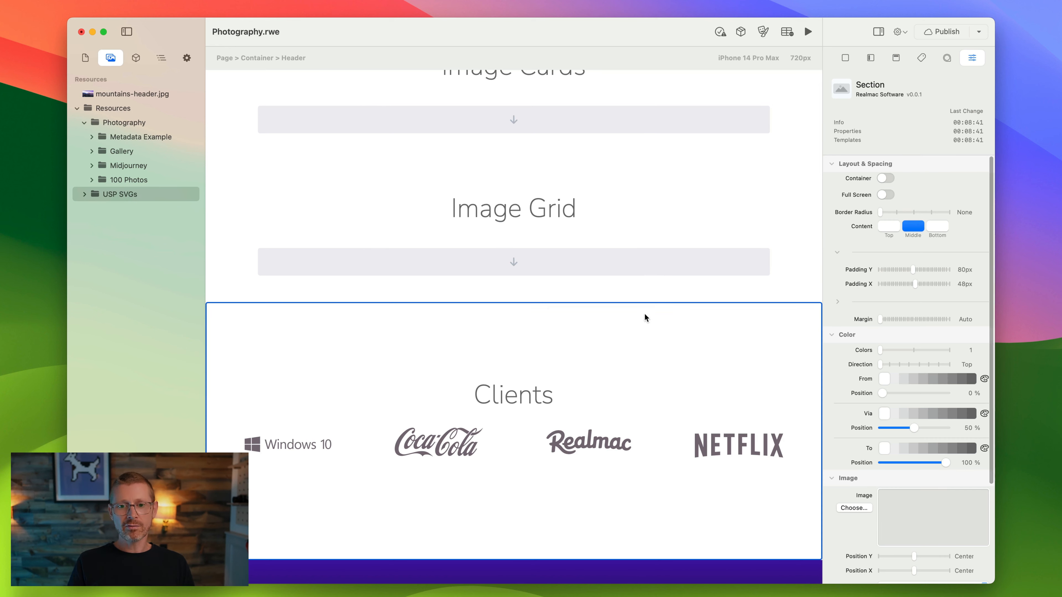
pyautogui.moveTo(642, 254)
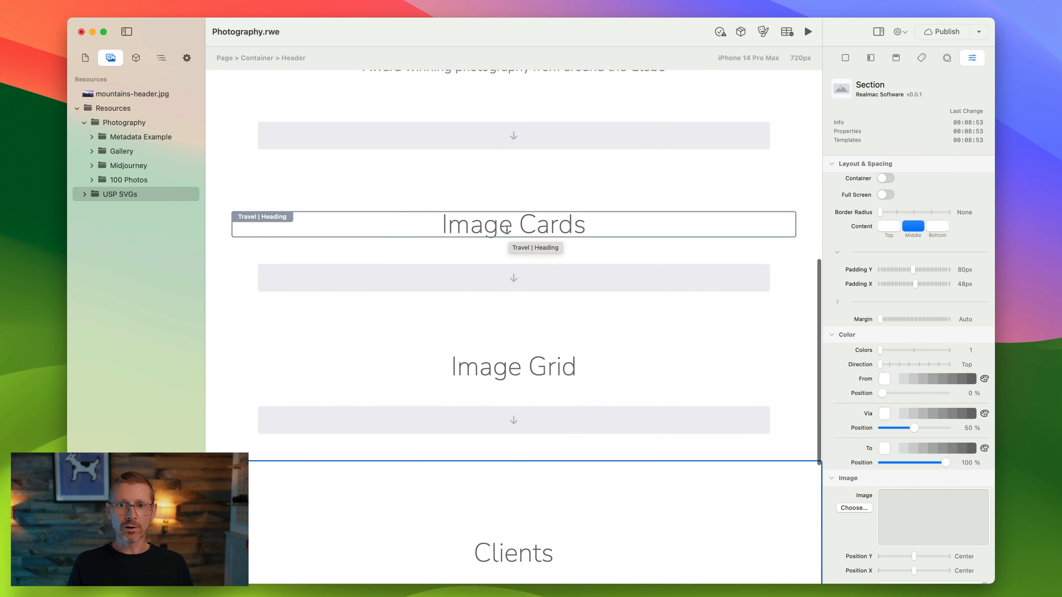
# - Bring the Gallery and Image Cards sections into view with the elements library showing
pyautogui.scroll(-3)
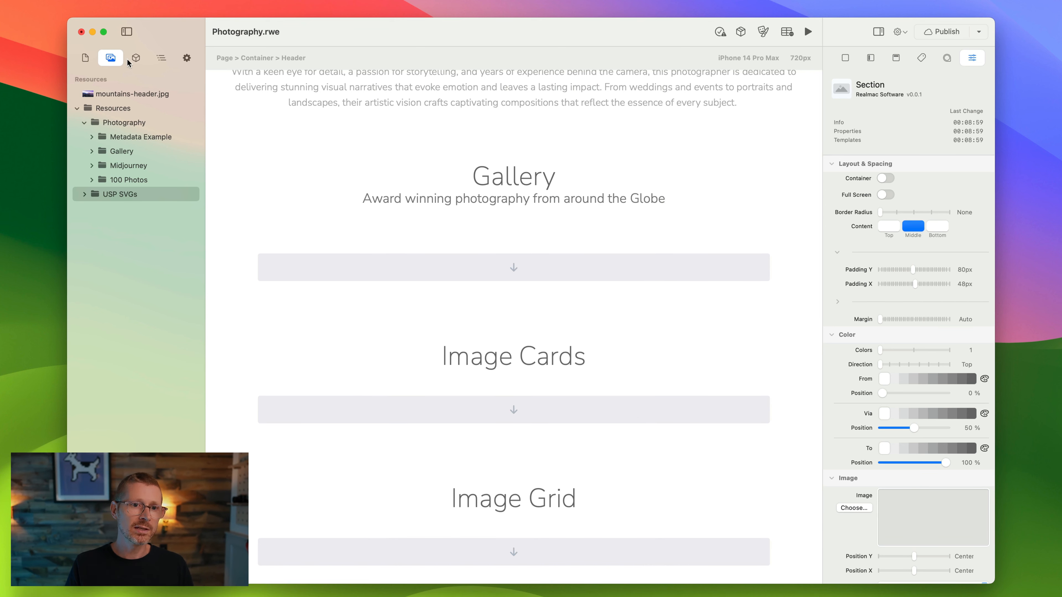
pyautogui.click(136, 57)
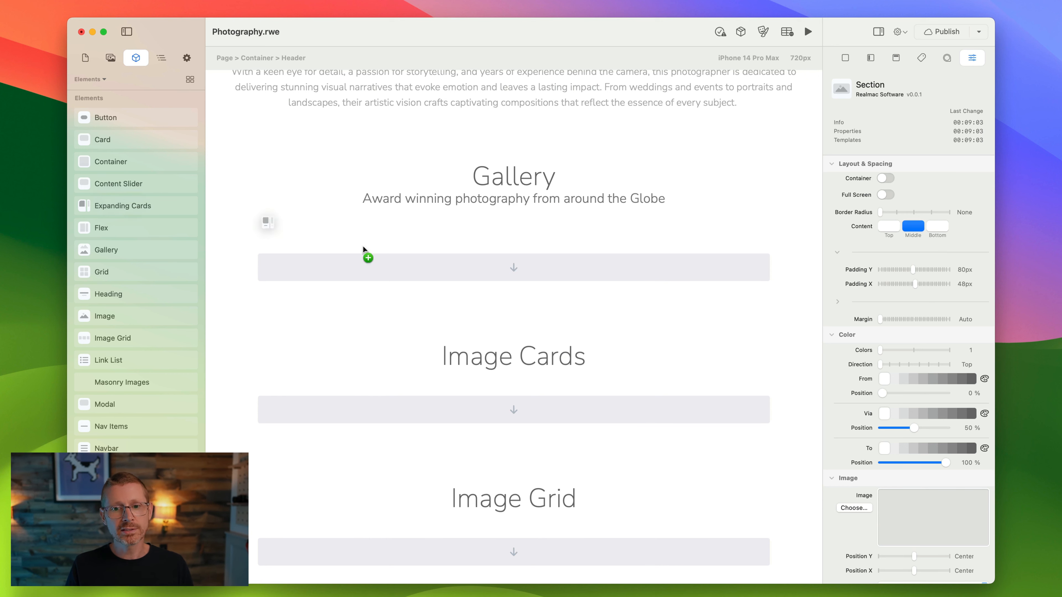
# - Add Expanding Cards under Image Cards and locate the England folder inside Gallery resources
pyautogui.click(513, 410)
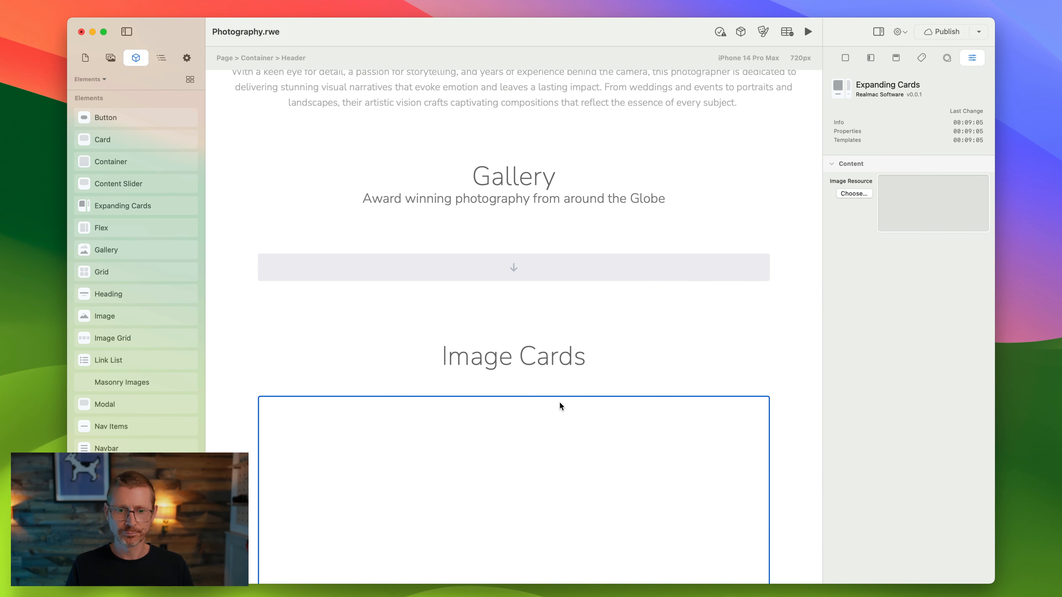
pyautogui.scroll(-3)
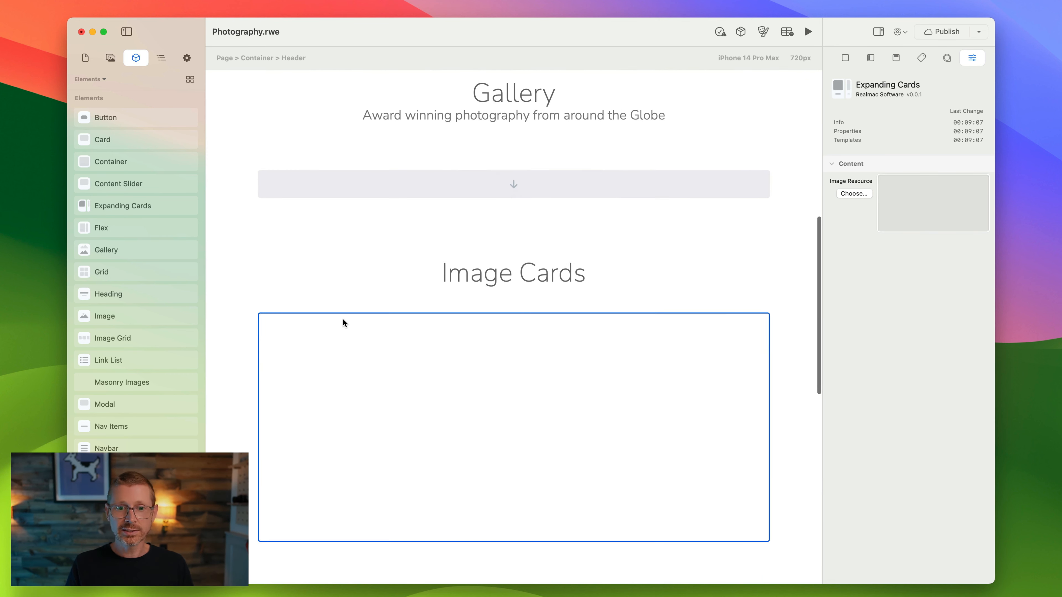
pyautogui.click(111, 57)
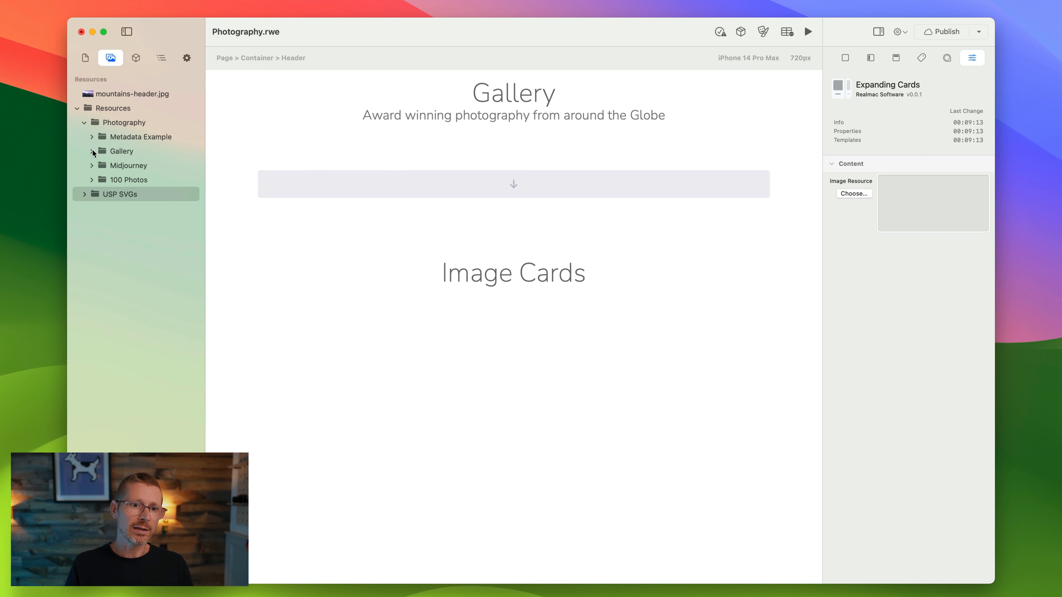
pyautogui.click(121, 151)
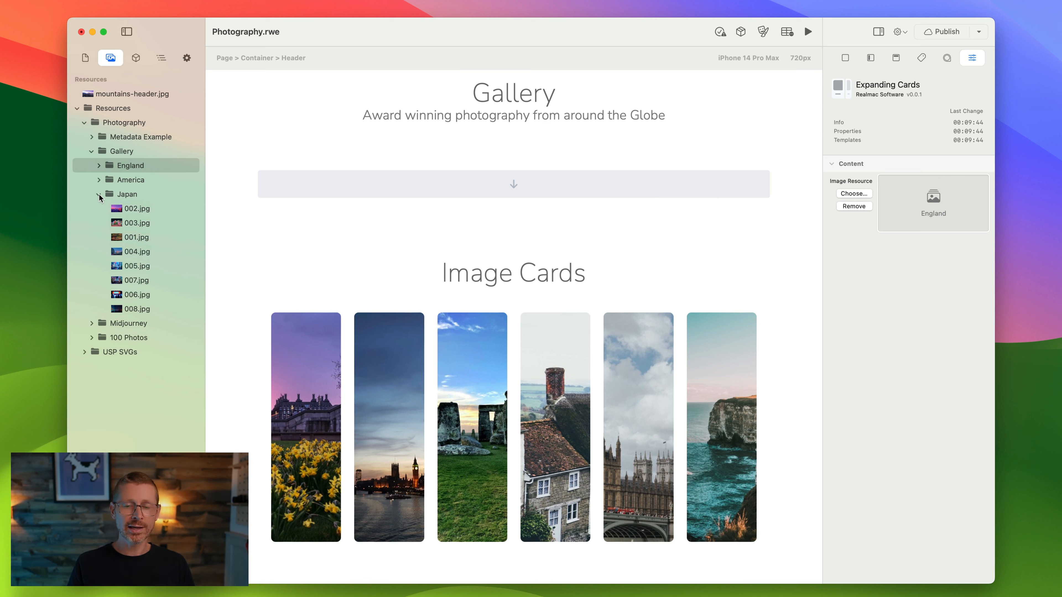
# - Swap the Expanding Cards image source to the America folder, replacing the England photos
pyautogui.click(126, 194)
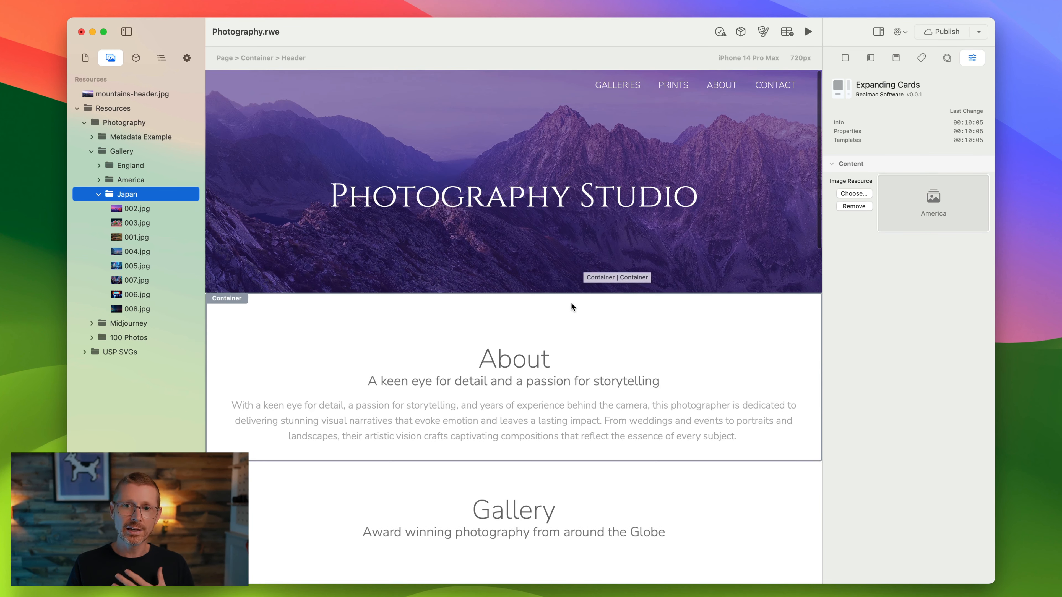
pyautogui.scroll(-3)
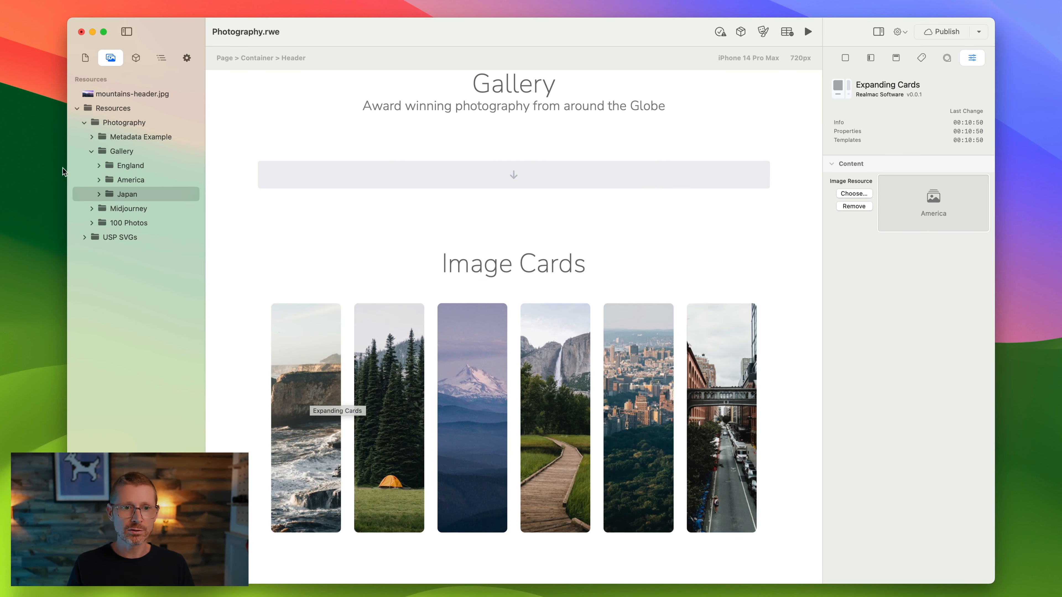
# - Move 006.jpg to the top of the America folder so the city skyline leads the cards
pyautogui.click(99, 166)
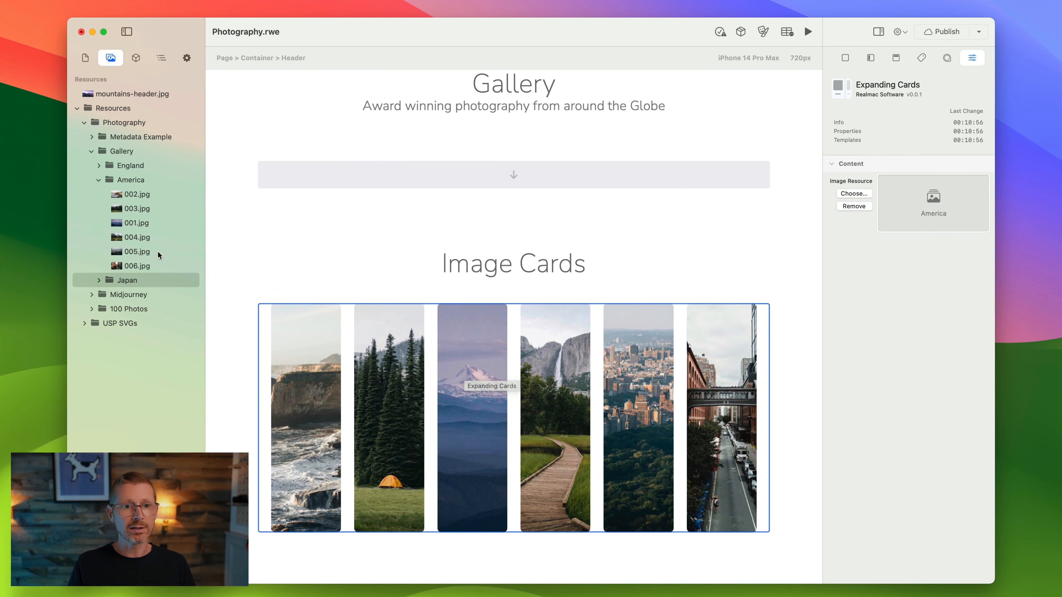
pyautogui.click(135, 223)
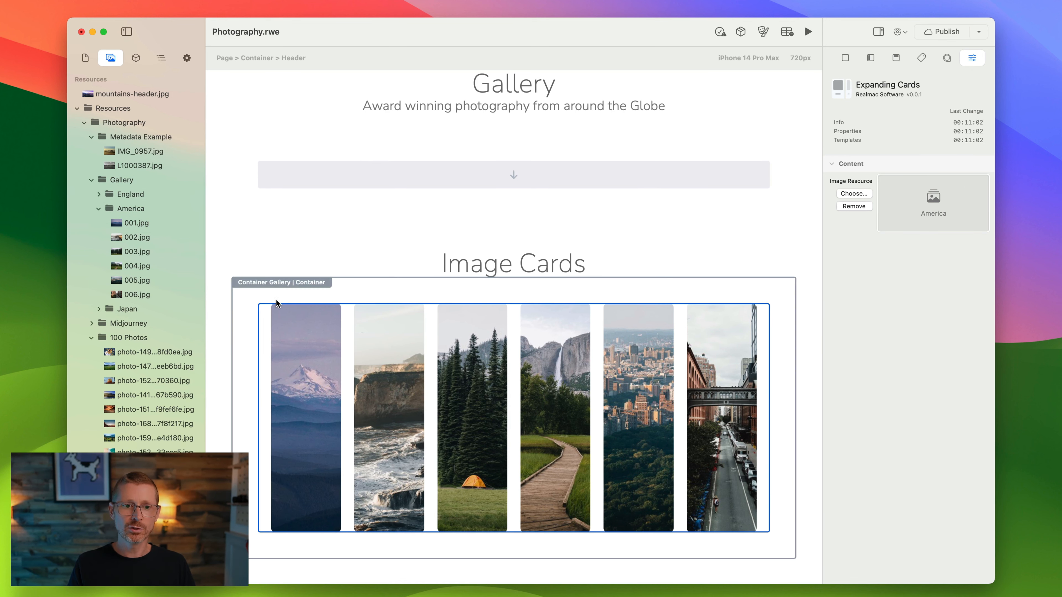
pyautogui.click(513, 263)
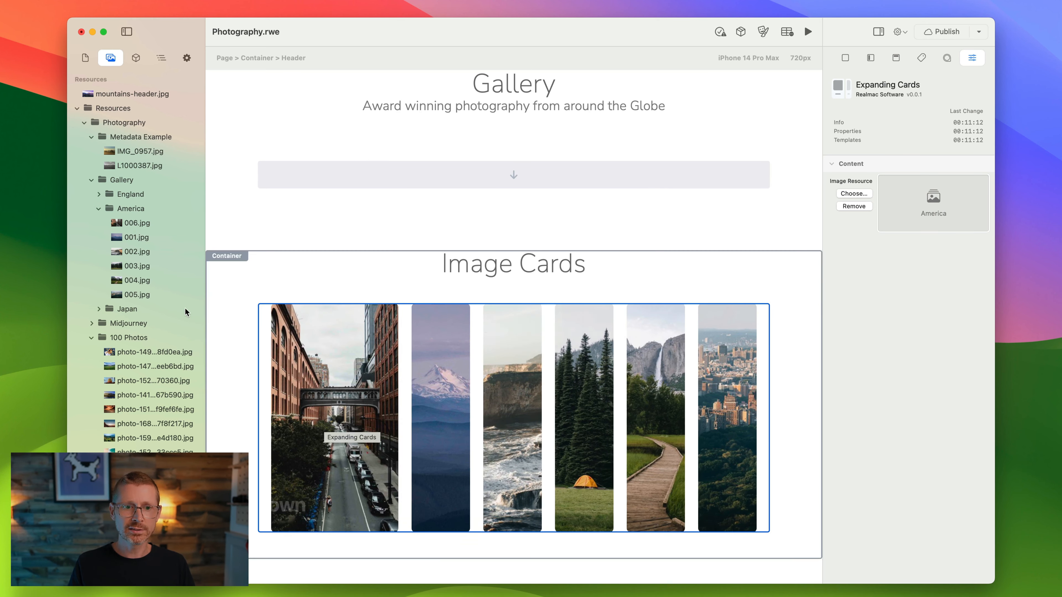
pyautogui.click(137, 279)
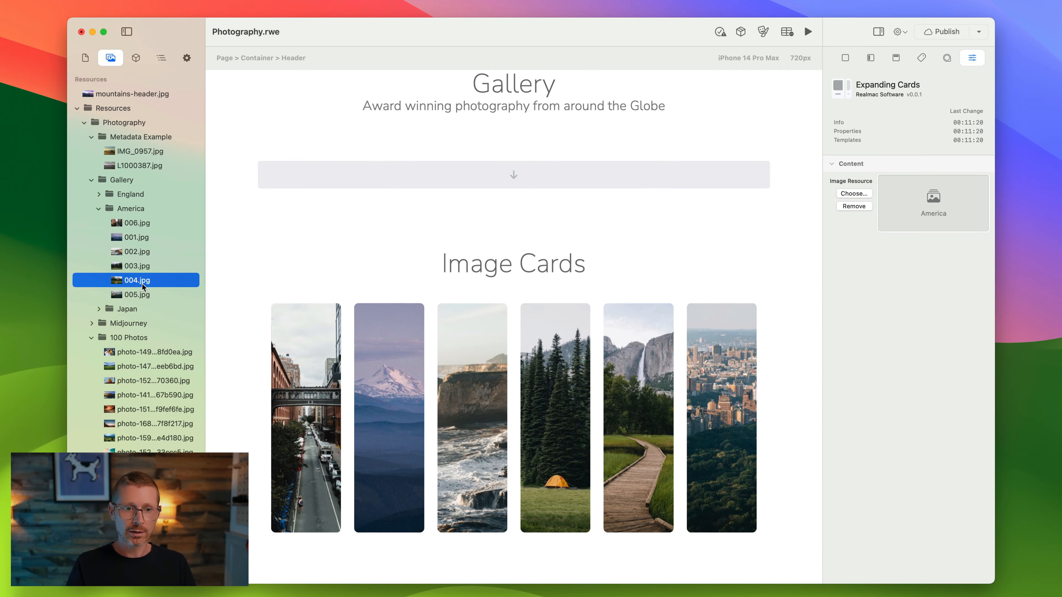
# - Move 005.jpg above 006.jpg so the America folder runs 005, 006, then 001–004
pyautogui.click(136, 265)
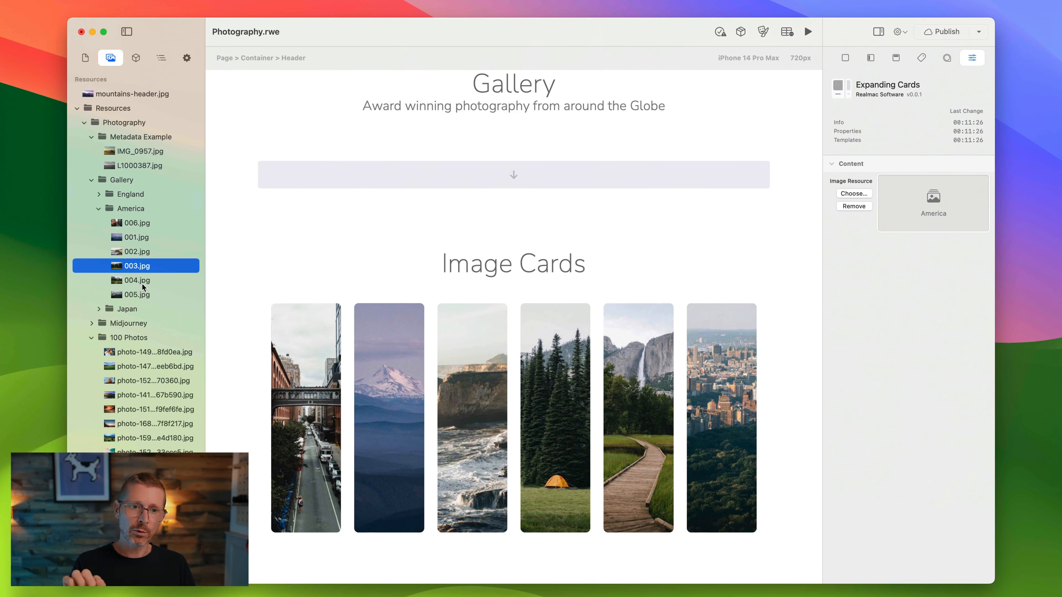
pyautogui.click(136, 294)
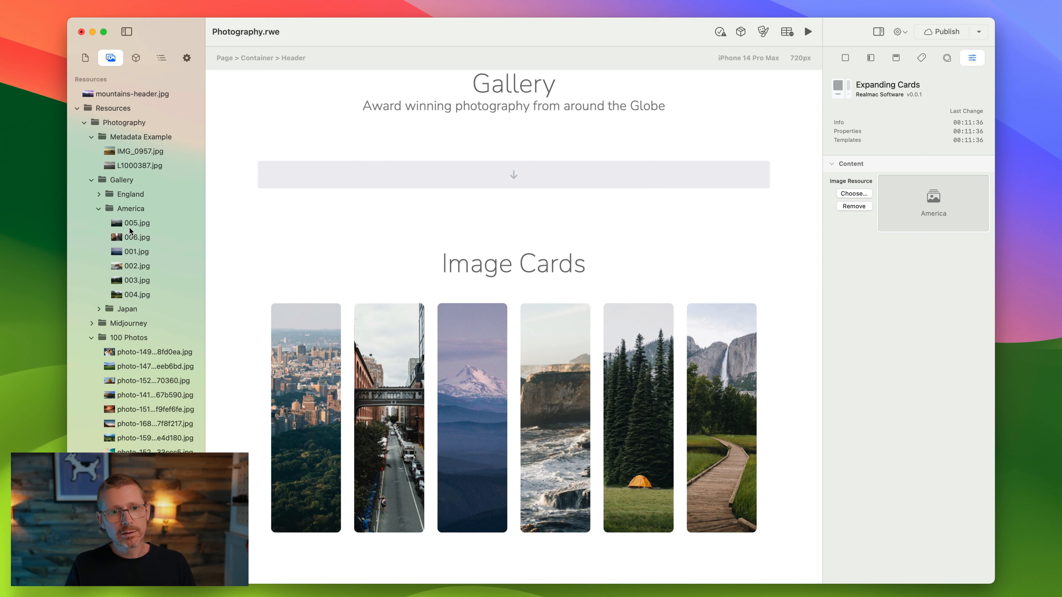
pyautogui.click(135, 222)
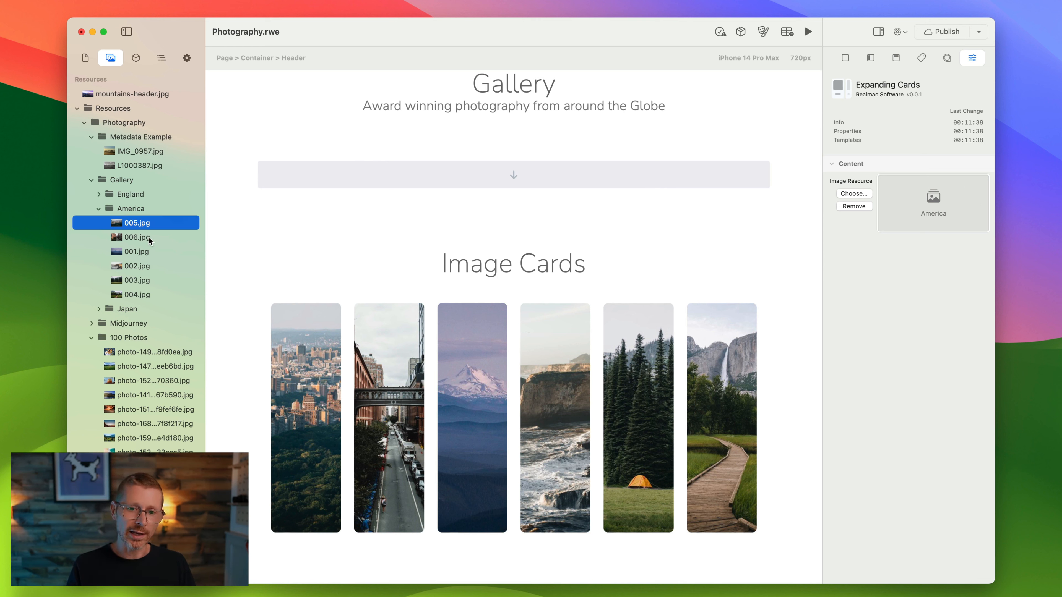
pyautogui.click(304, 417)
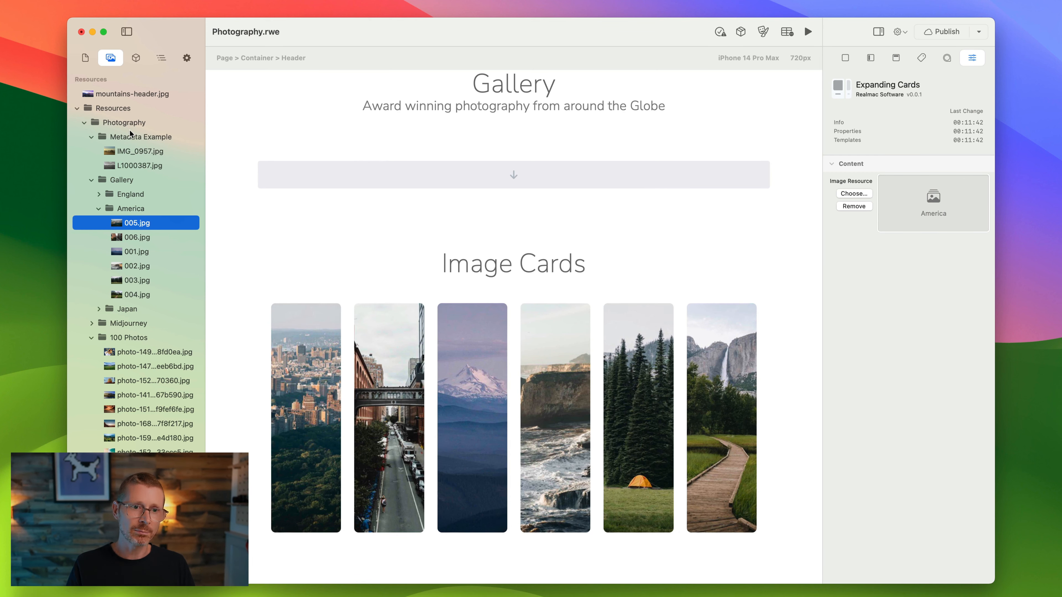
pyautogui.rightClick(136, 222)
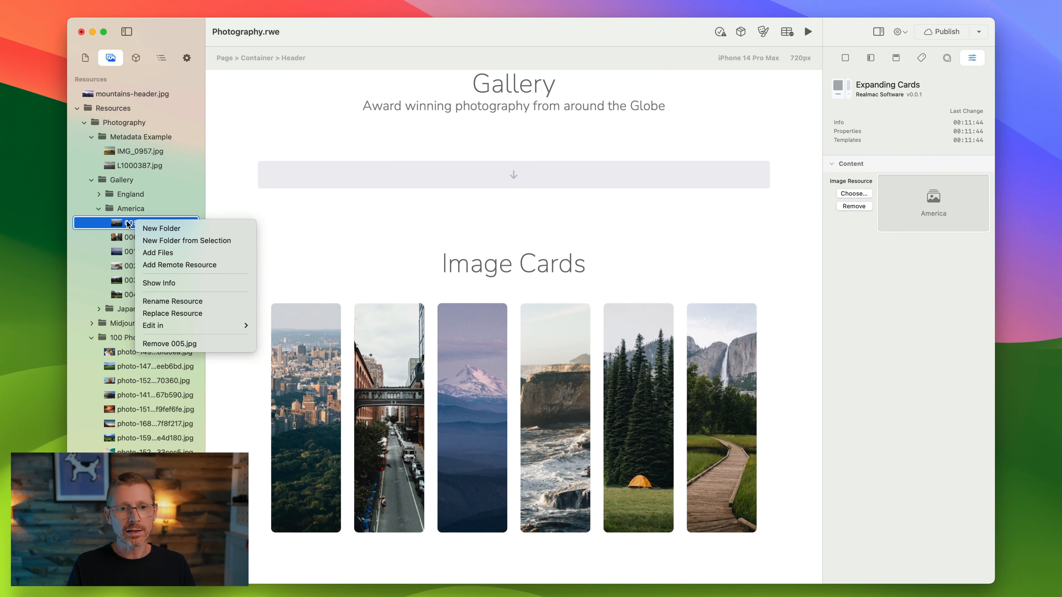
pyautogui.moveTo(195, 283)
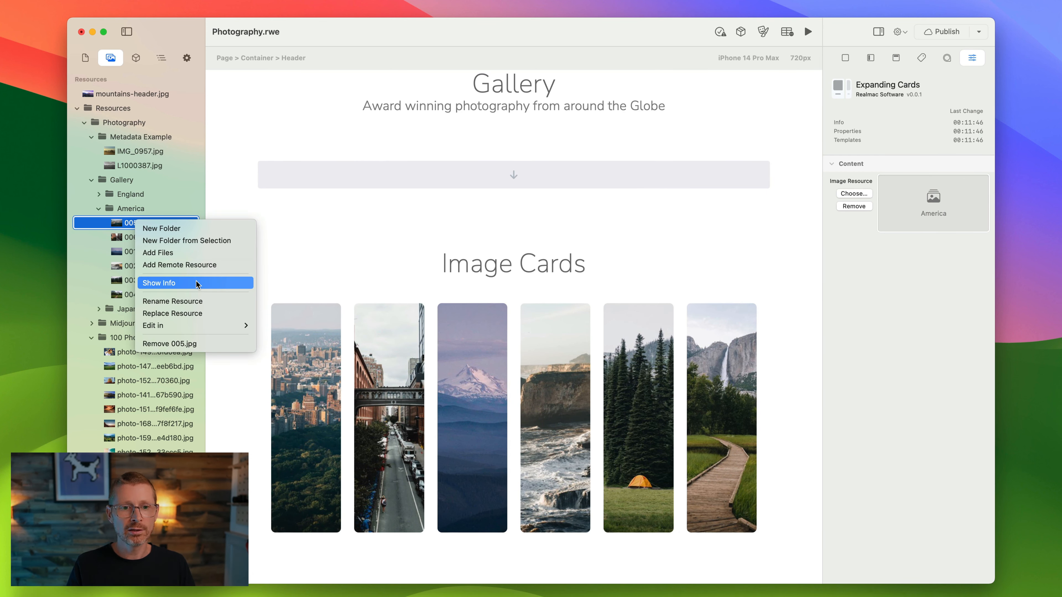
pyautogui.click(158, 283)
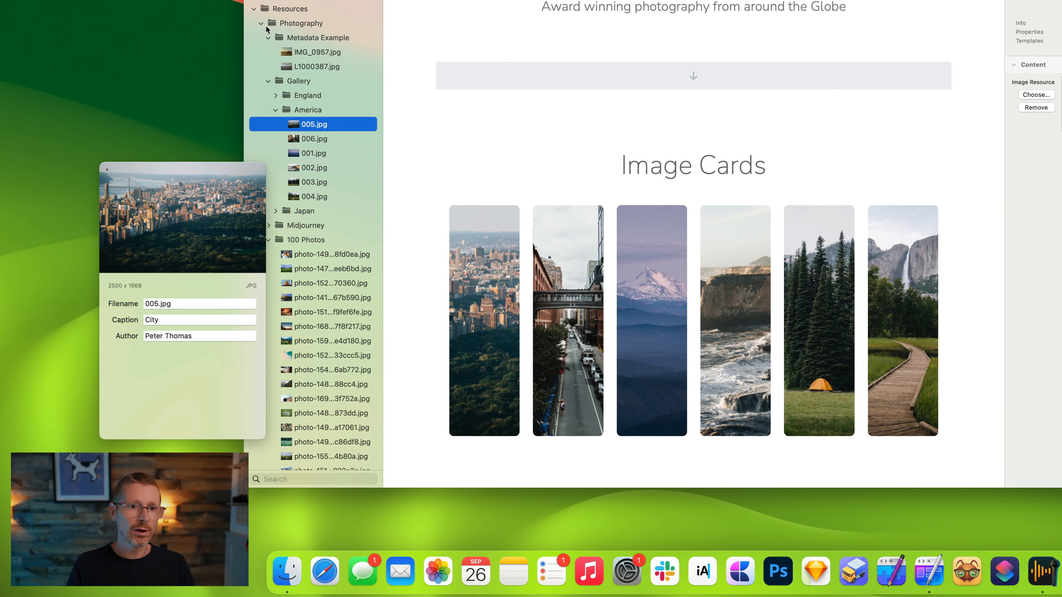
pyautogui.click(319, 52)
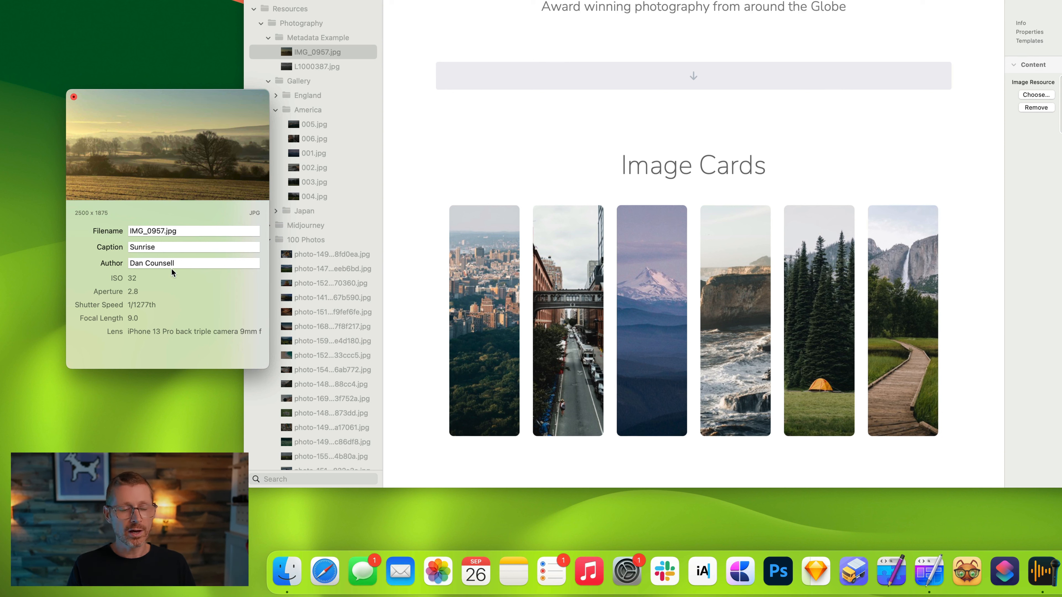
pyautogui.click(318, 51)
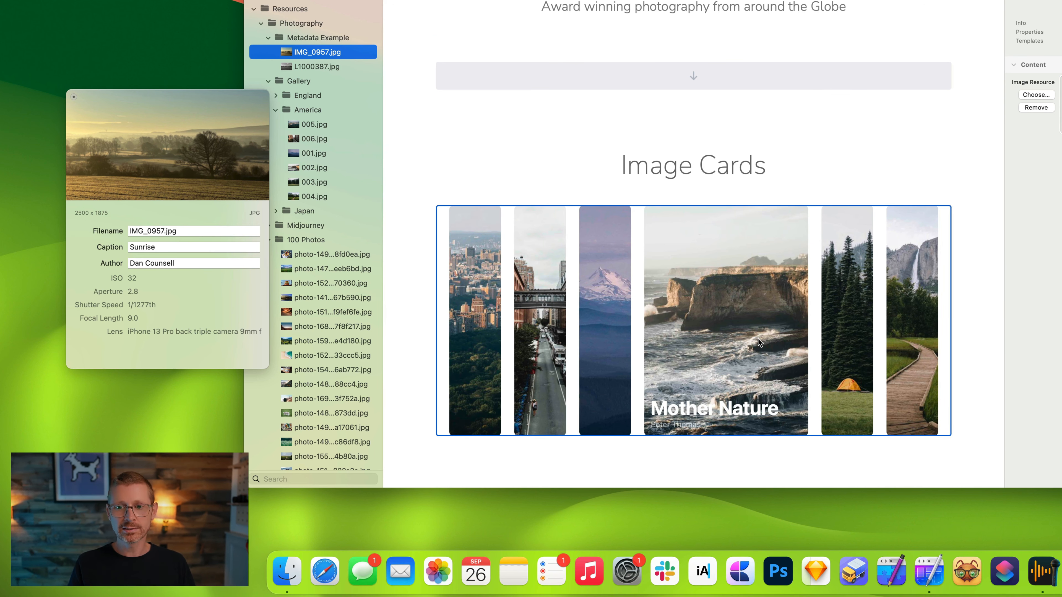
pyautogui.moveTo(759, 343)
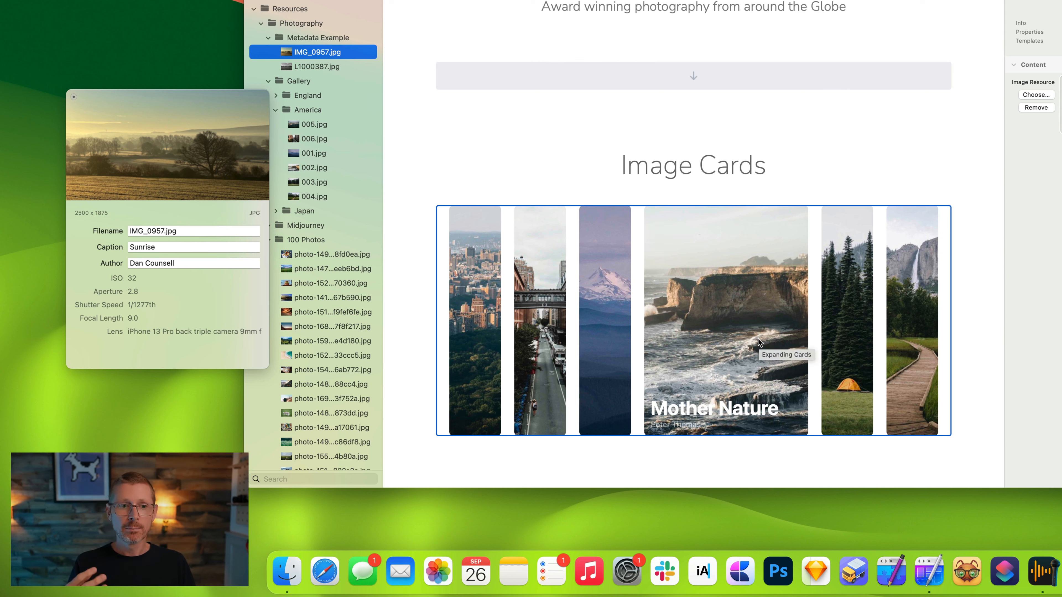
pyautogui.click(314, 66)
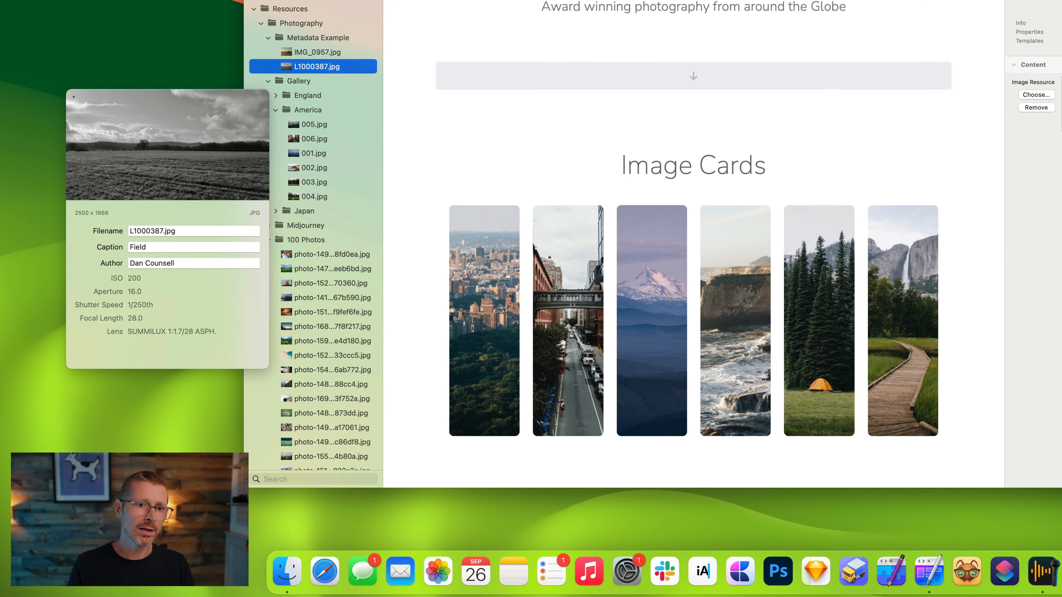
pyautogui.click(314, 153)
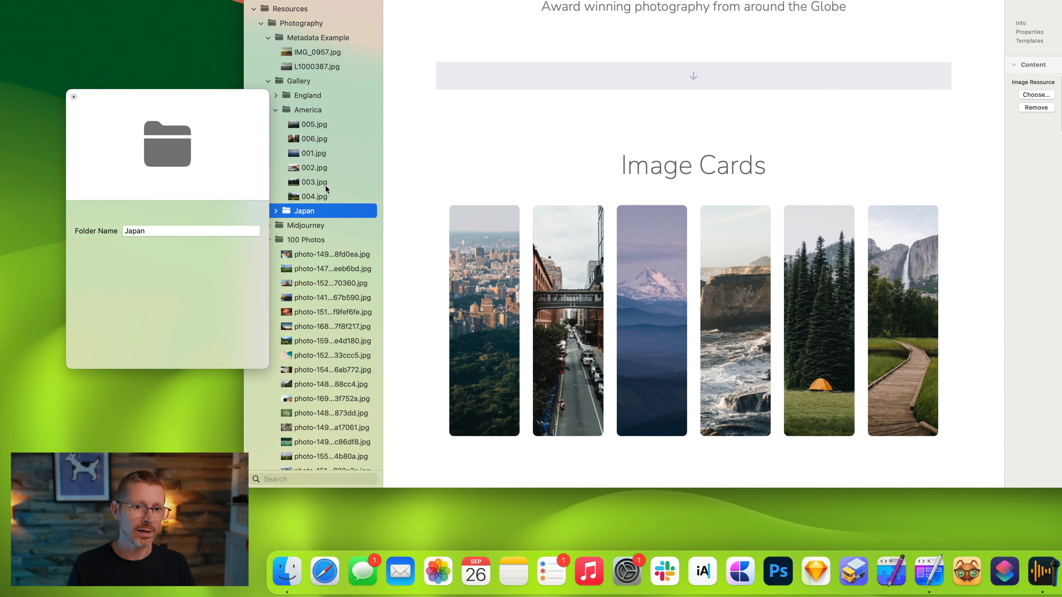
pyautogui.click(321, 52)
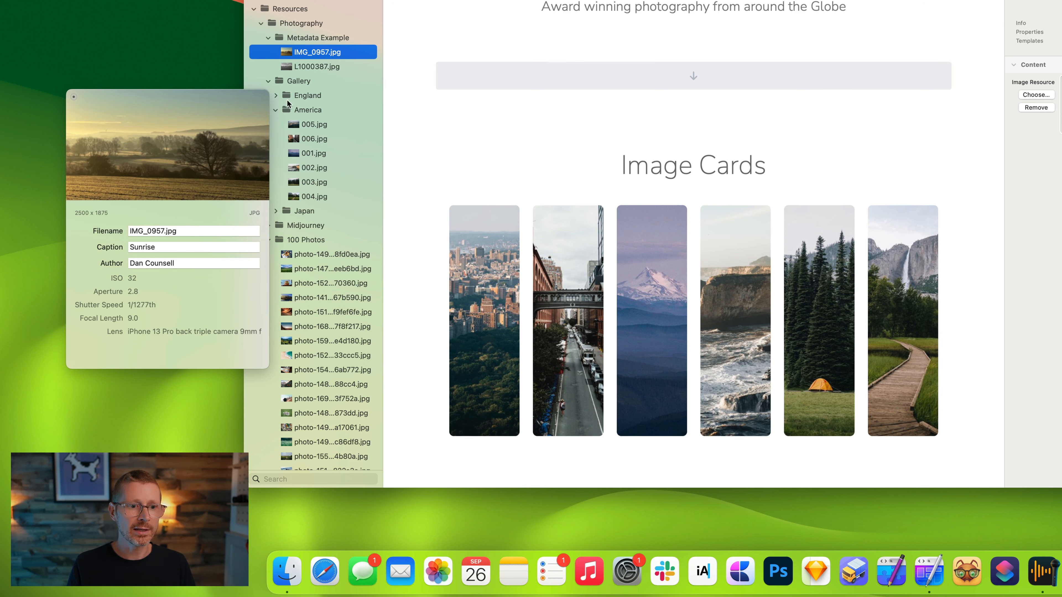
pyautogui.click(193, 262)
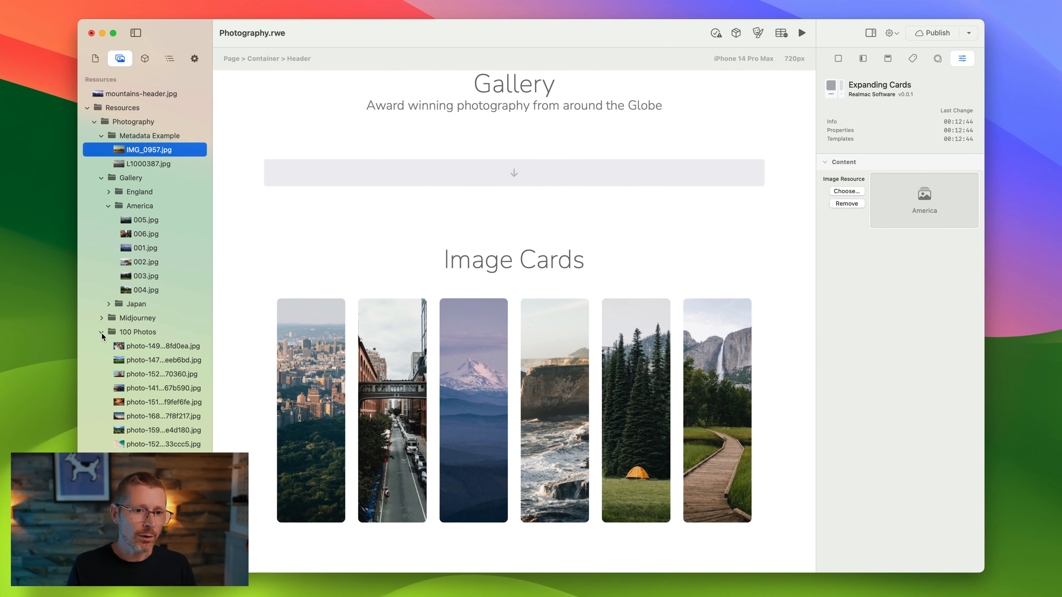
# - Add a Gallery element and feed it the England folder as its images
pyautogui.click(145, 58)
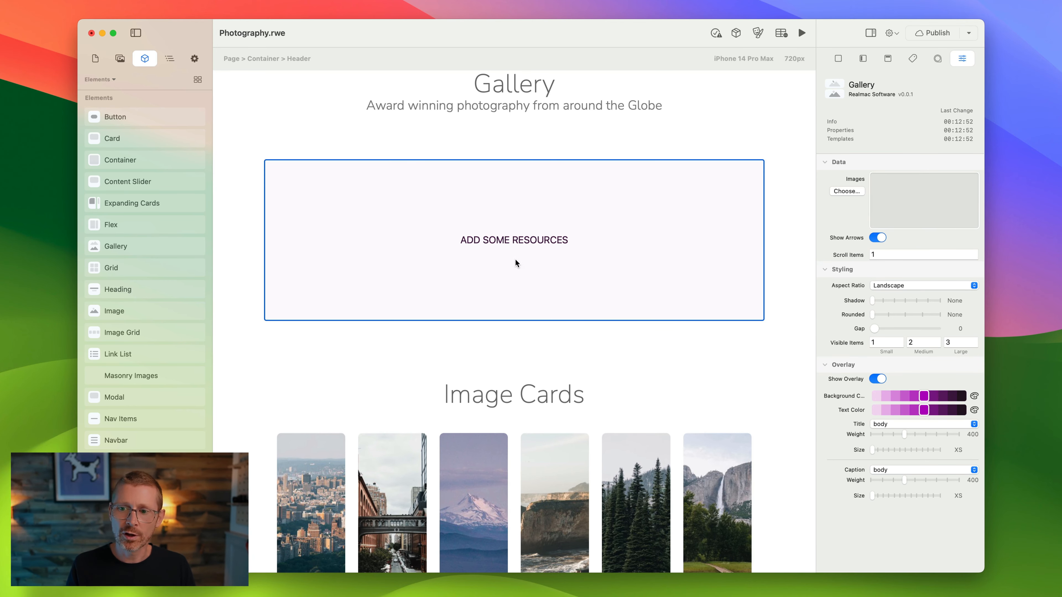
pyautogui.click(120, 58)
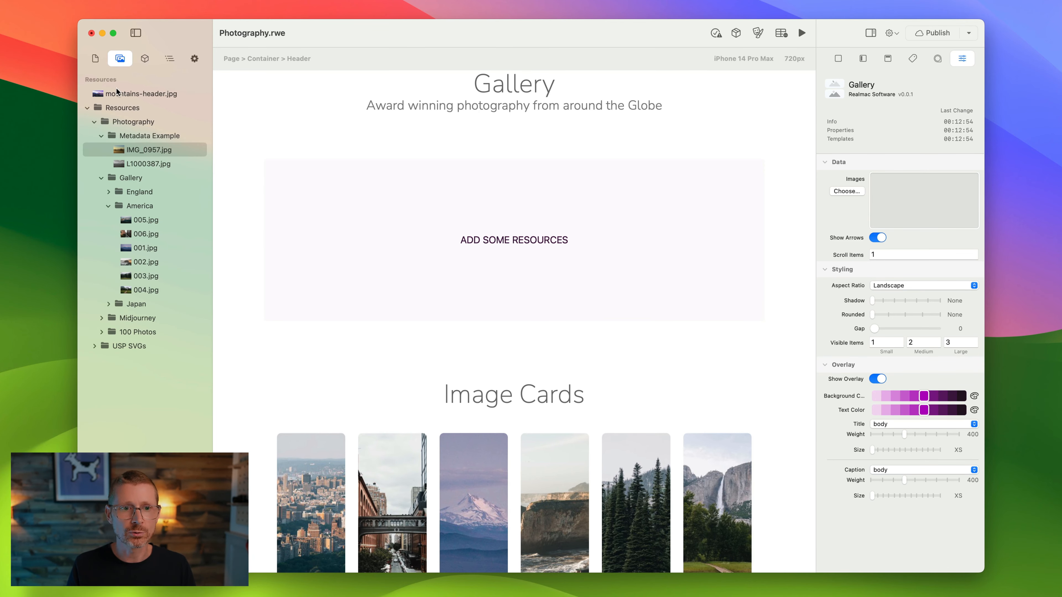
pyautogui.click(139, 206)
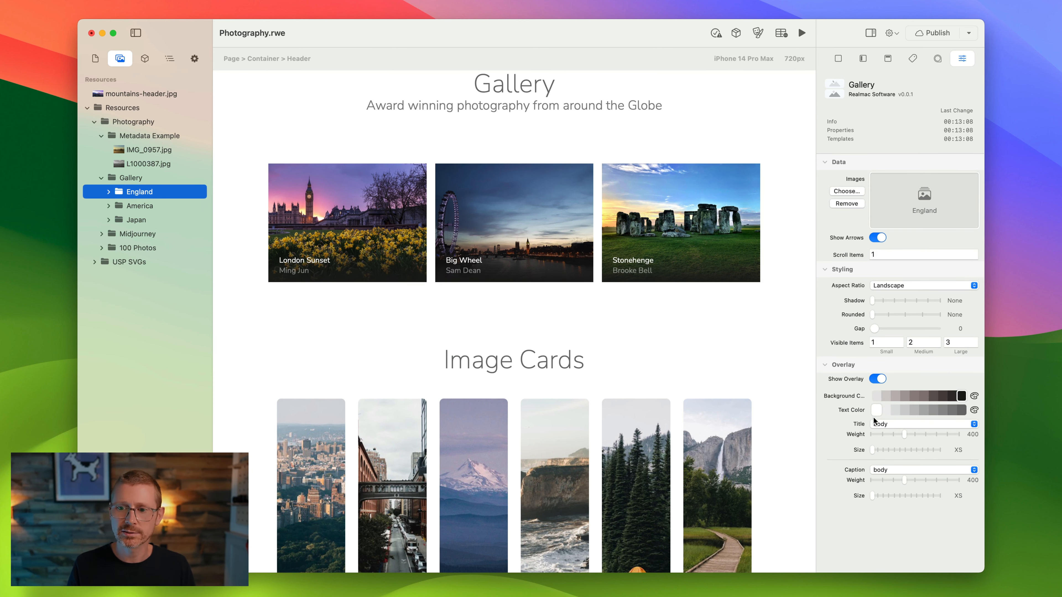
# - Make the gallery overlay titles larger and heavier and the captions bigger
pyautogui.moveTo(873, 434); pyautogui.dragTo(912, 434)
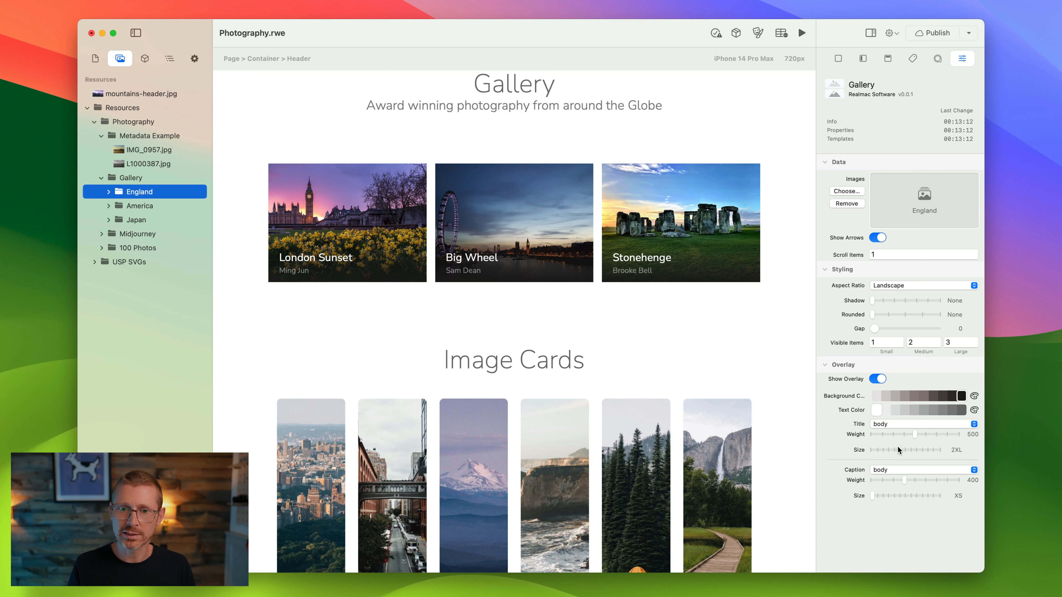
pyautogui.moveTo(914, 434); pyautogui.dragTo(933, 434)
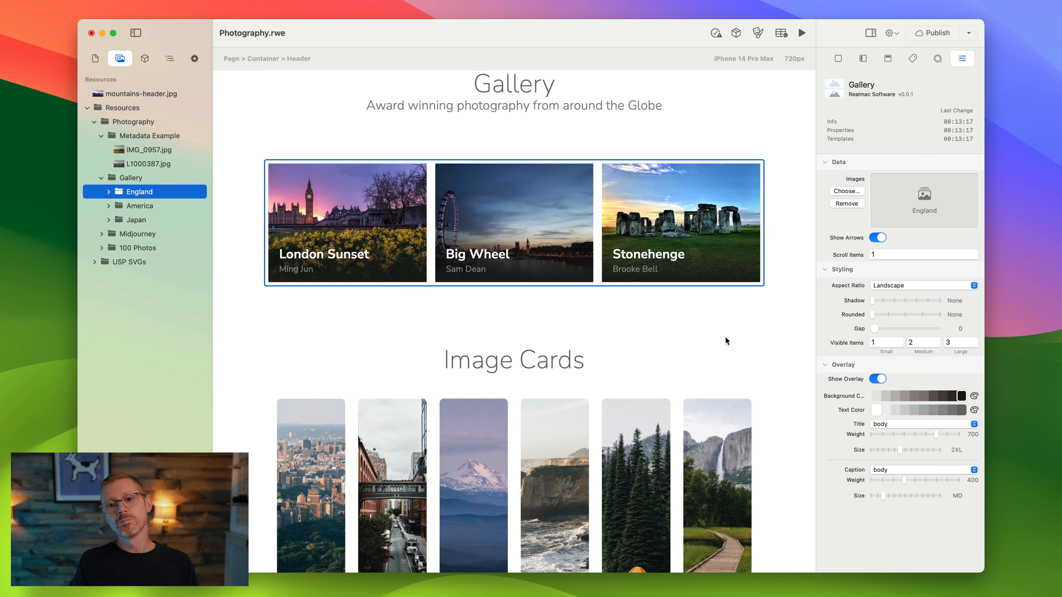
pyautogui.scroll(-3)
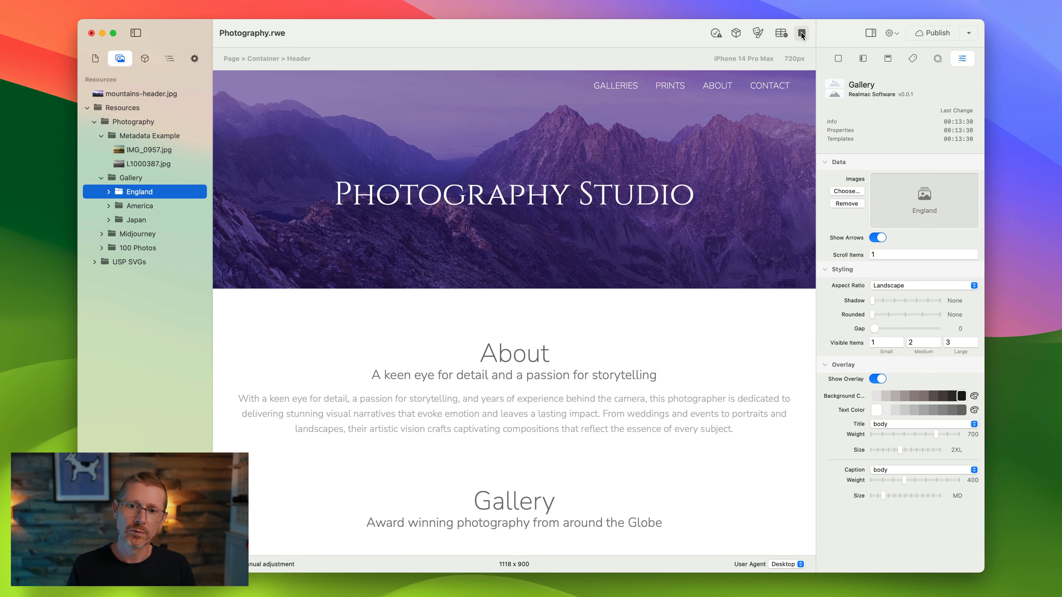
pyautogui.scroll(-3)
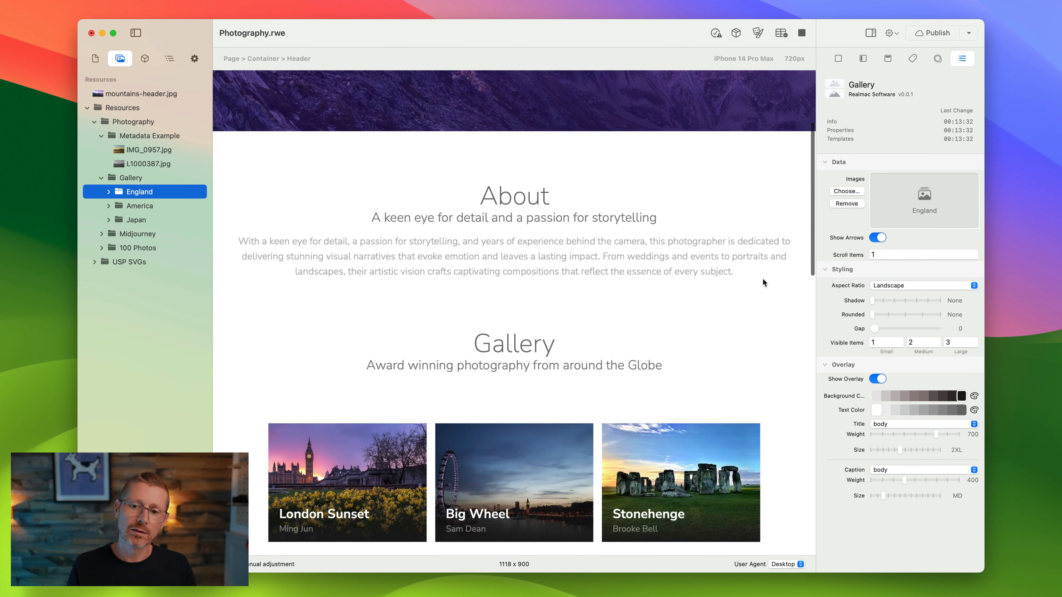
pyautogui.scroll(-3)
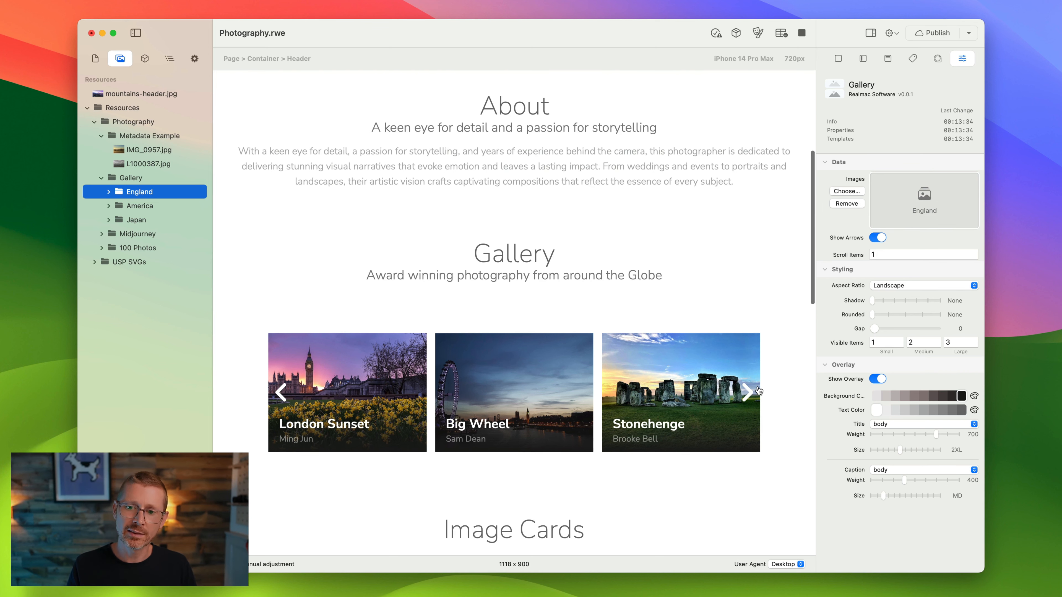
pyautogui.click(747, 392)
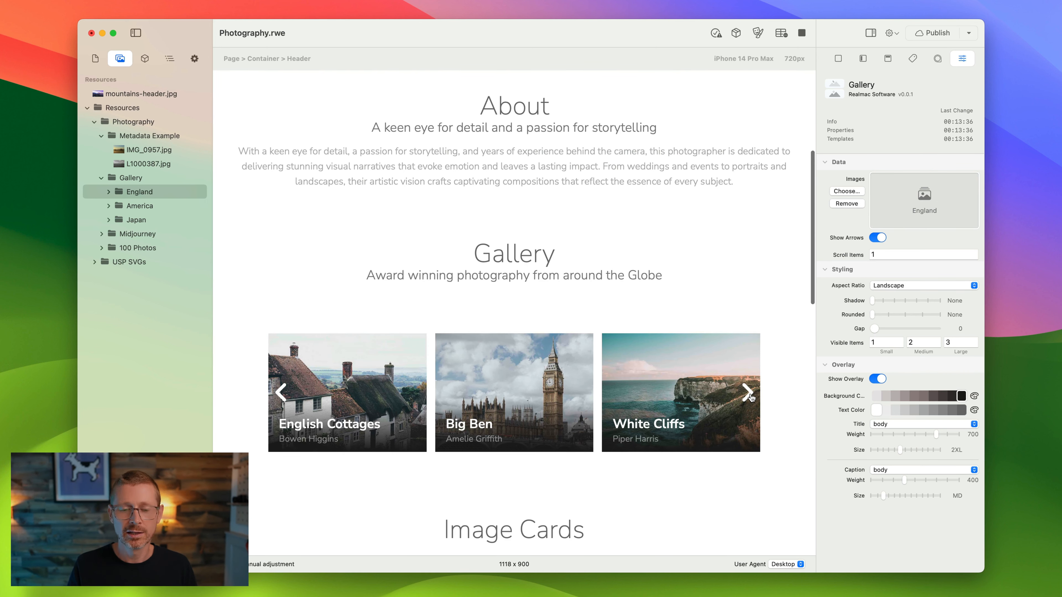
pyautogui.moveTo(365, 413)
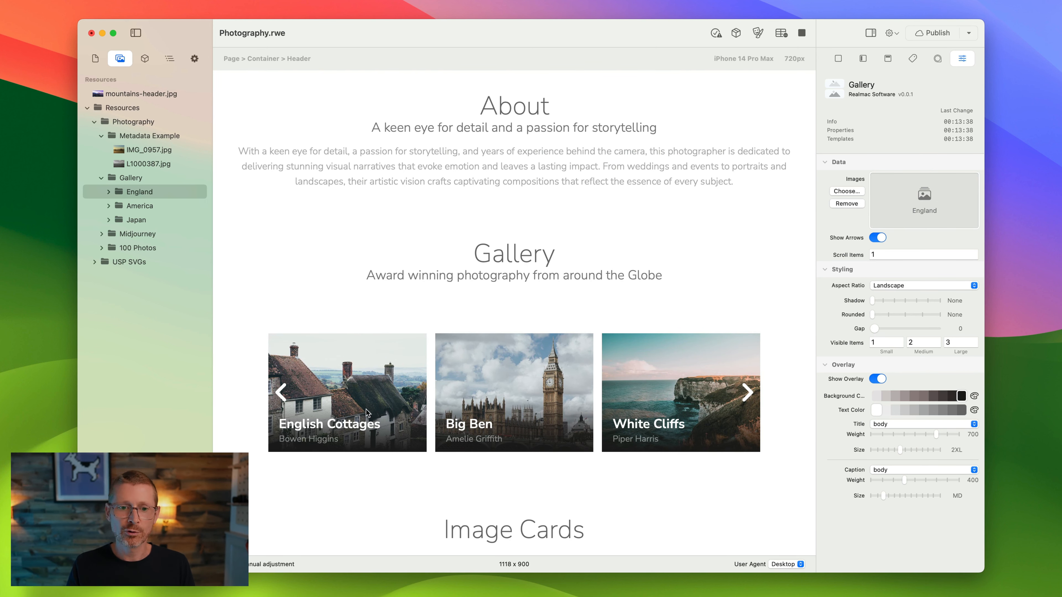
pyautogui.moveTo(838, 47)
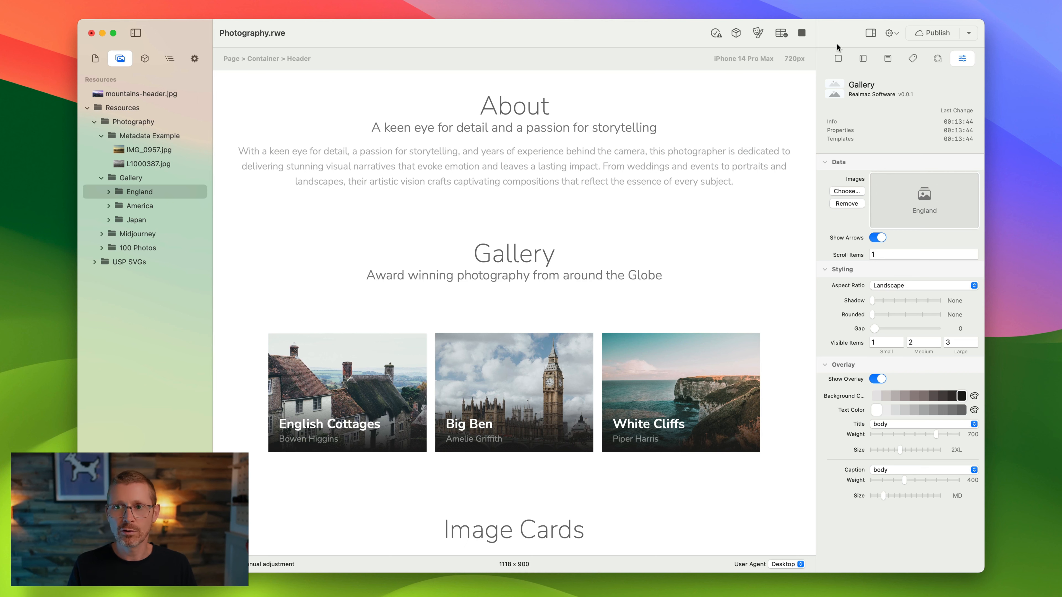
pyautogui.scroll(-3)
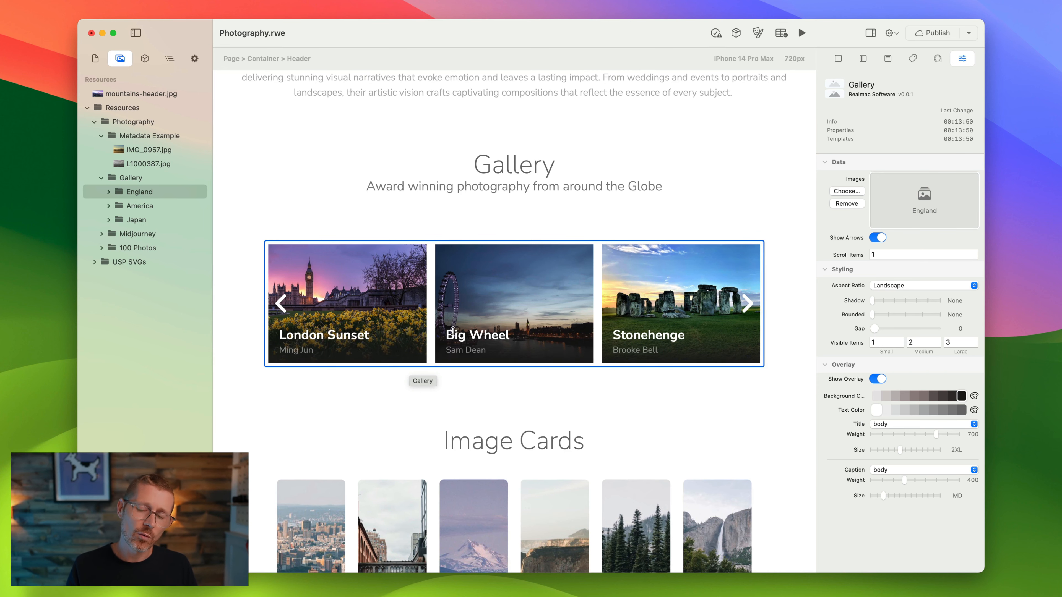
pyautogui.scroll(-3)
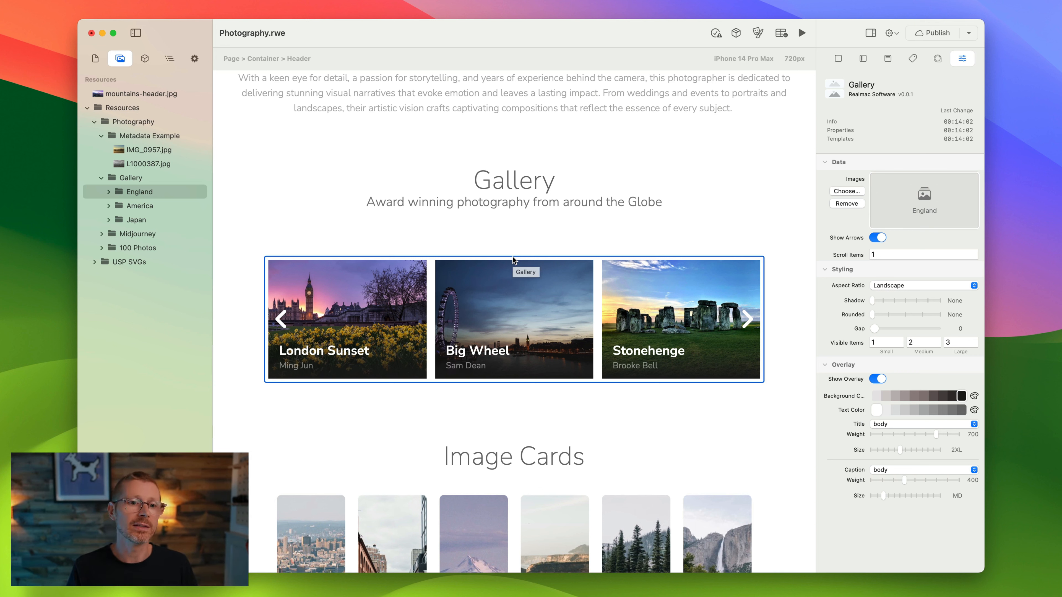
# - Point the Gallery element at the whole Gallery folder for stacked England, America and Japan piles
pyautogui.click(135, 220)
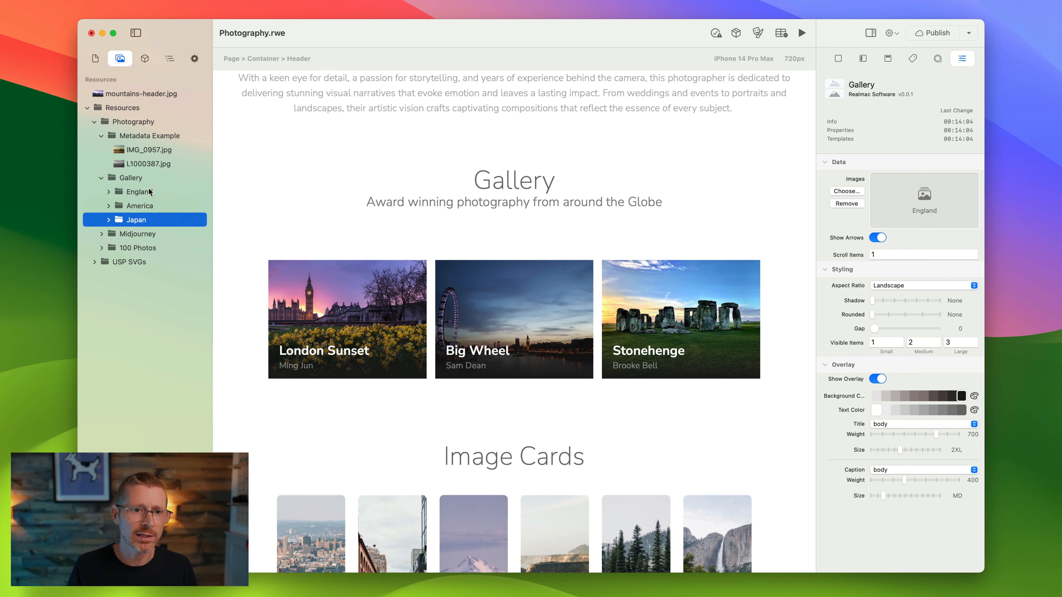
pyautogui.click(142, 205)
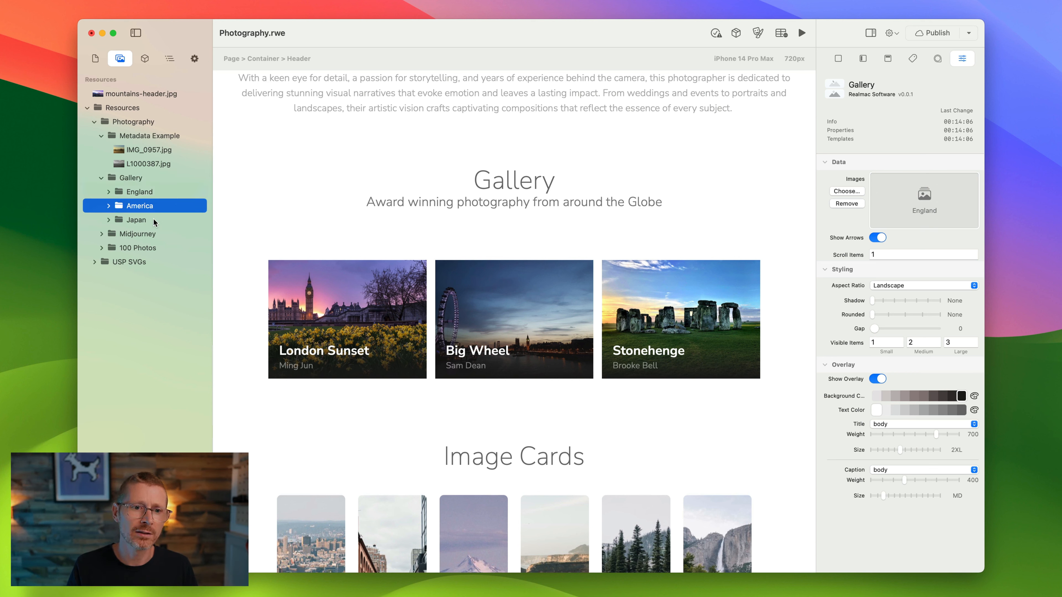
pyautogui.click(130, 178)
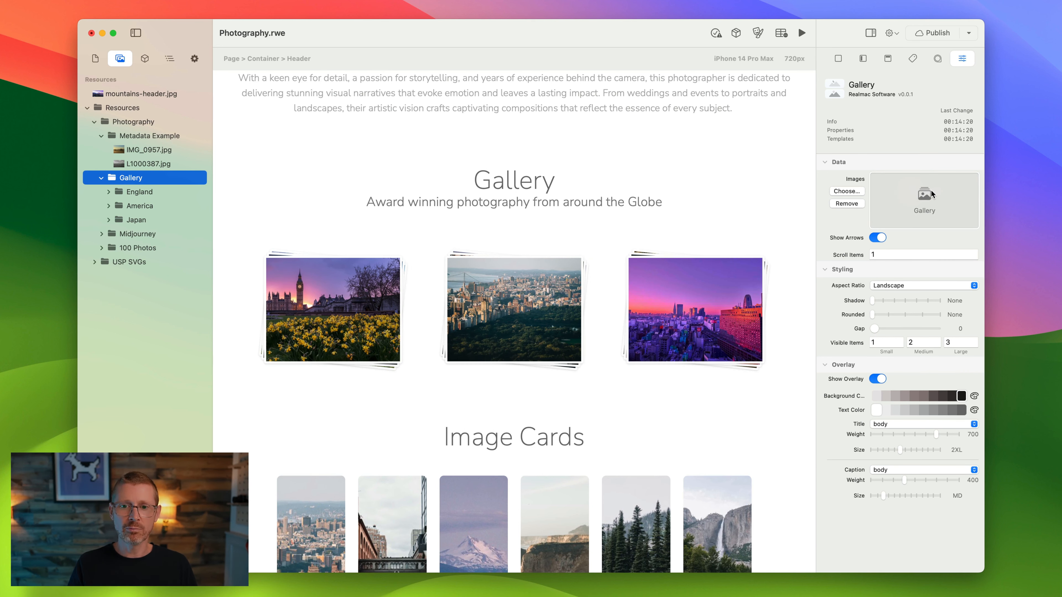
# - Expand the England and Japan folders in Resources to reveal their photos
pyautogui.click(483, 201)
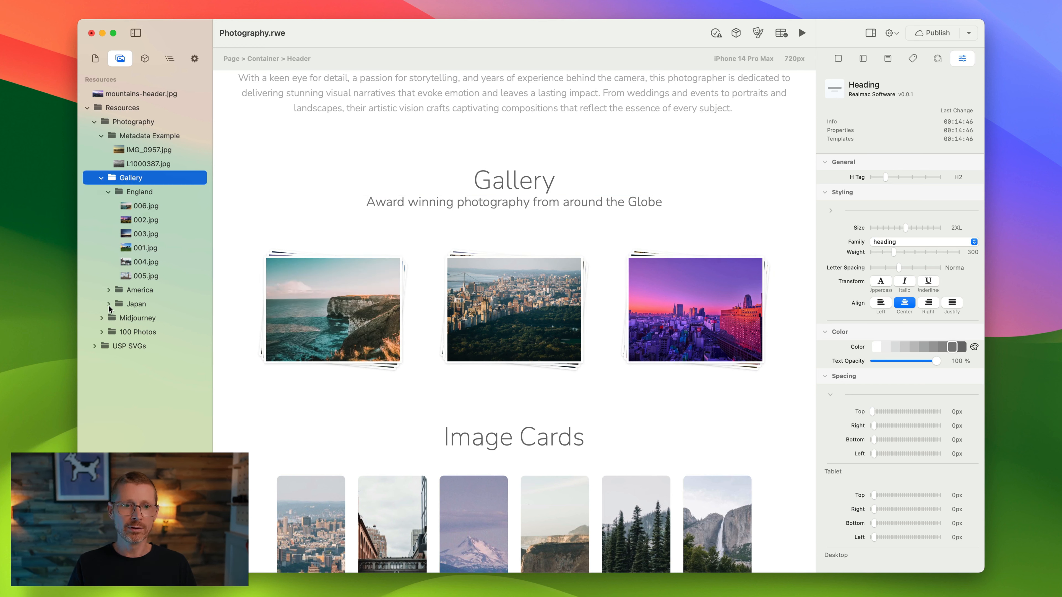
pyautogui.click(133, 304)
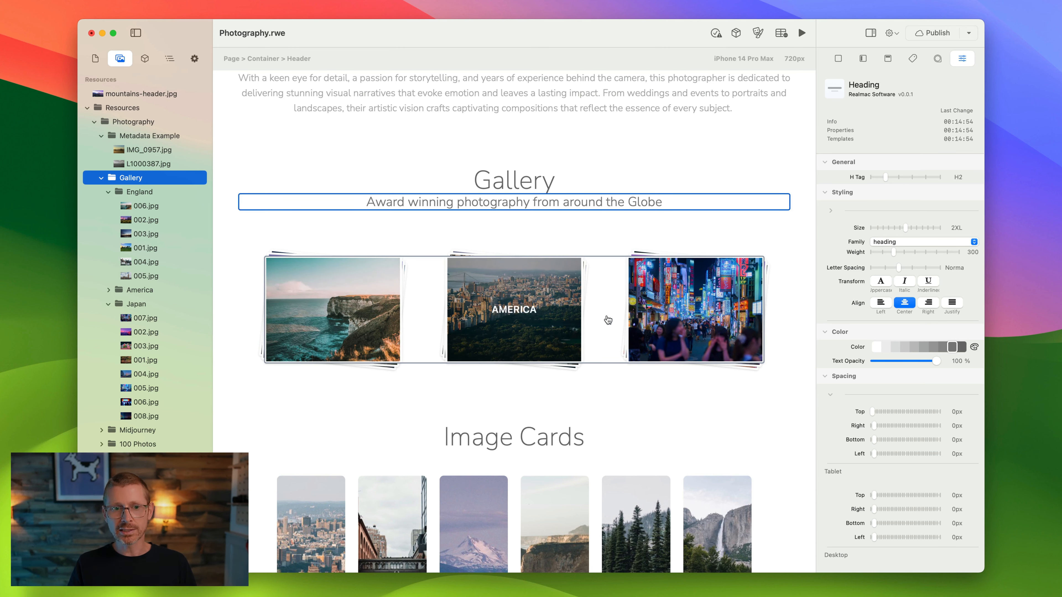
pyautogui.moveTo(559, 308)
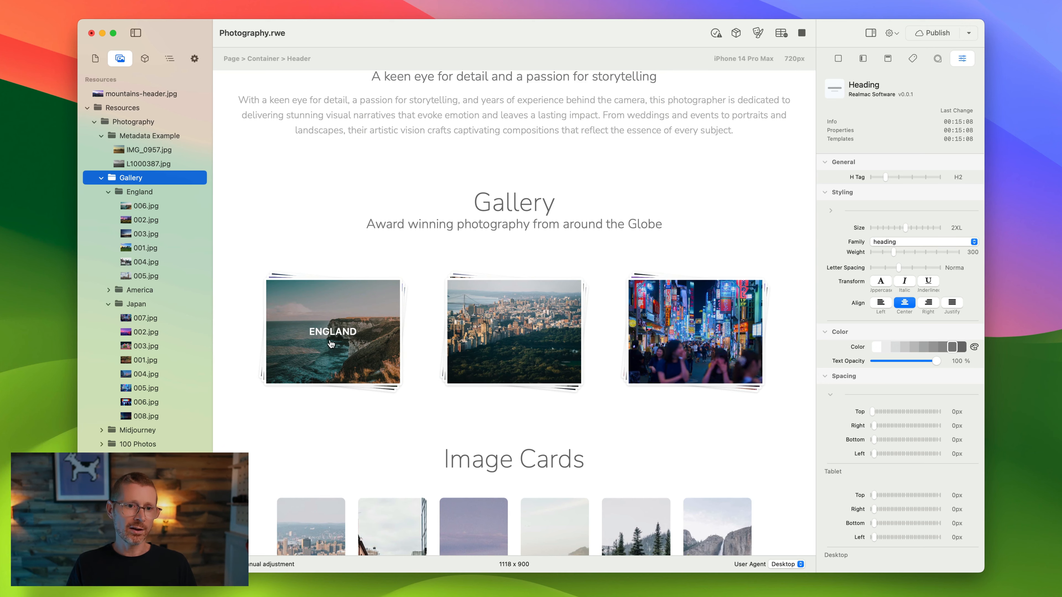
# - Preview the site and browse the England and Japan piles as full-screen slideshows
pyautogui.click(332, 332)
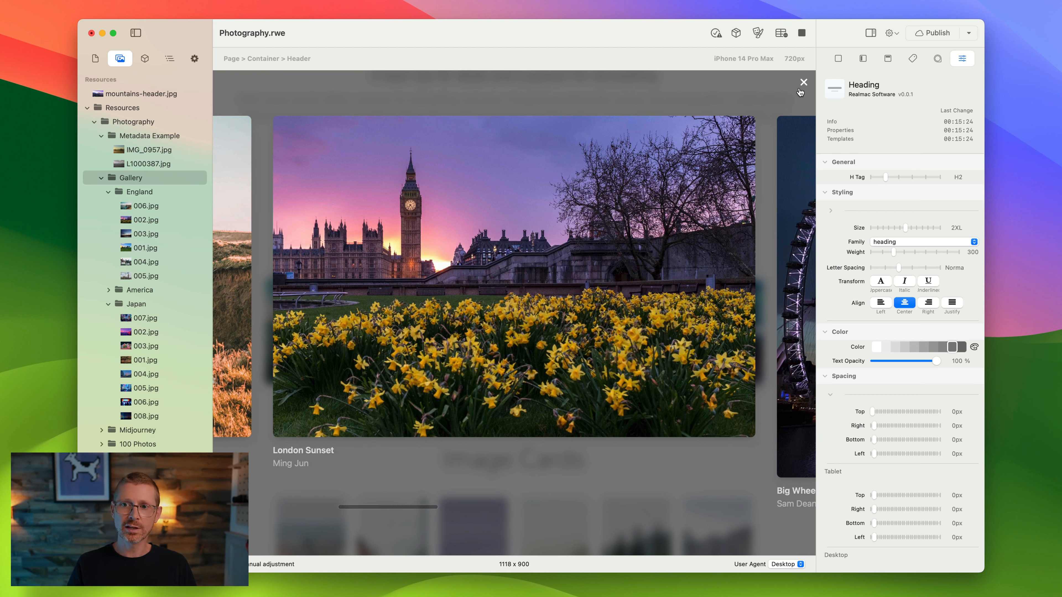
pyautogui.click(803, 82)
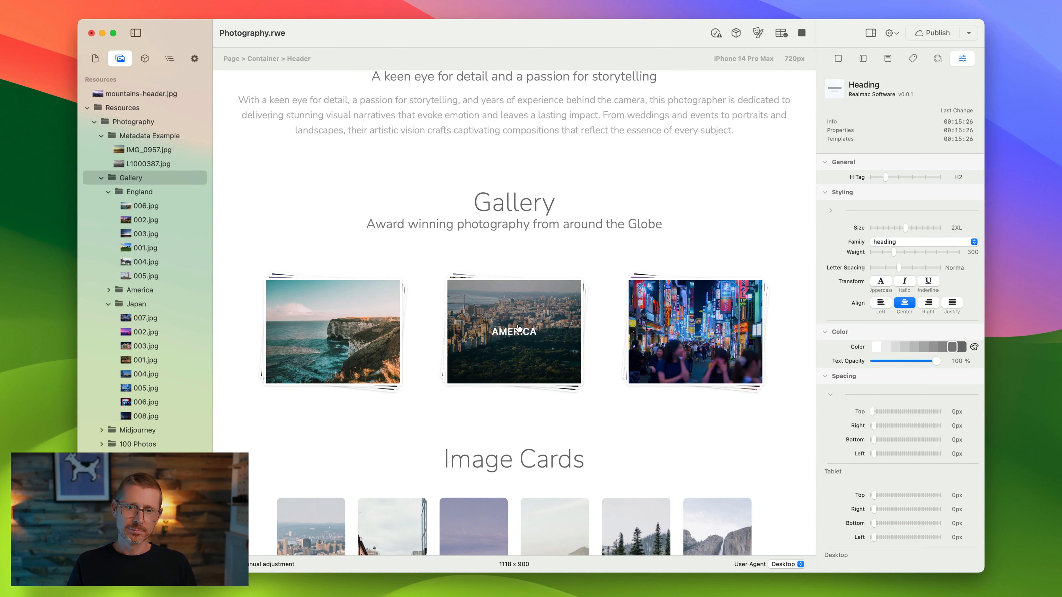
pyautogui.click(513, 332)
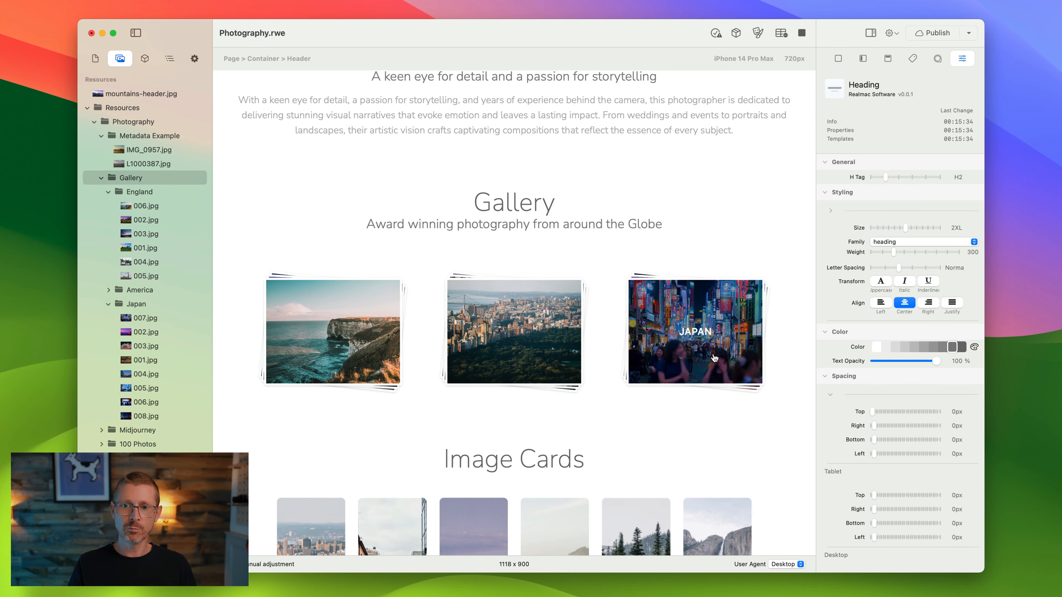
pyautogui.click(693, 332)
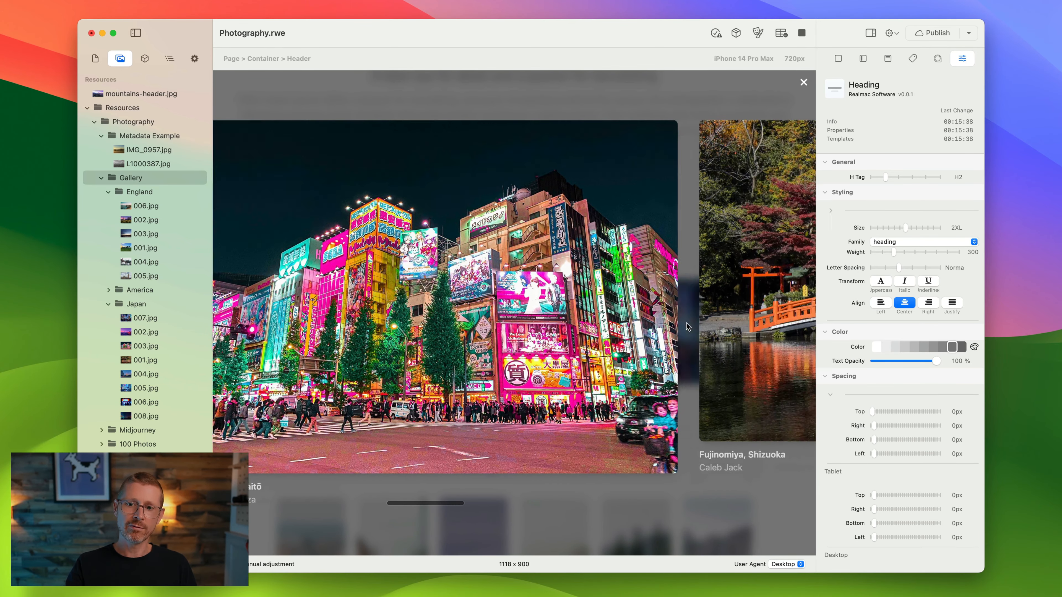
pyautogui.click(804, 82)
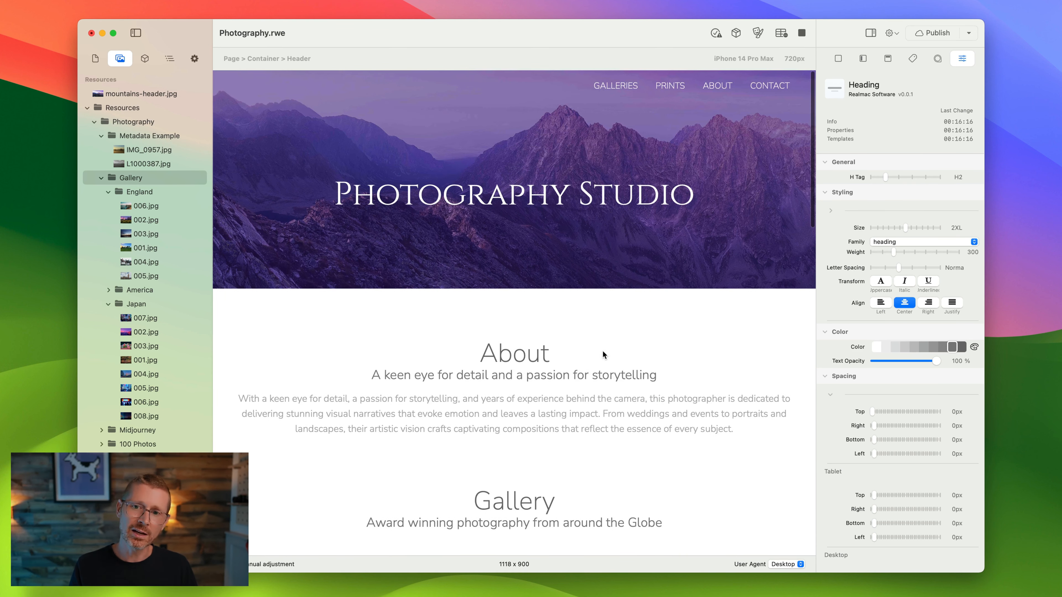
# - Stop the preview and reorder the England folder so 002.jpg (Big Ben) comes first
pyautogui.scroll(-3)
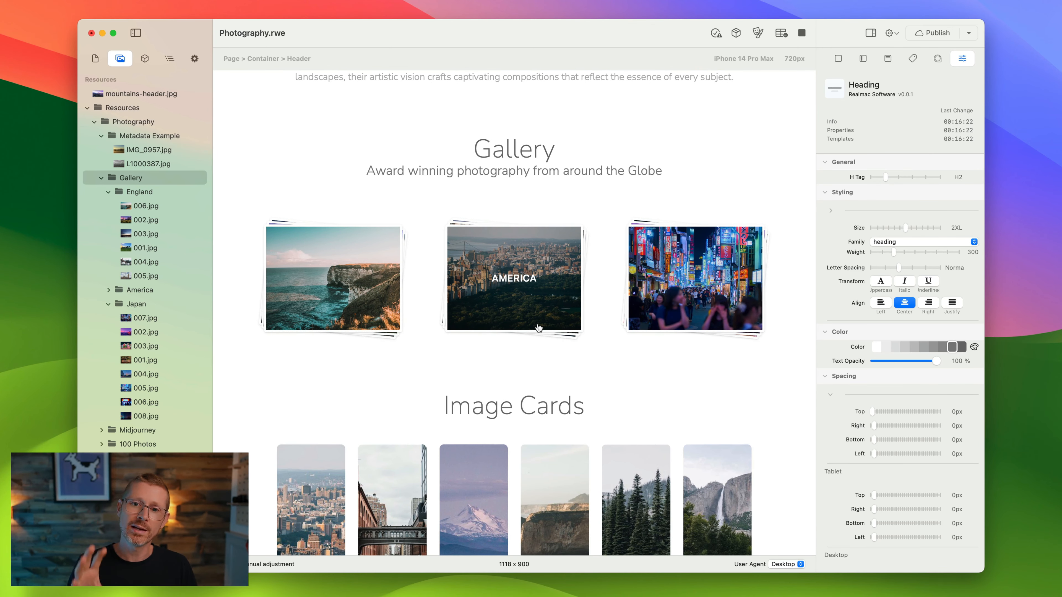
pyautogui.click(144, 219)
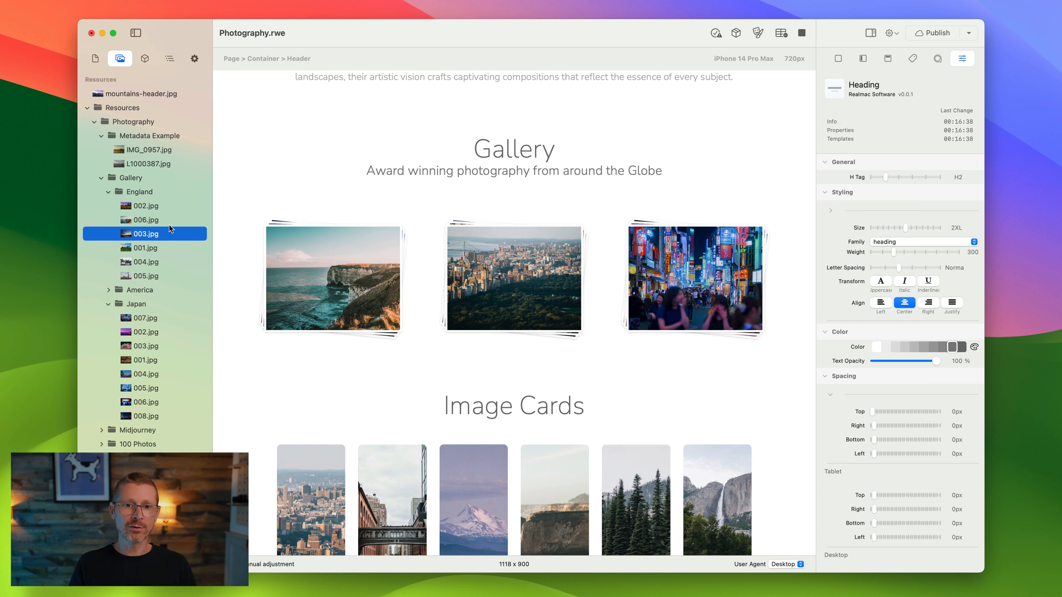
pyautogui.moveTo(144, 220)
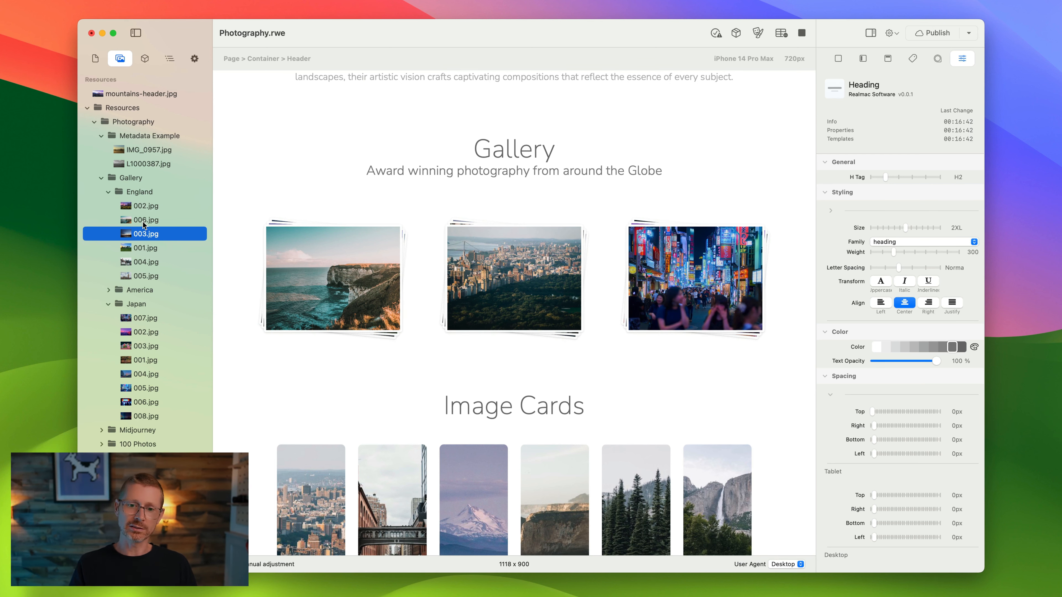
pyautogui.scroll(-3)
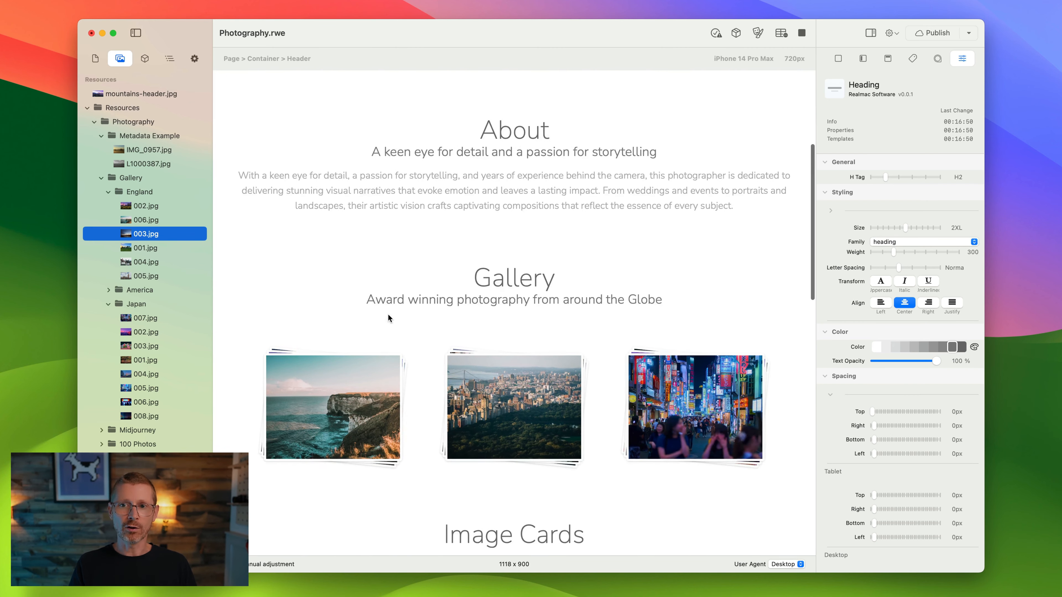
pyautogui.scroll(-3)
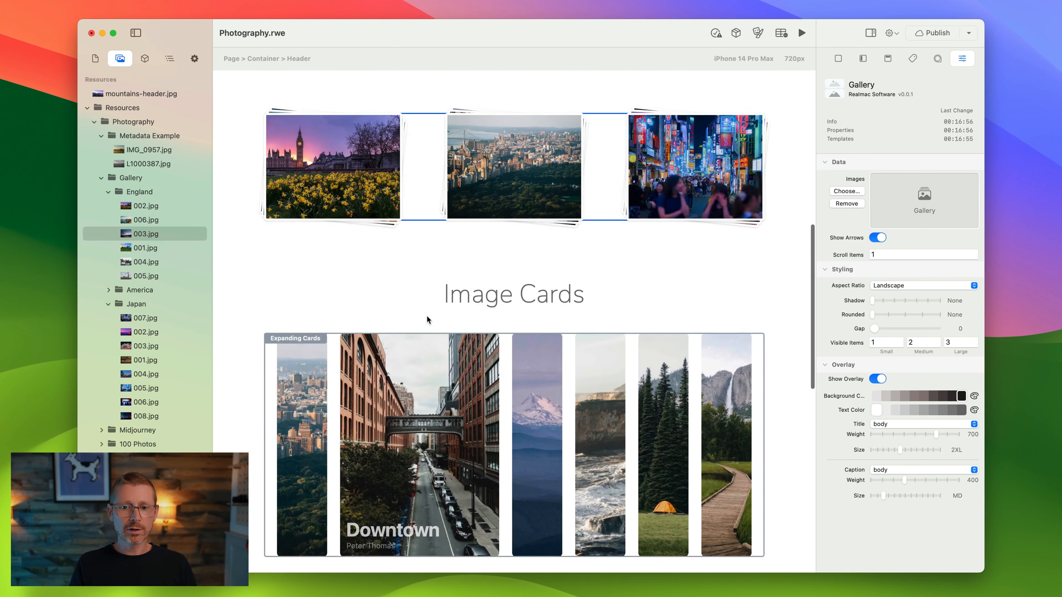
pyautogui.scroll(-3)
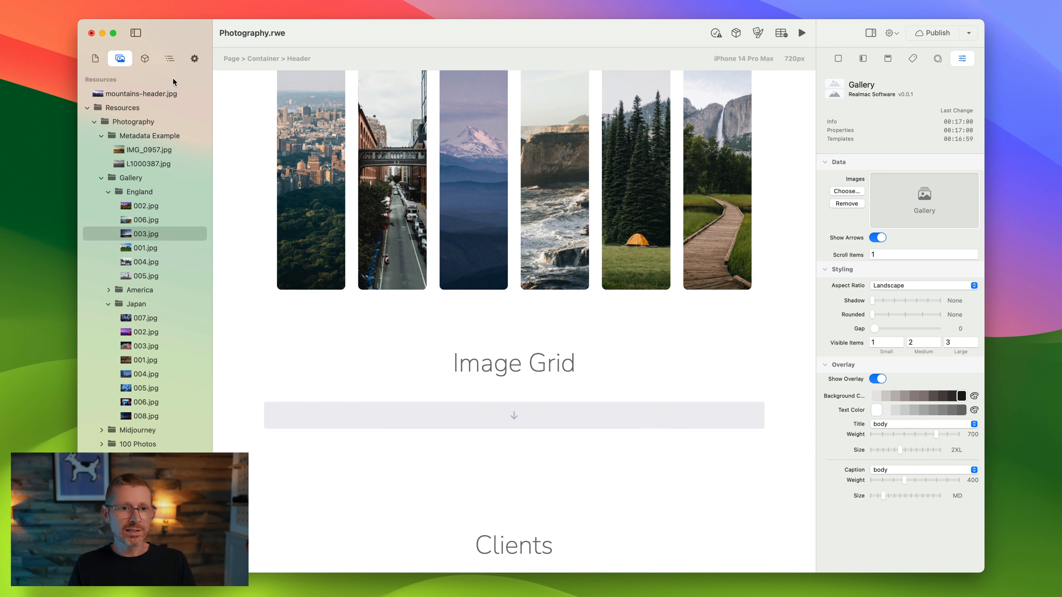
# - Add an Image Grid element fed by the 100 Photos folder
pyautogui.click(145, 58)
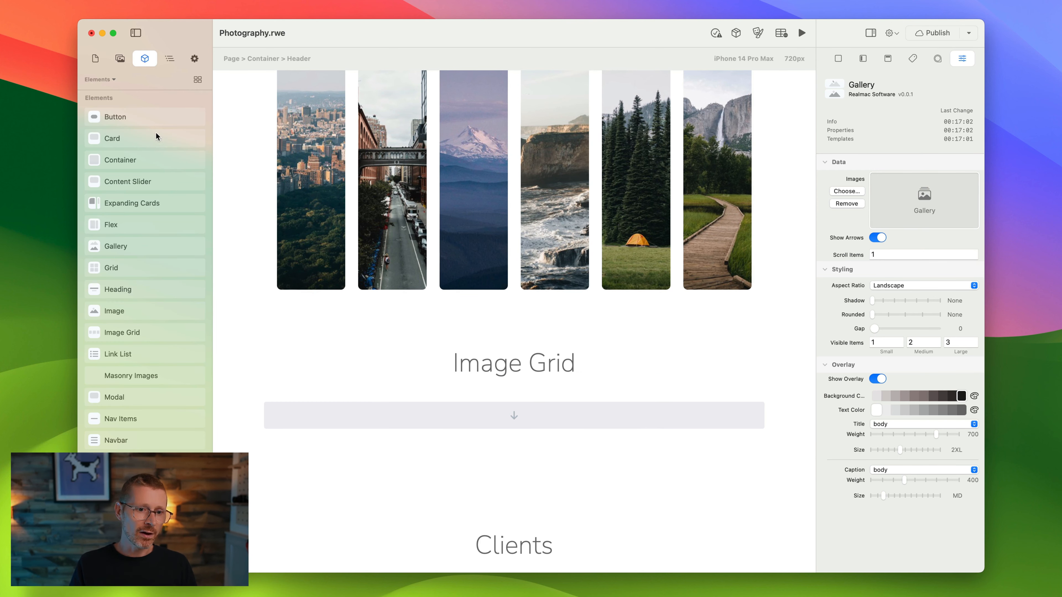
pyautogui.scroll(-3)
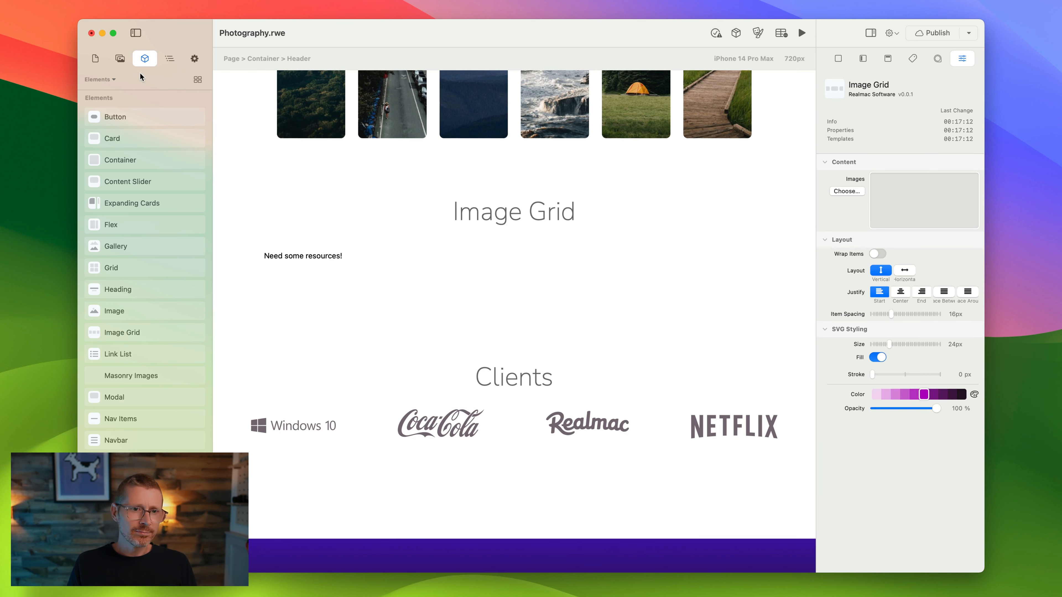
pyautogui.click(120, 59)
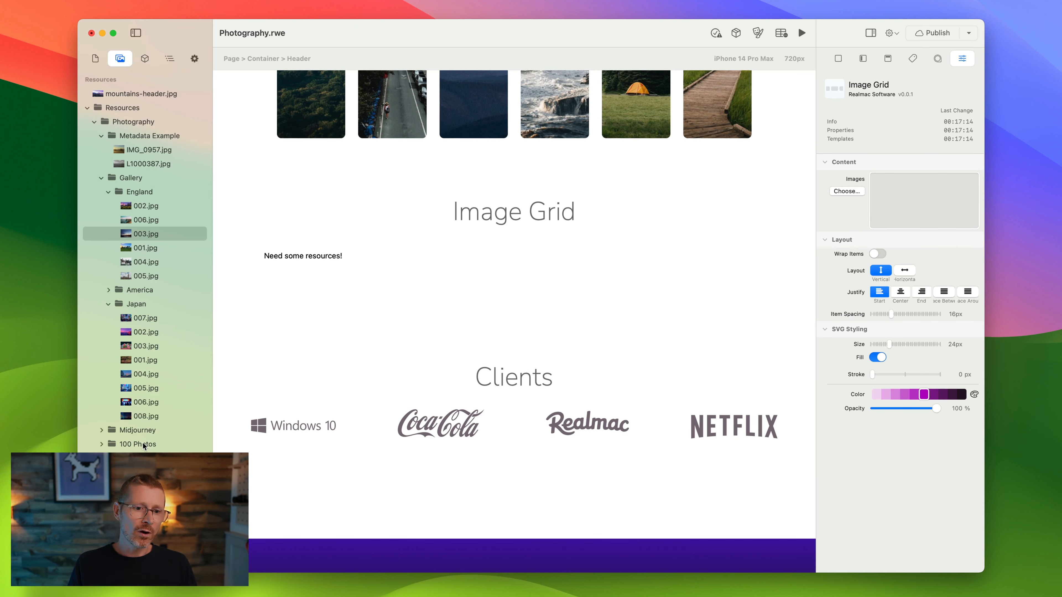
pyautogui.click(139, 444)
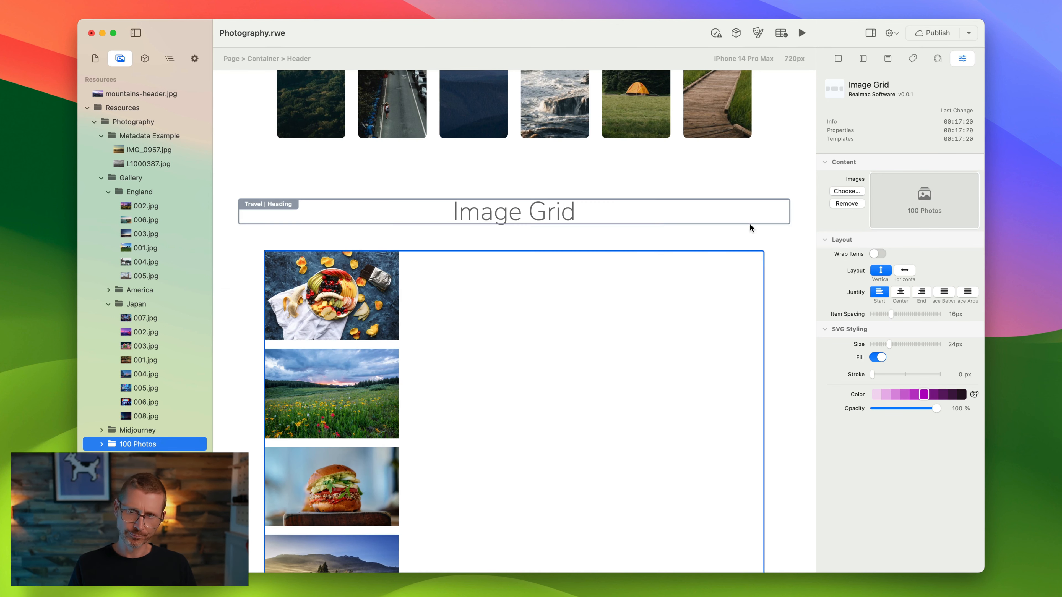
# - Set the grid to Horizontal layout with Wrap Items on and Justify Center
pyautogui.click(905, 270)
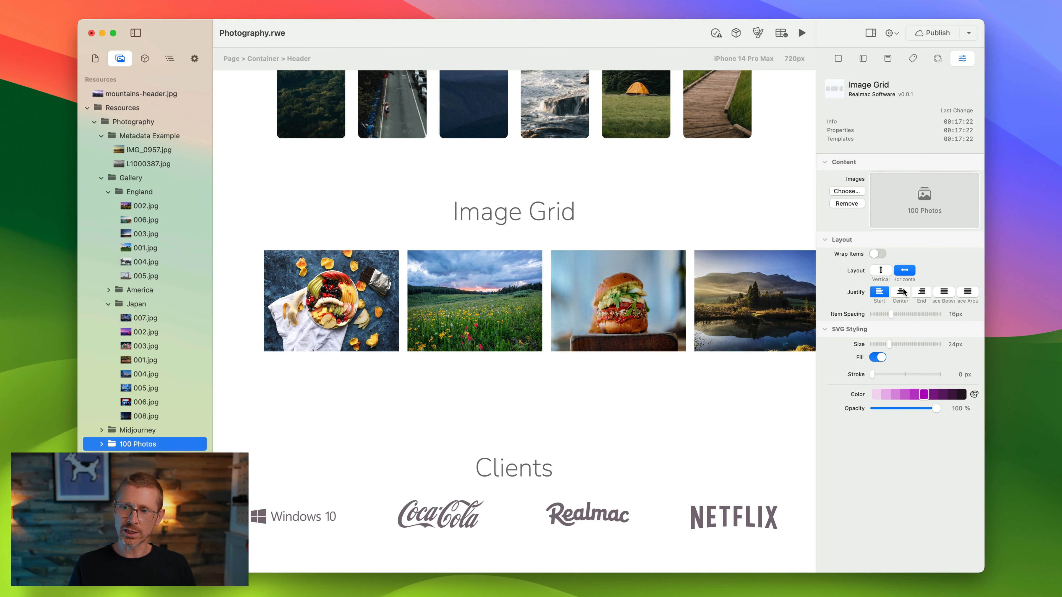
pyautogui.click(877, 253)
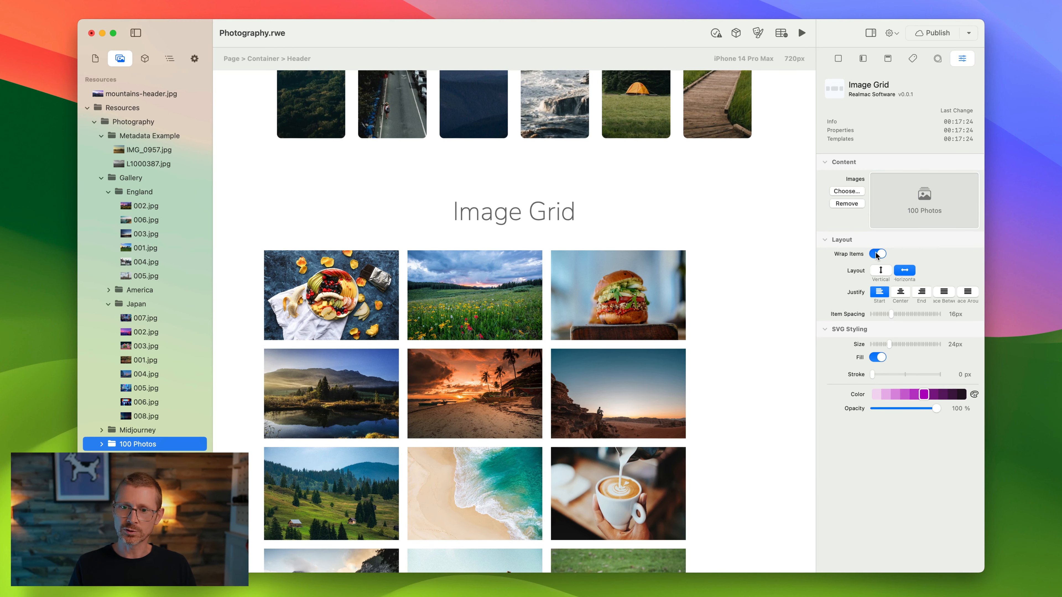
pyautogui.click(900, 291)
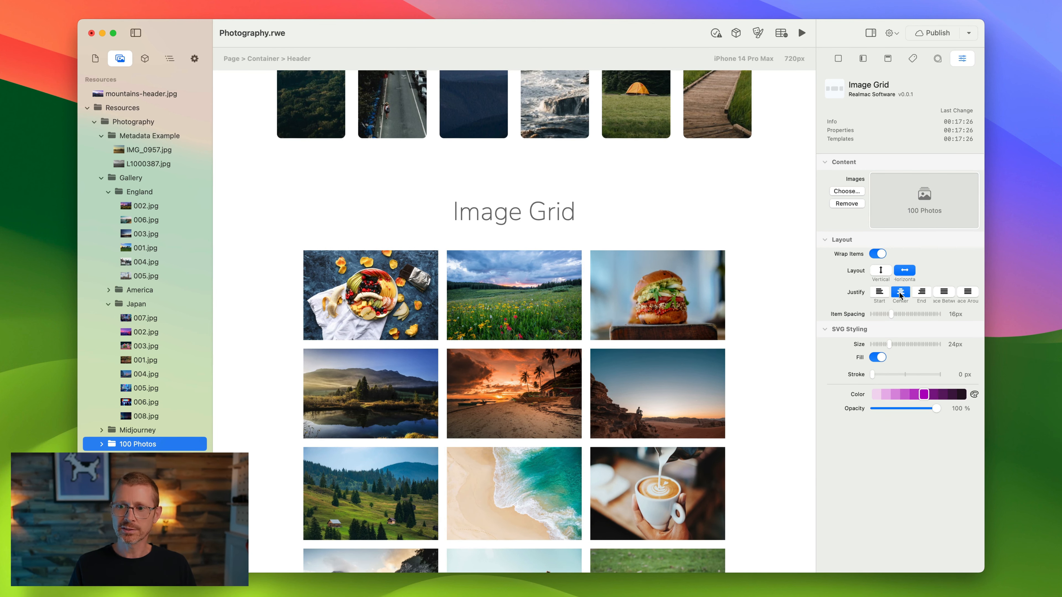
pyautogui.scroll(-3)
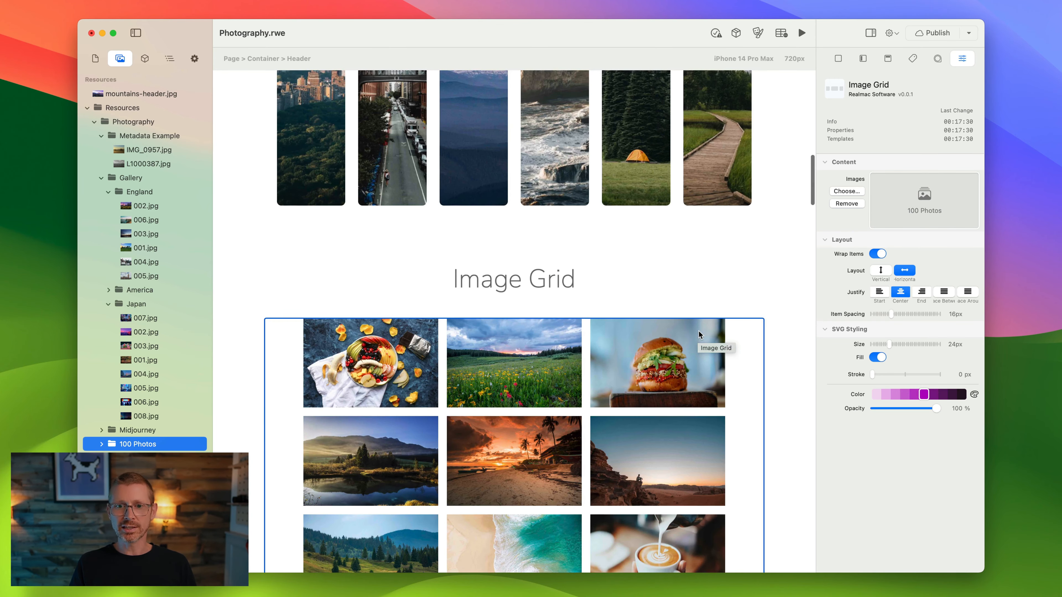
# - Widen the Item Spacing between the grid photos
pyautogui.moveTo(878, 313); pyautogui.dragTo(897, 313)
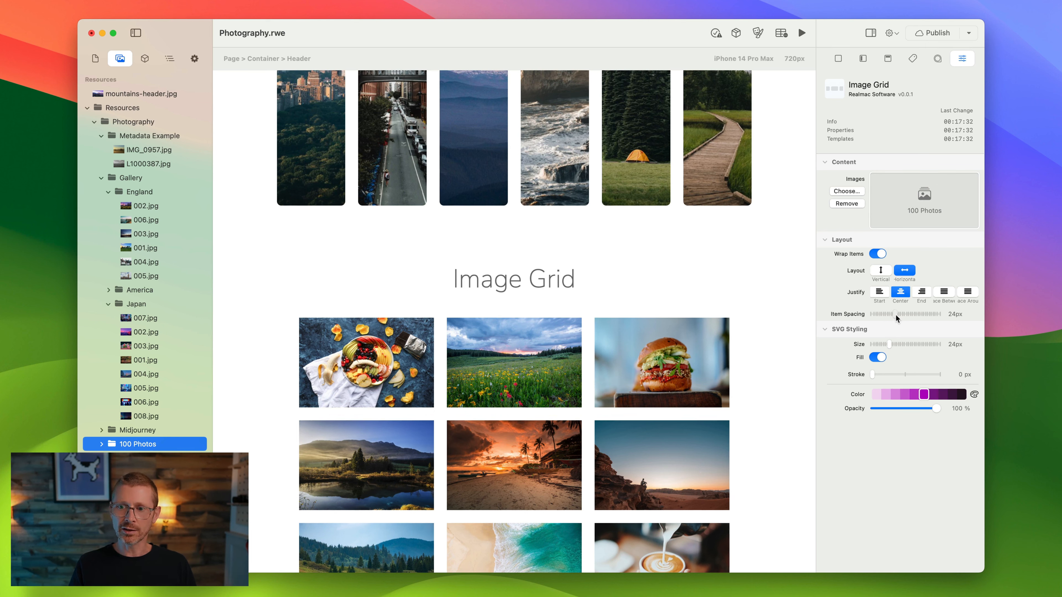
pyautogui.moveTo(897, 314); pyautogui.dragTo(914, 314)
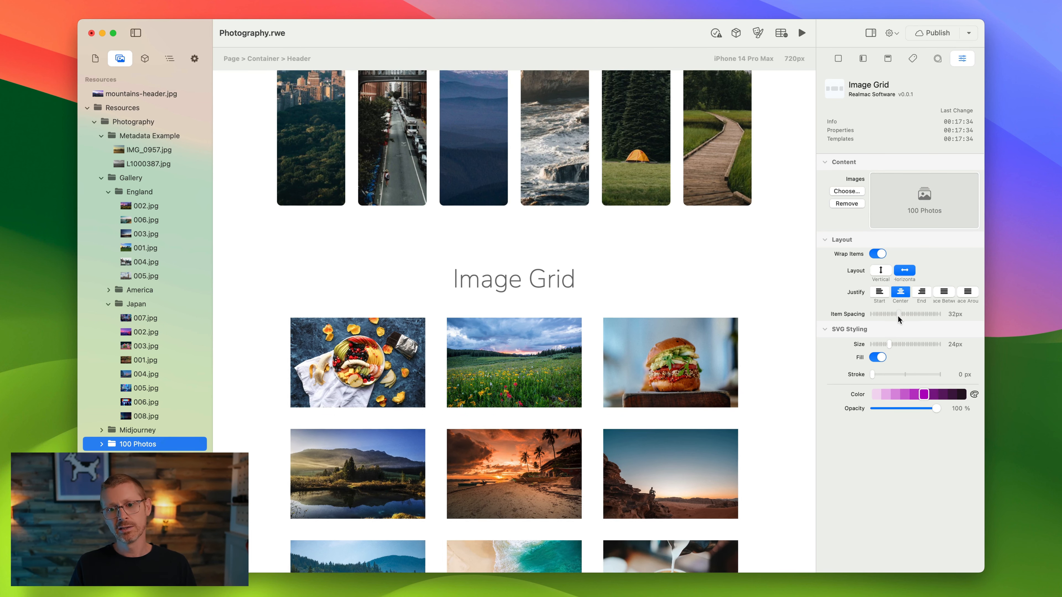
pyautogui.moveTo(921, 314); pyautogui.dragTo(881, 314)
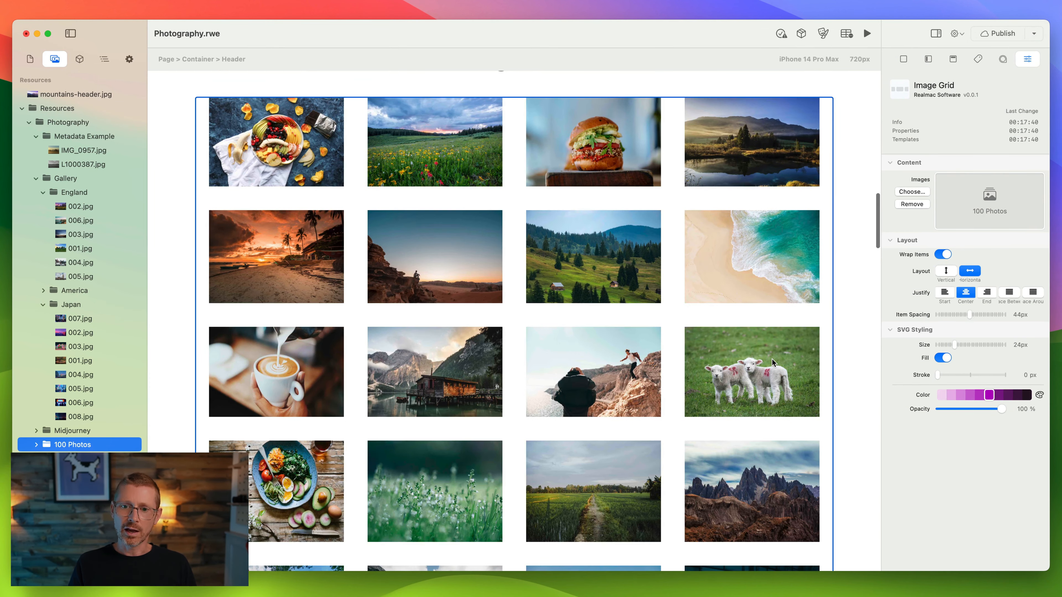
pyautogui.scroll(-3)
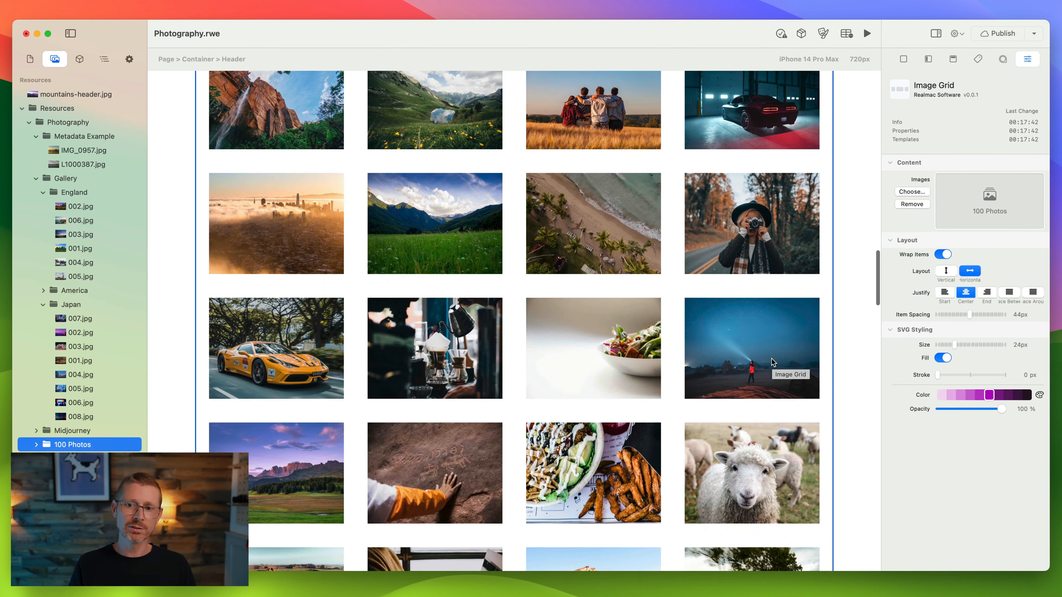
pyautogui.scroll(-3)
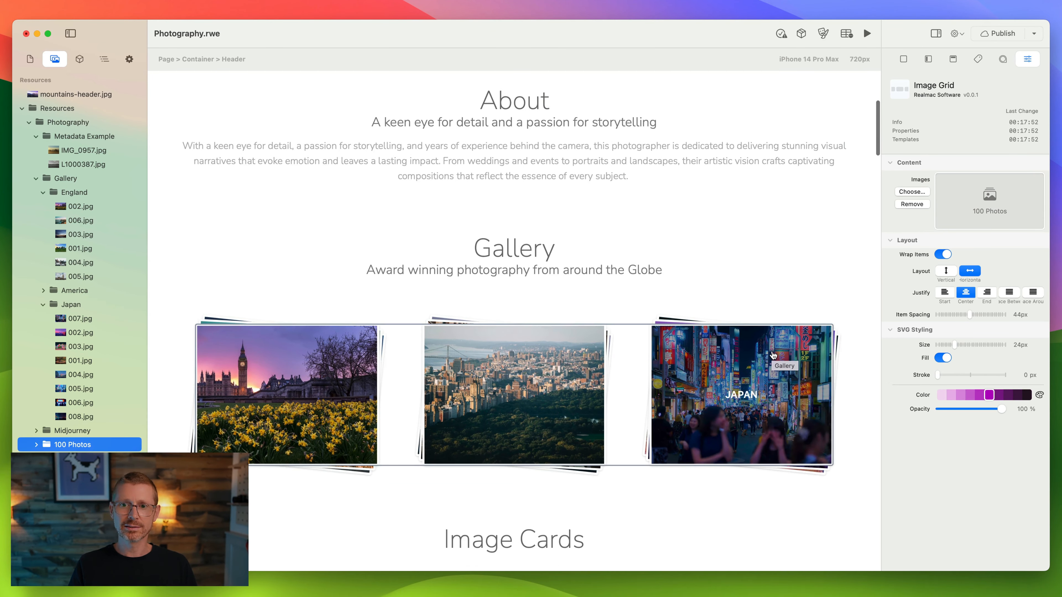
pyautogui.scroll(-3)
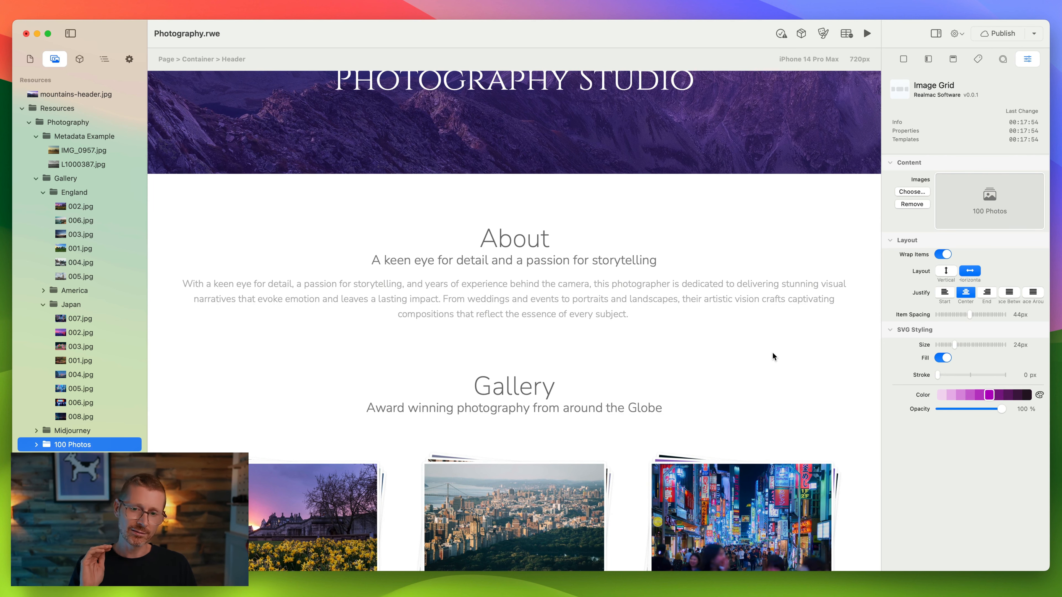